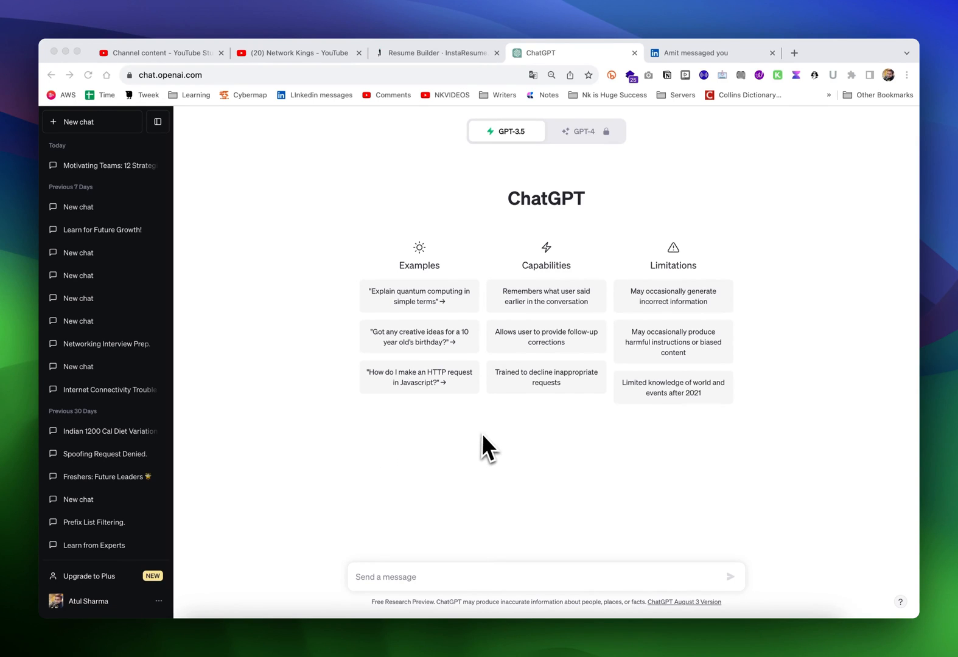
- Open the Untitled resume in InstaResume and enter 'Network Engineer' as the wanted job title
click(436, 53)
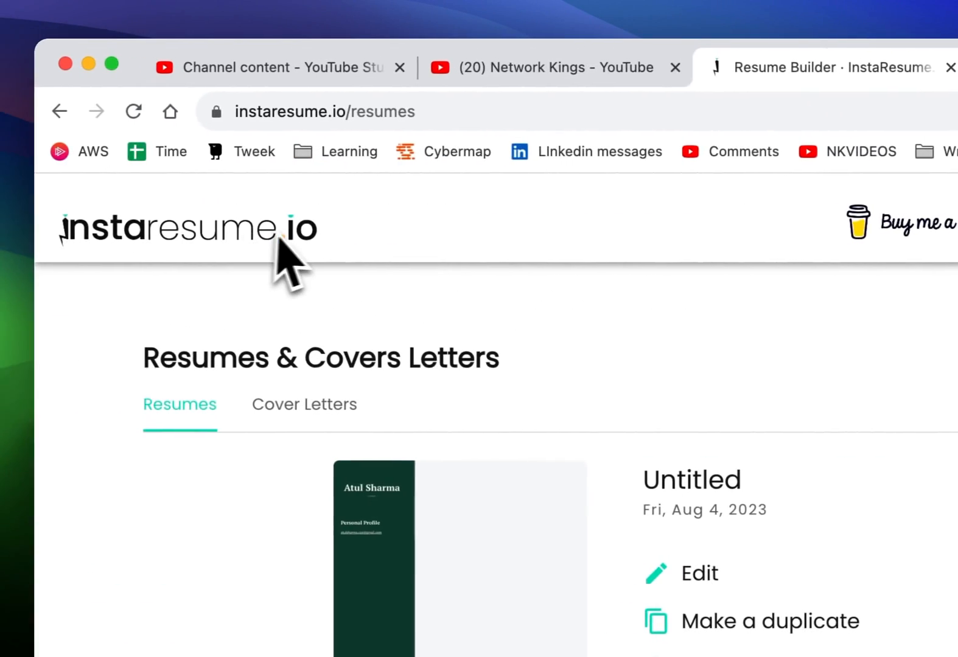
scroll(down, 3)
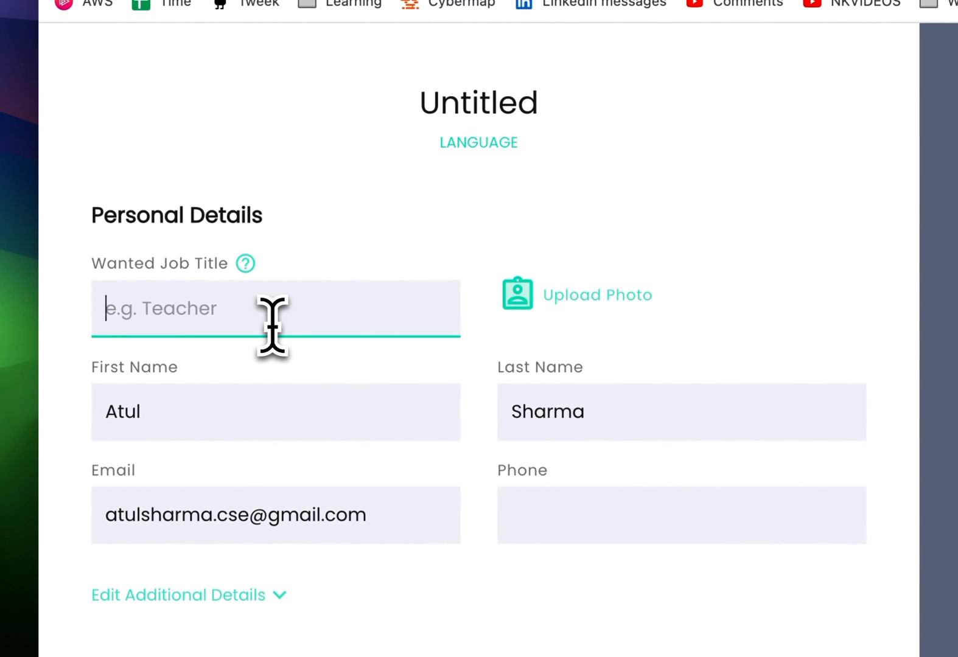
text(Network Engineer)
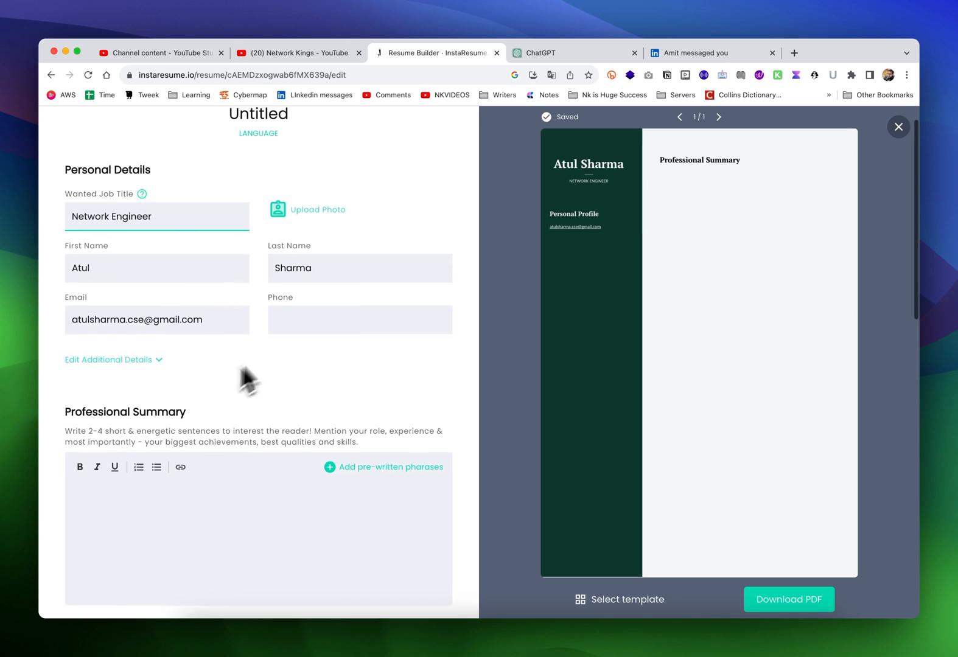
scroll(down, 3)
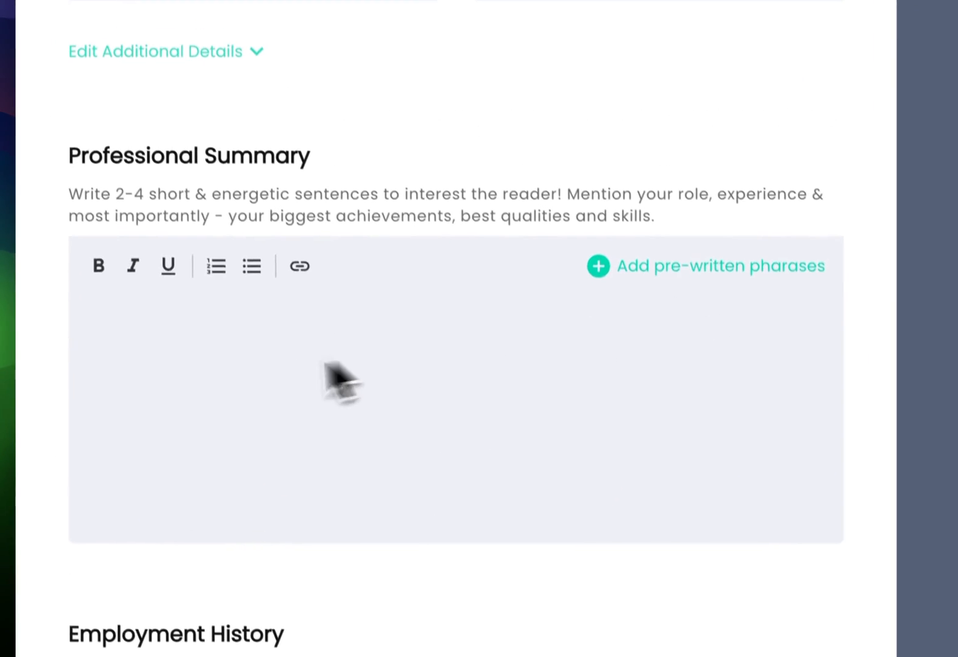
click(597, 265)
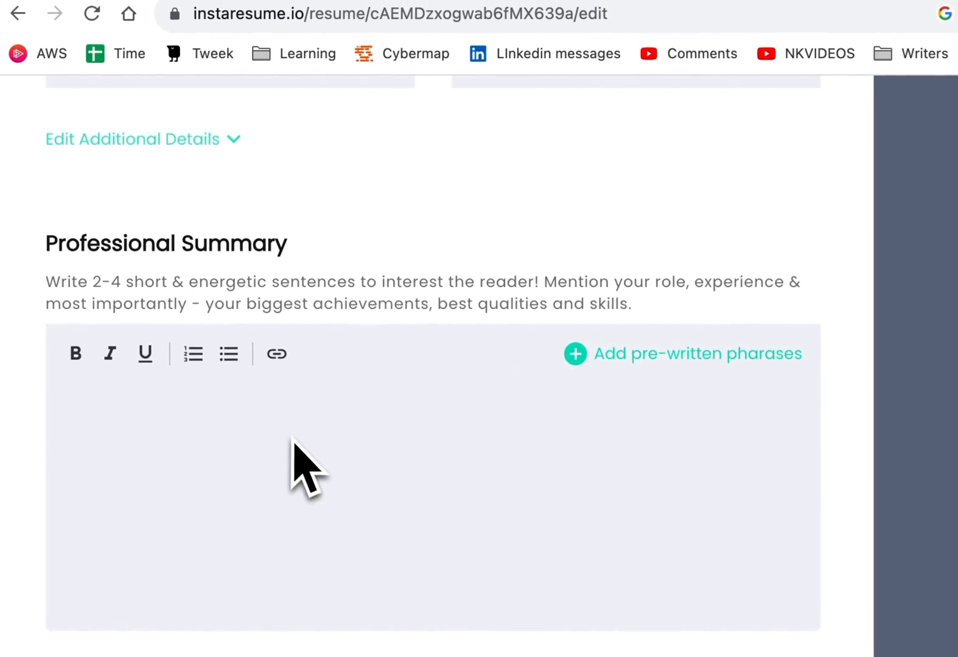
click(736, 67)
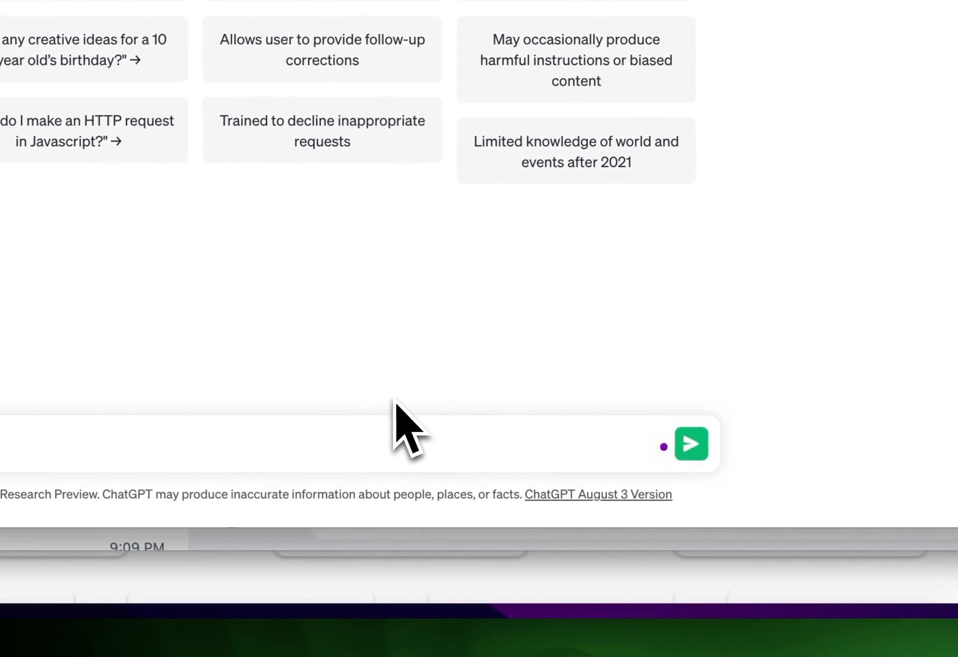
- Have ChatGPT write a LinkedIn summary for a five-year network engineer and copy it
text(I am a network engineer)
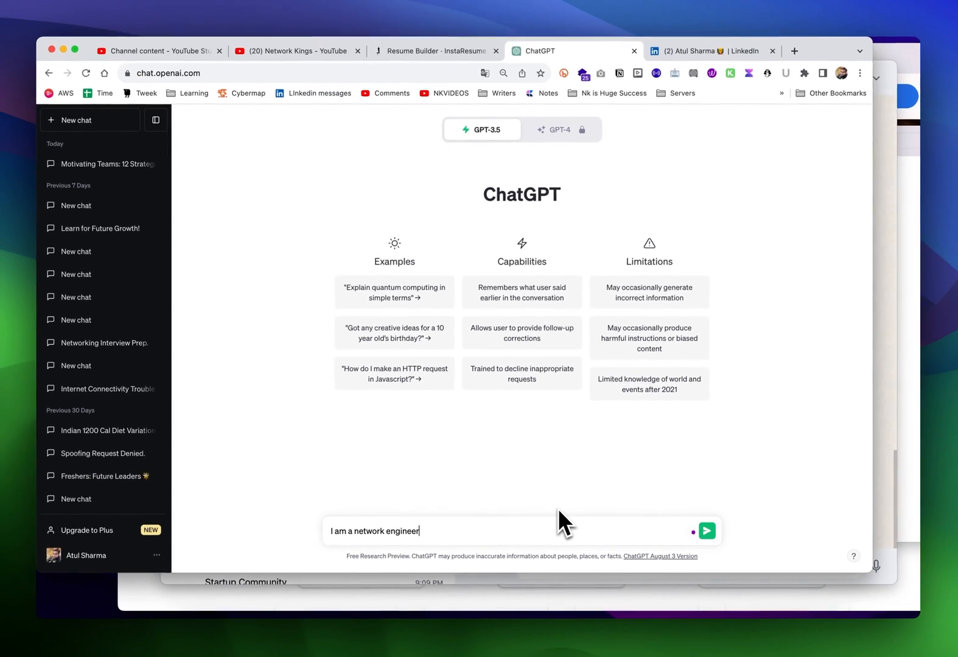
text(from last 5 years. I have ccna ccnp firewall knowledge.)
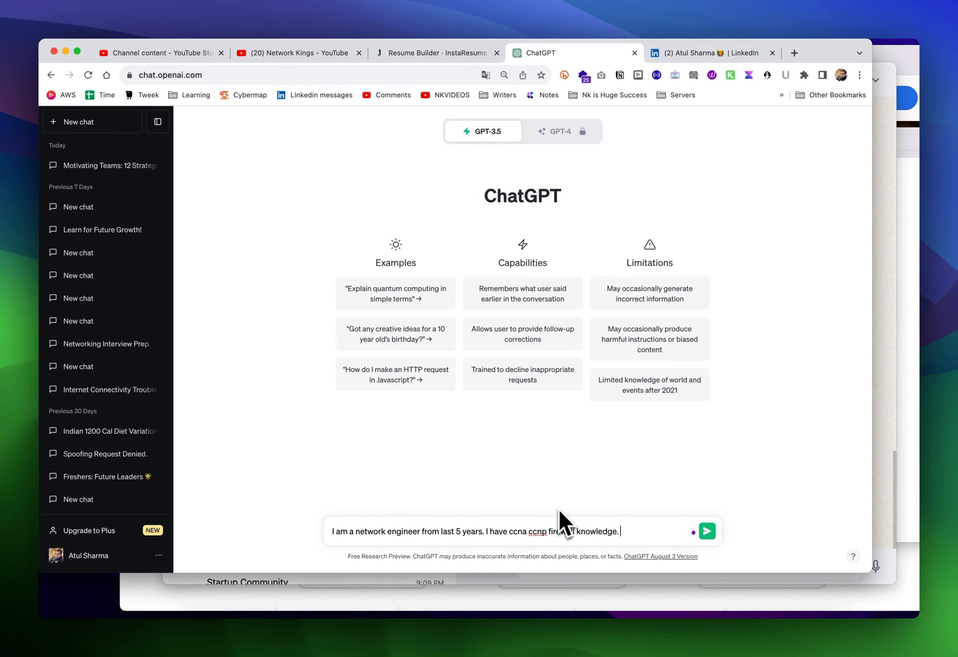
text(Create a)
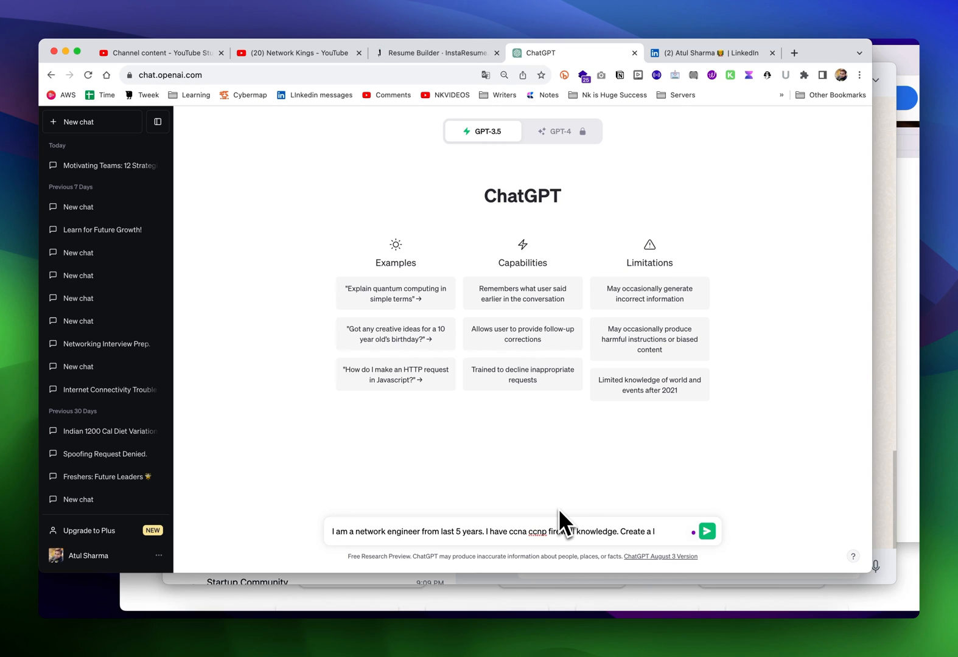
text(inkedin profile)
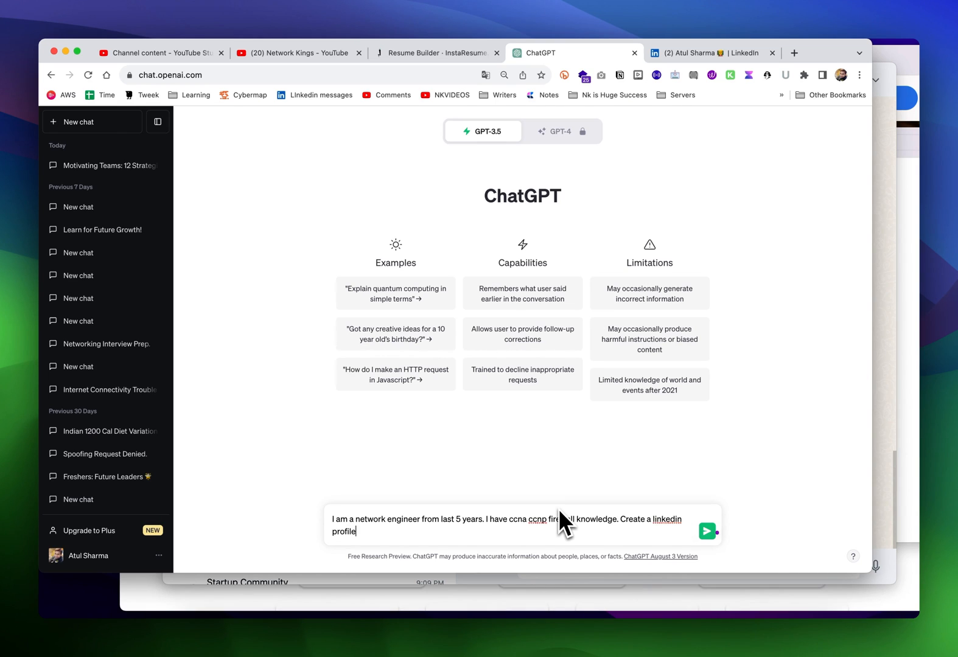
click(706, 530)
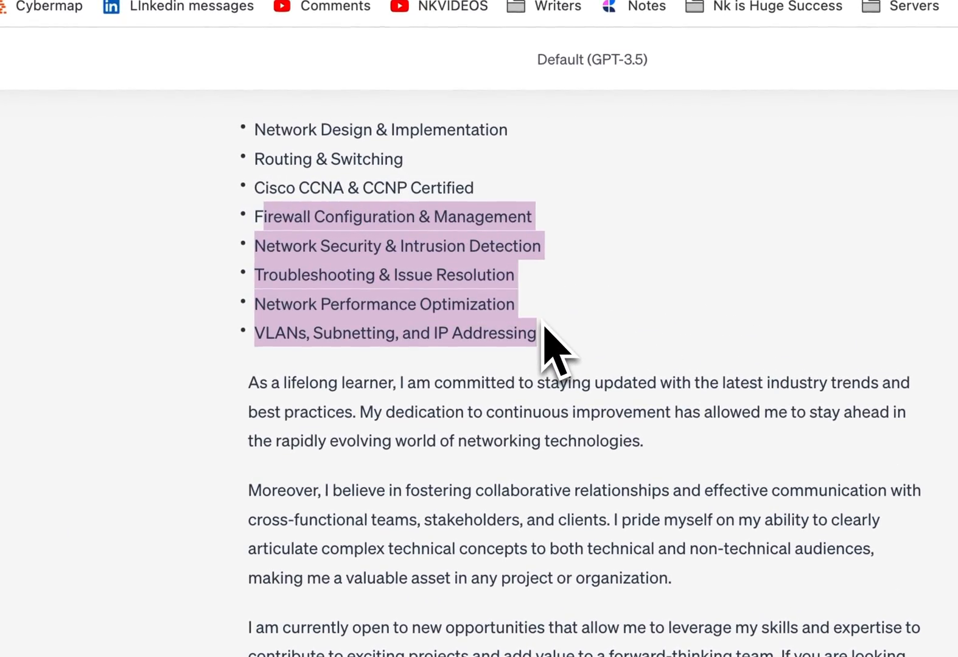
scroll(down, 3)
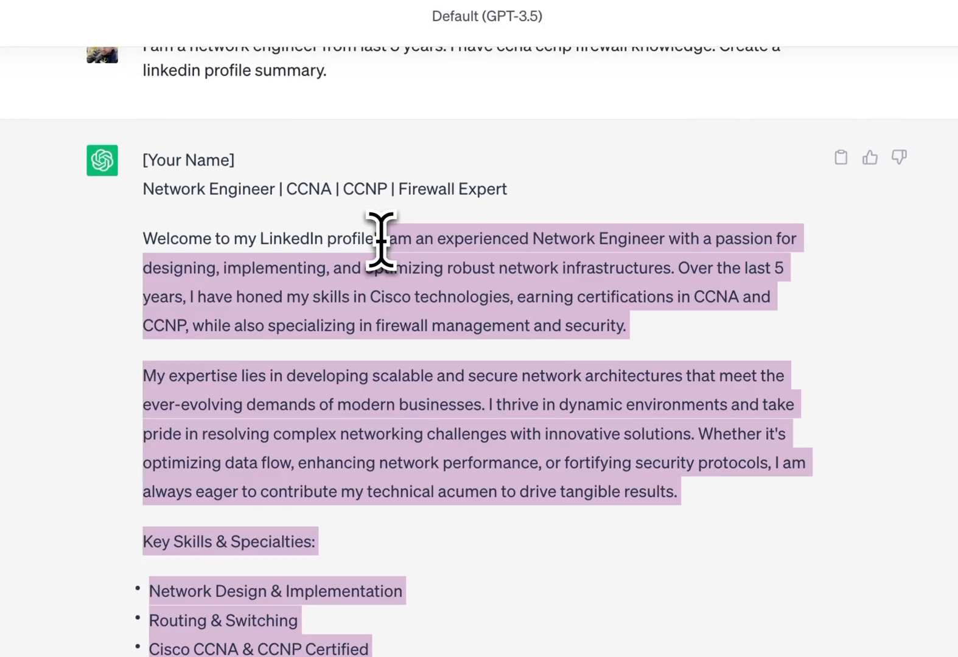
click(571, 67)
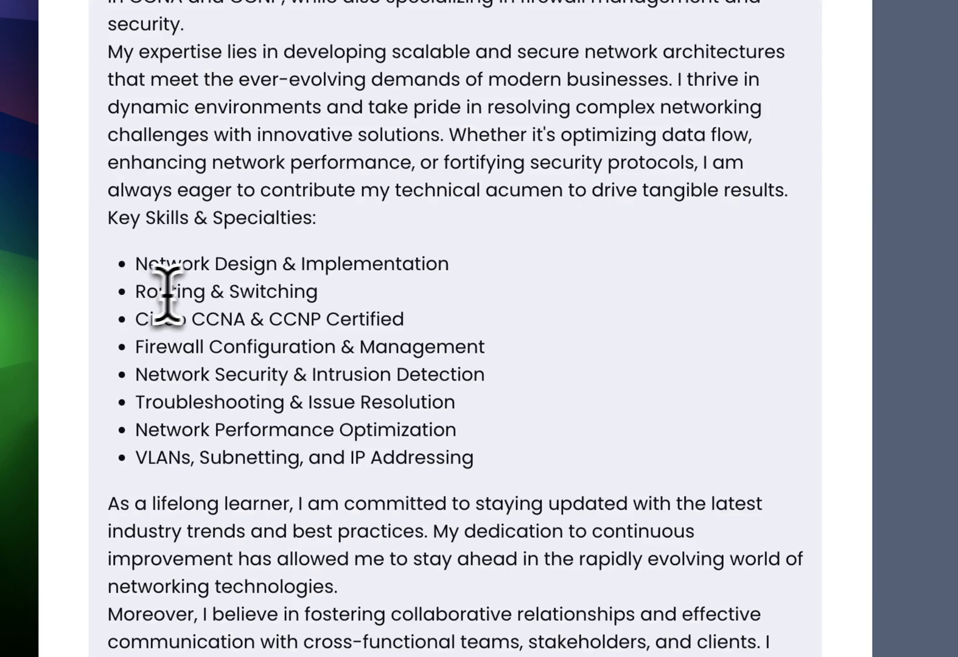
- Add a TAC Engineer job at Juniper Networks, Bangalore, February 2019 to February 2021
scroll(down, 3)
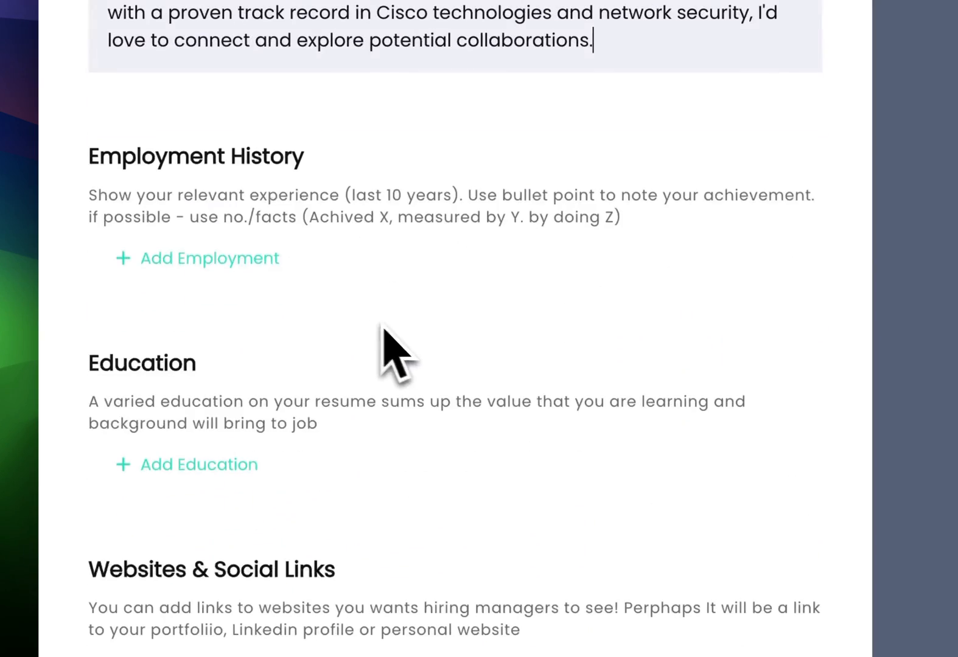
click(209, 258)
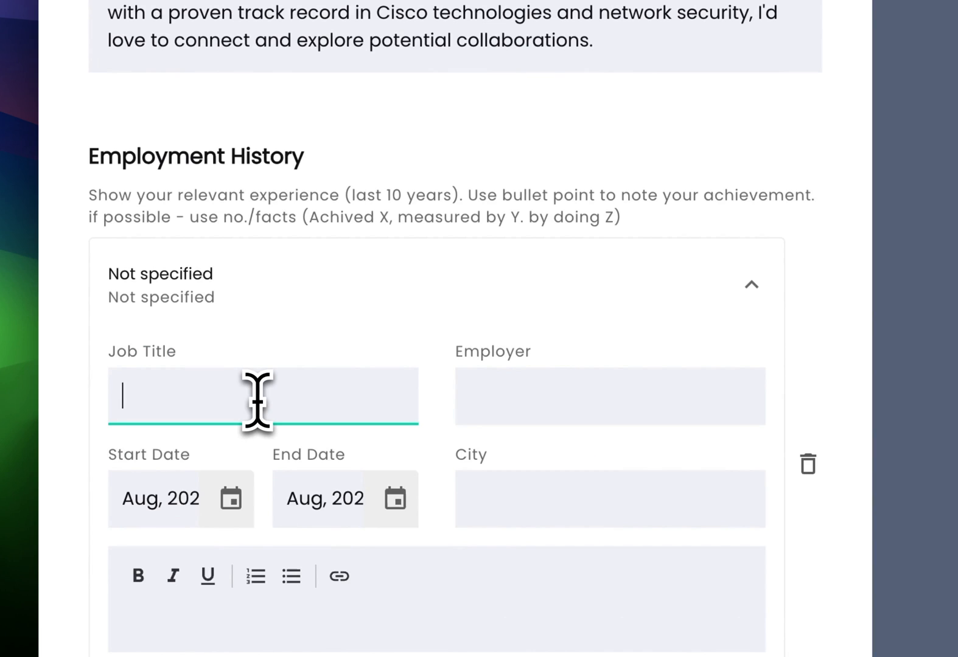
text(TAC ENgin)
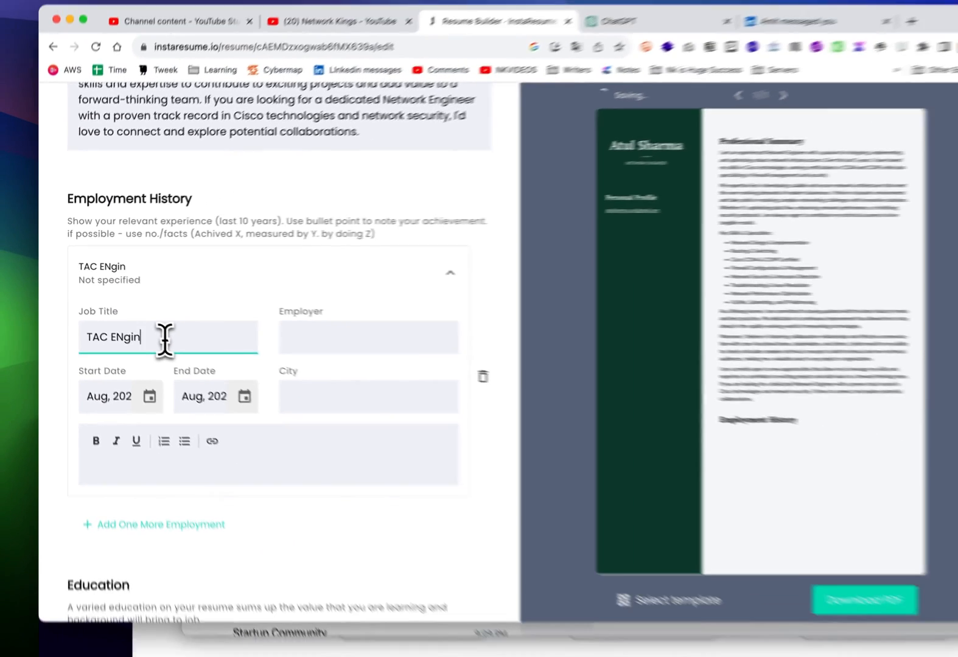
text(Juniper Networks)
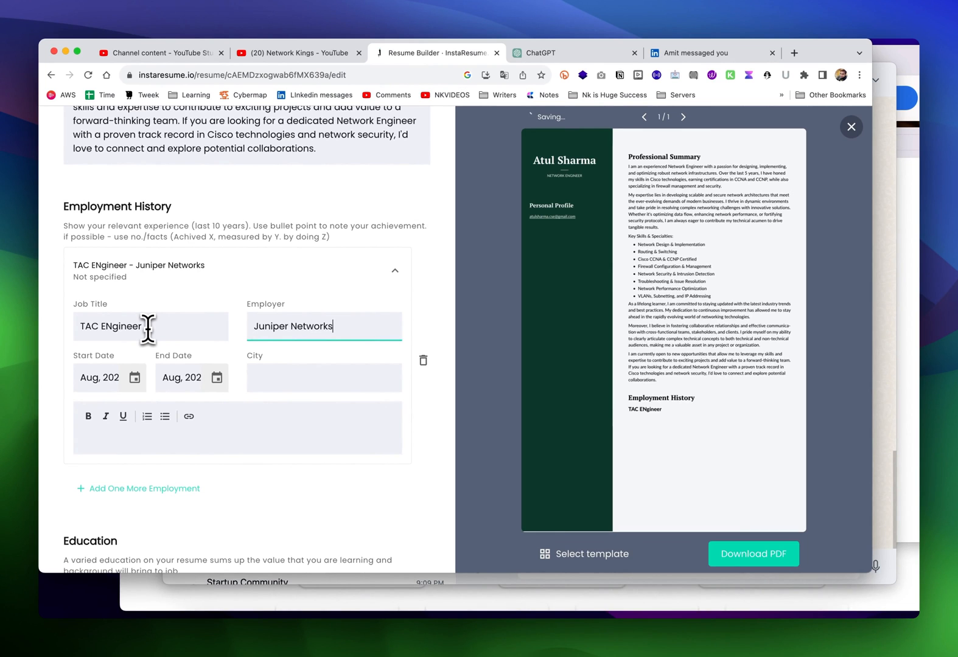
click(135, 377)
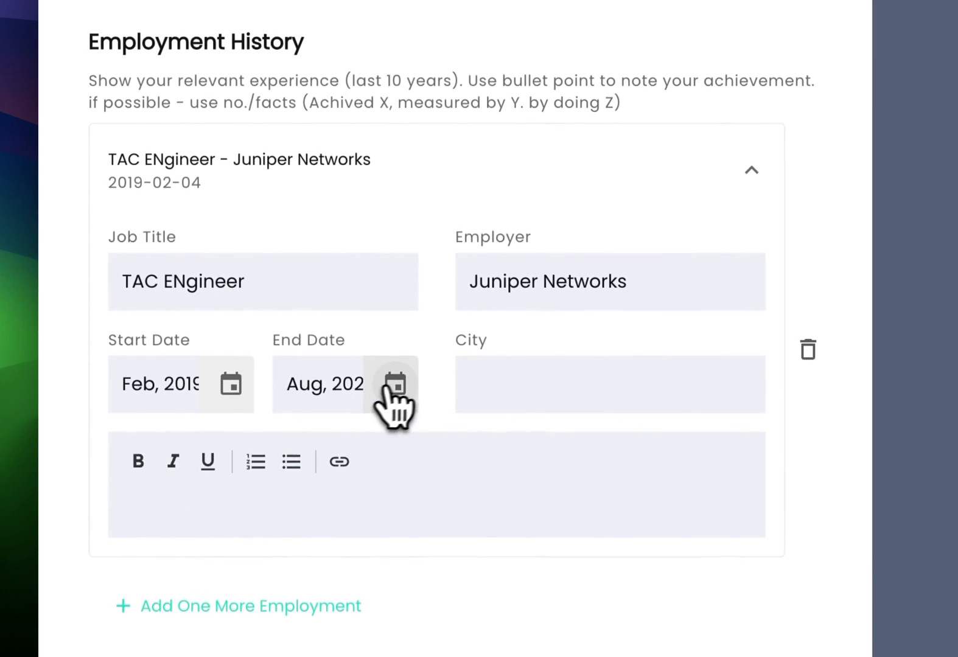
click(395, 384)
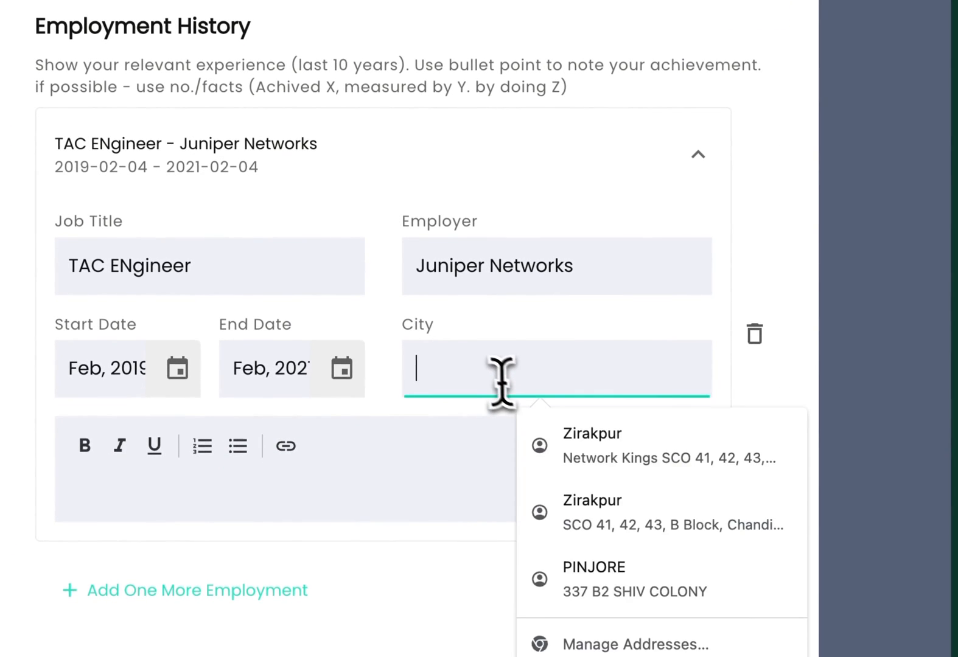
text(Bangalore)
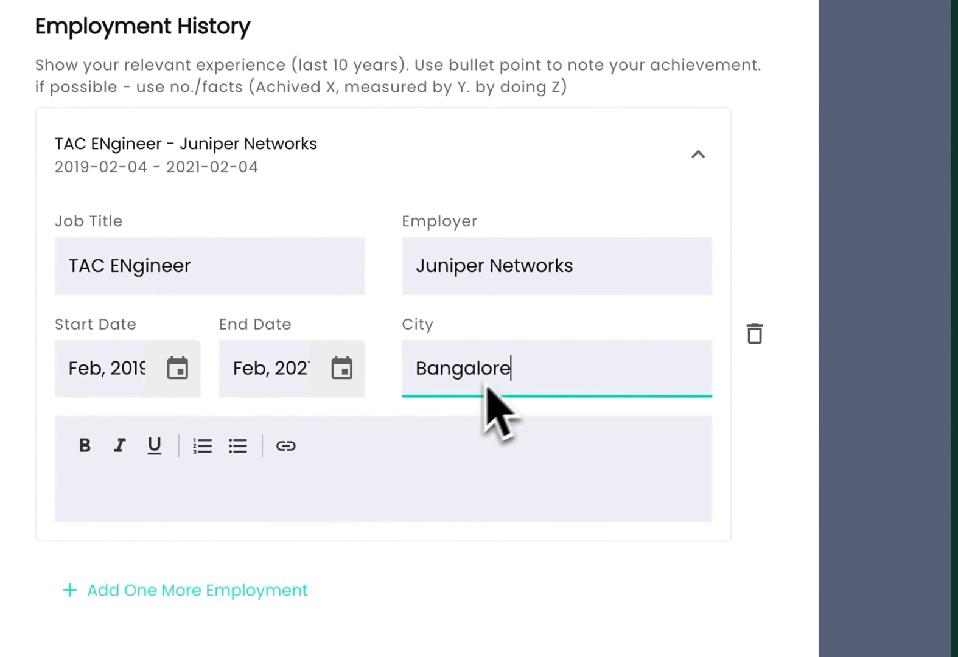
scroll(down, 3)
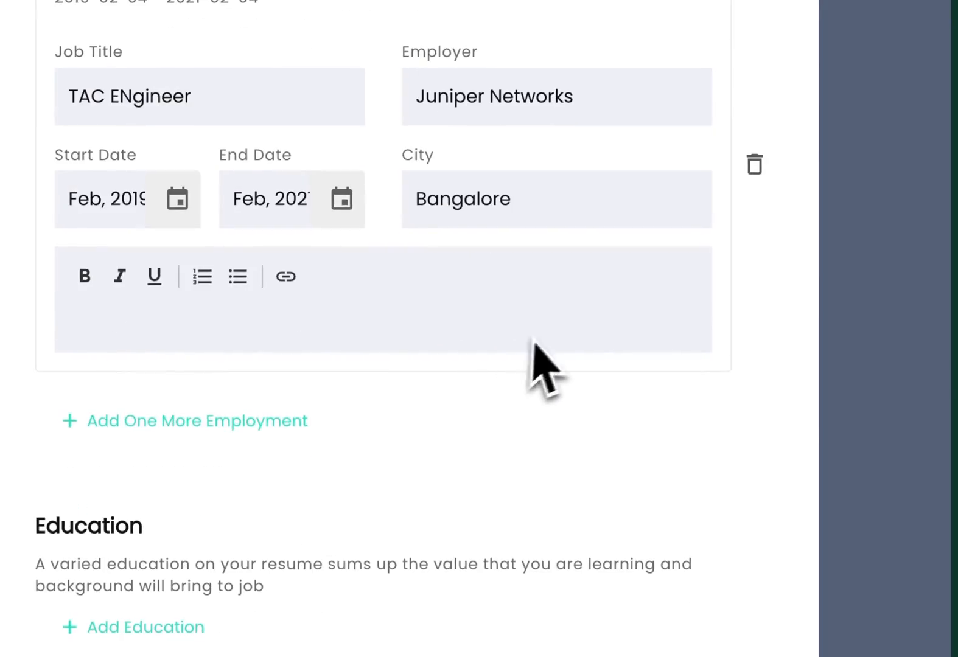
- Send ChatGPT a request about experience as a TAC engineer at Juniper Networks
click(531, 67)
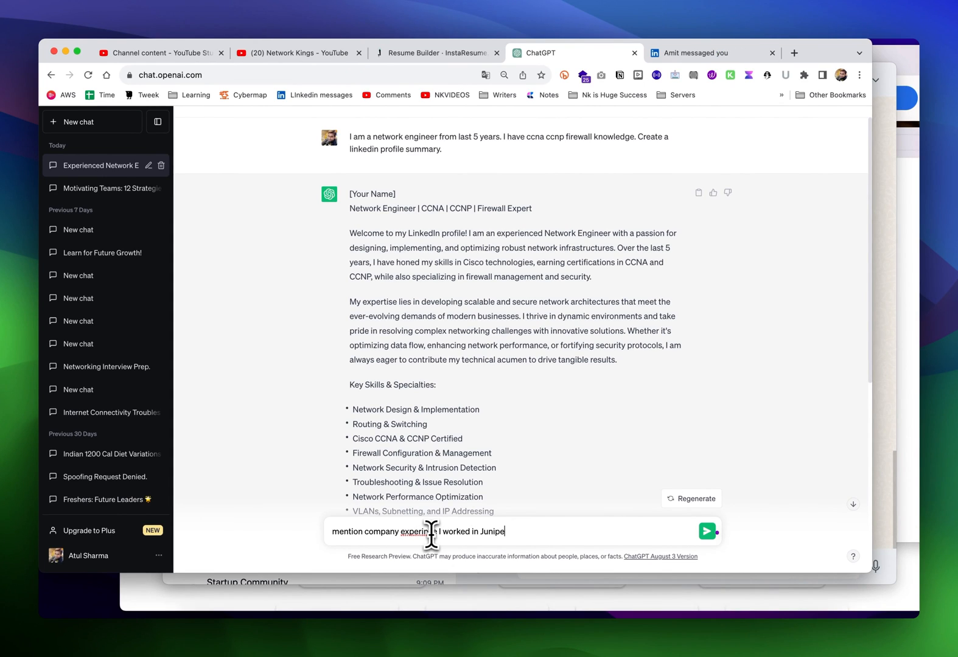
text(Networks as a)
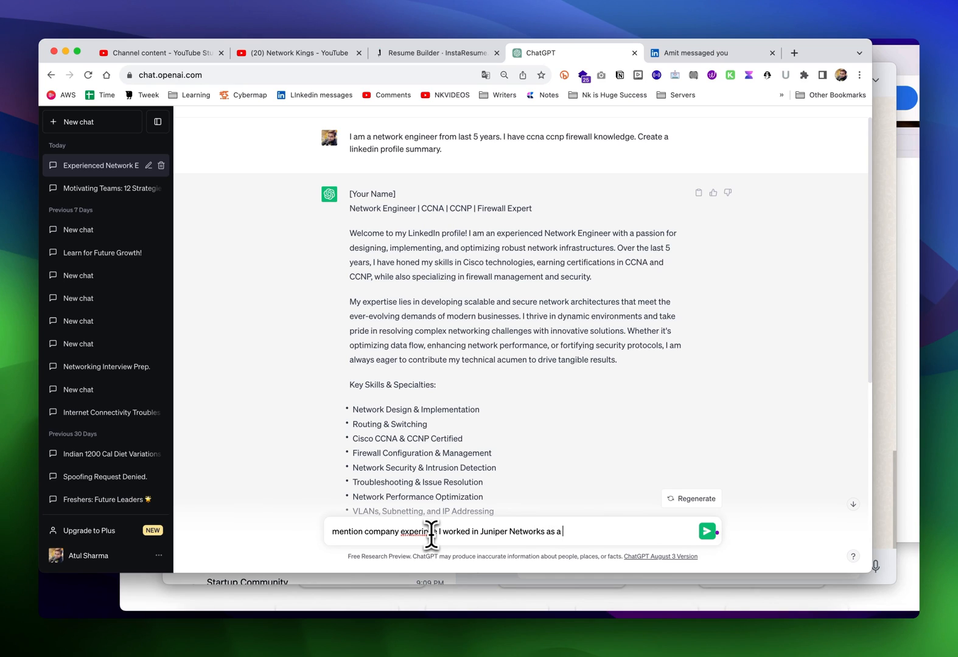
text(tac engineer.)
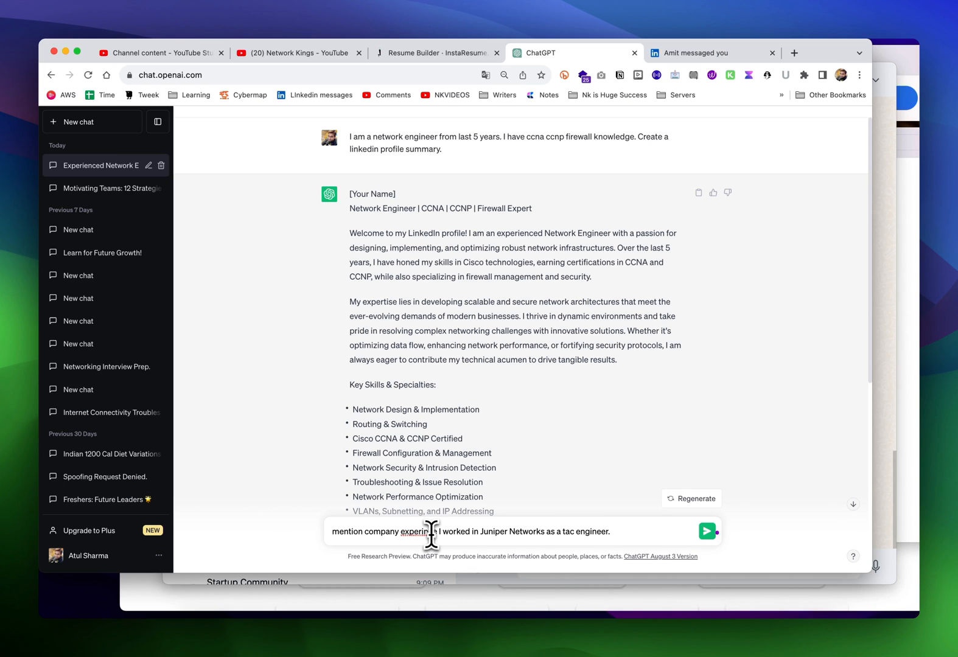
click(706, 531)
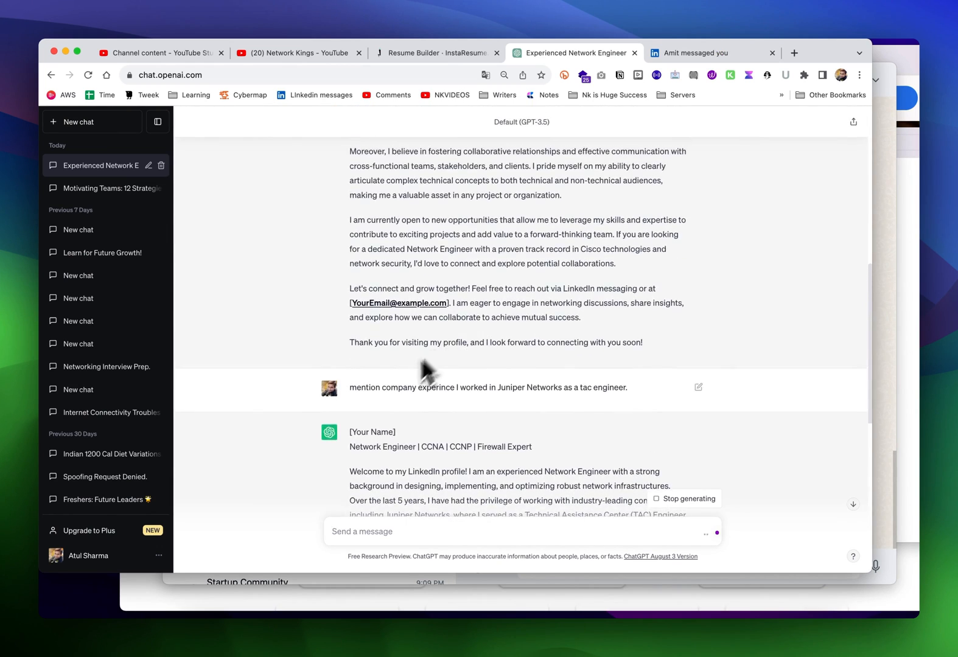
- Start a new chat, fix the 'experience' misspelling and reword the summary request
click(92, 121)
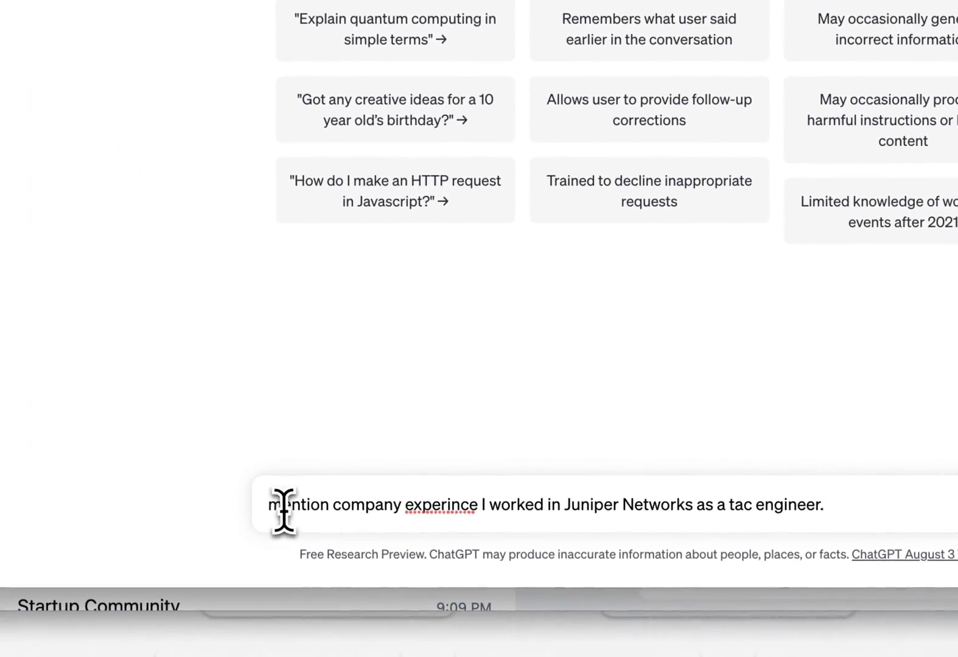
right_click(434, 504)
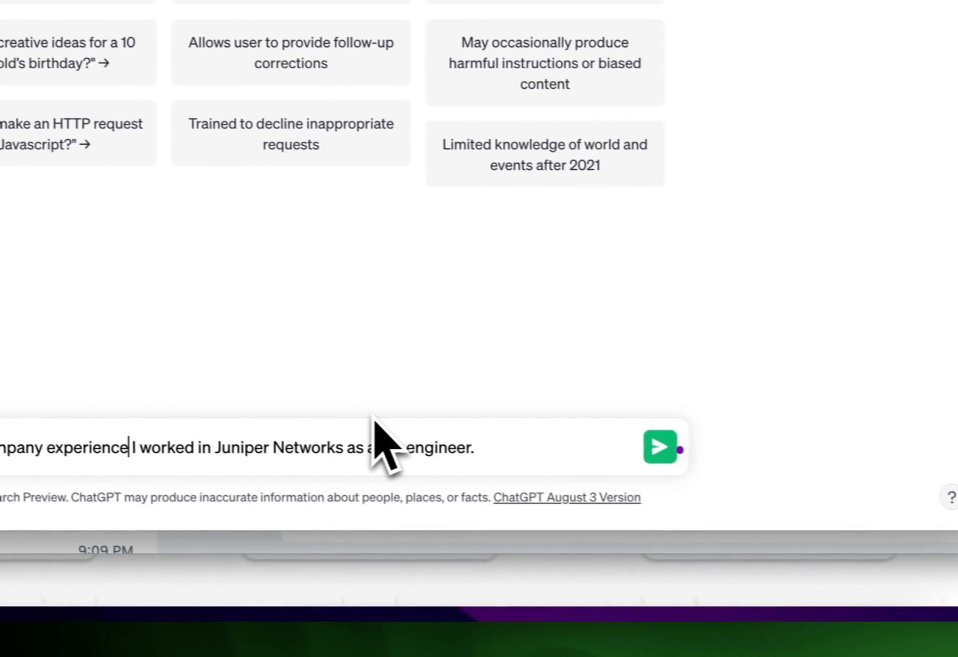
text(summary that)
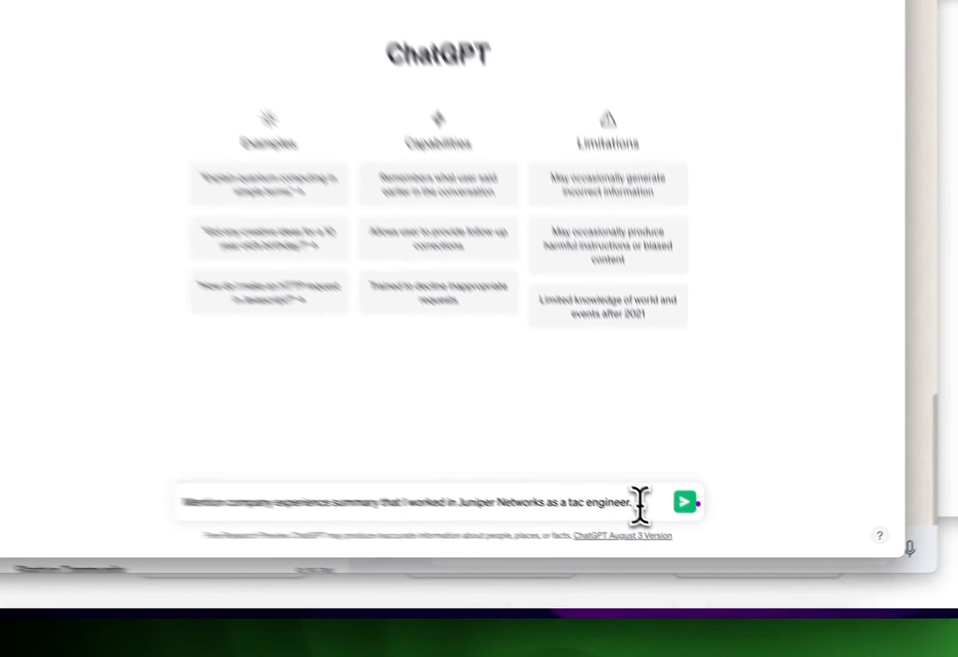
- Send the reworded Juniper TAC engineer request and scroll through the generated summary
click(683, 501)
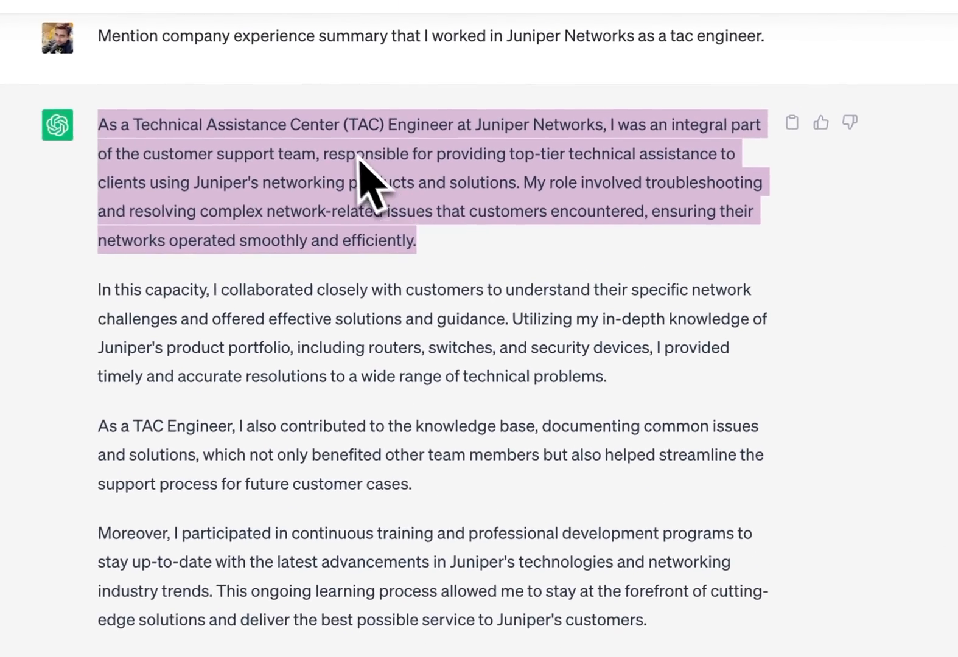
mouse_move(611, 378)
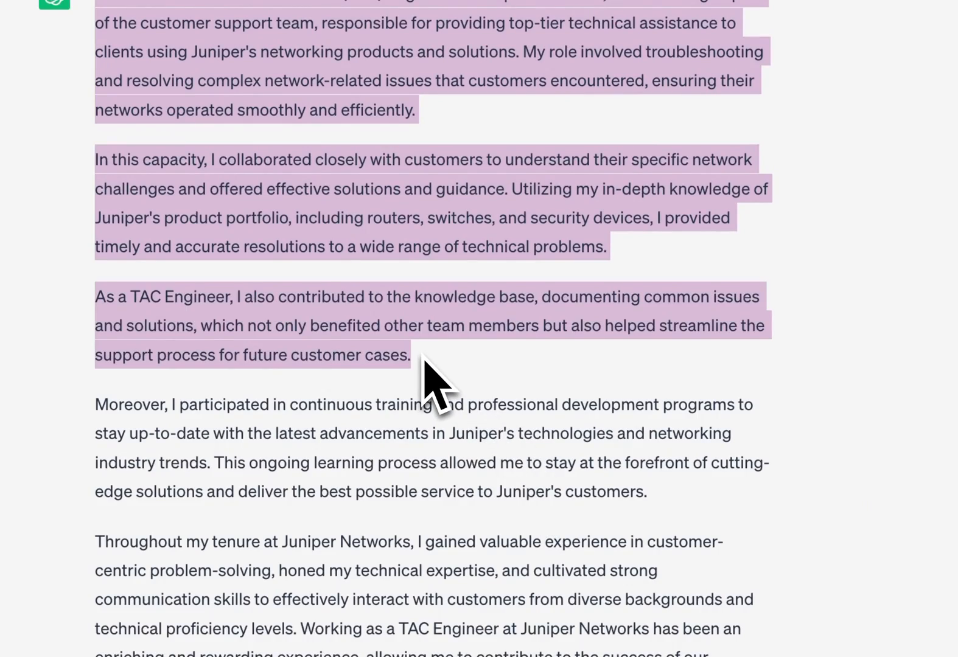
scroll(down, 3)
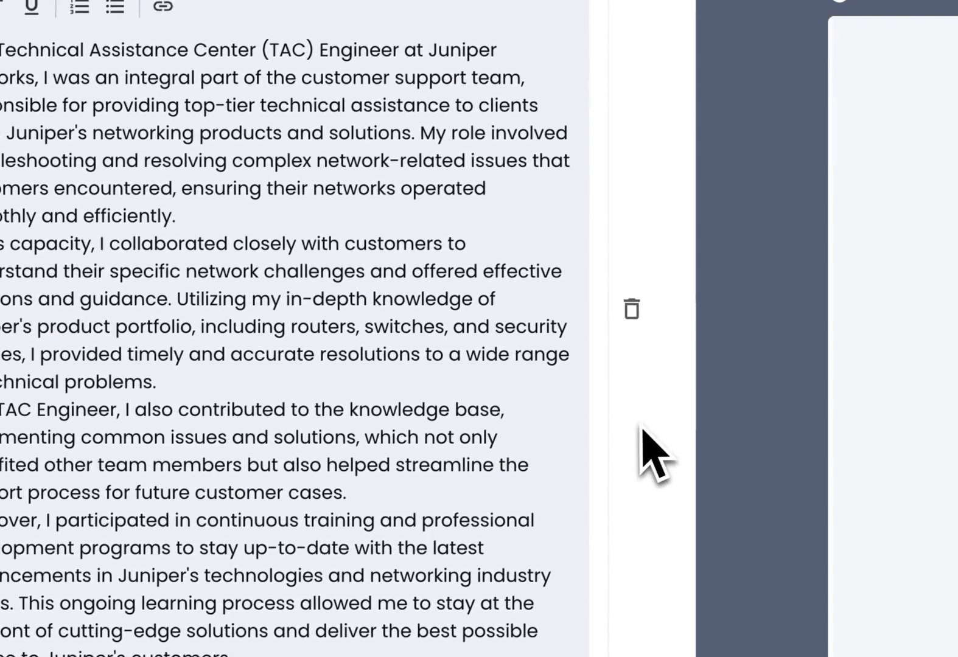
- Scroll through the Juniper job description paragraphs down to the Education section
scroll(down, 3)
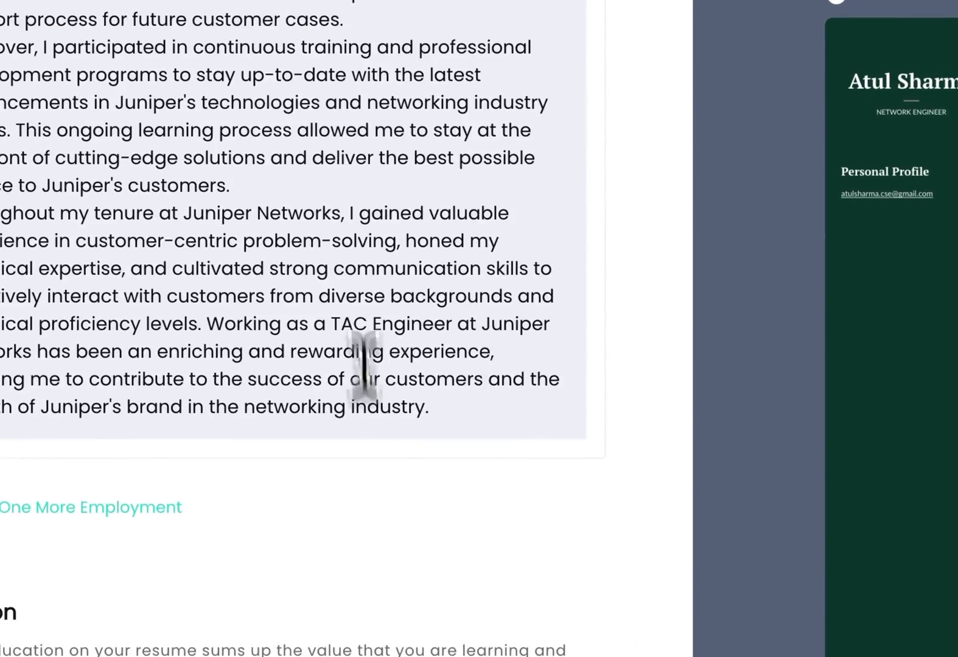
scroll(down, 3)
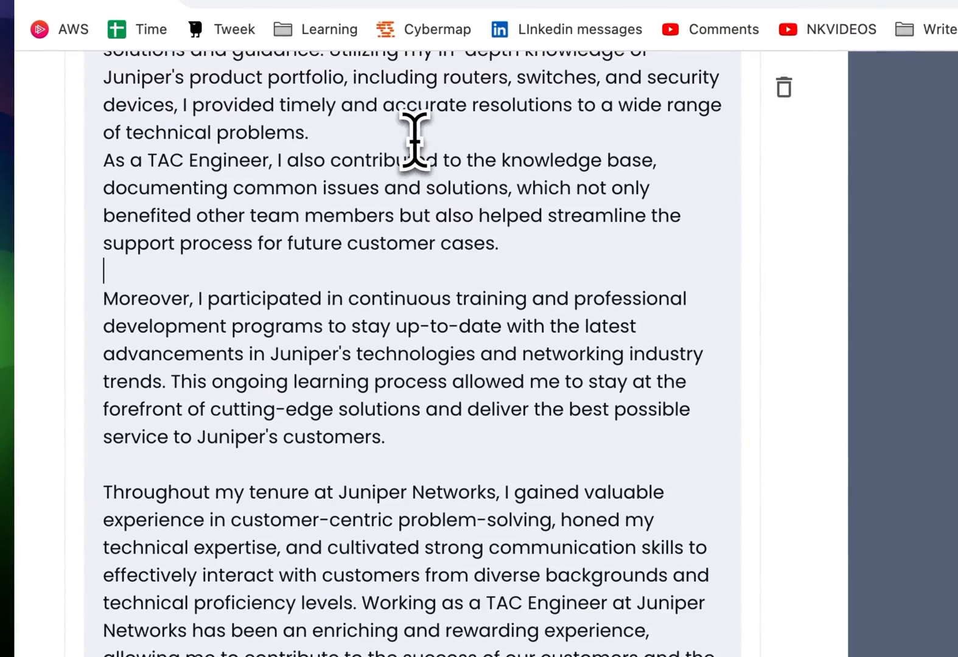
scroll(down, 3)
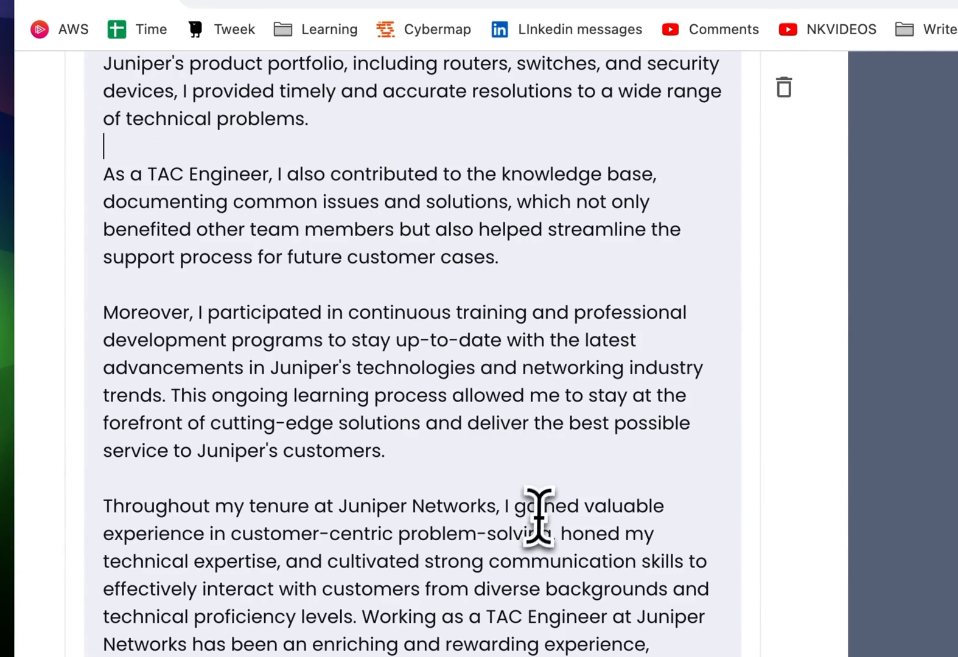
scroll(down, 3)
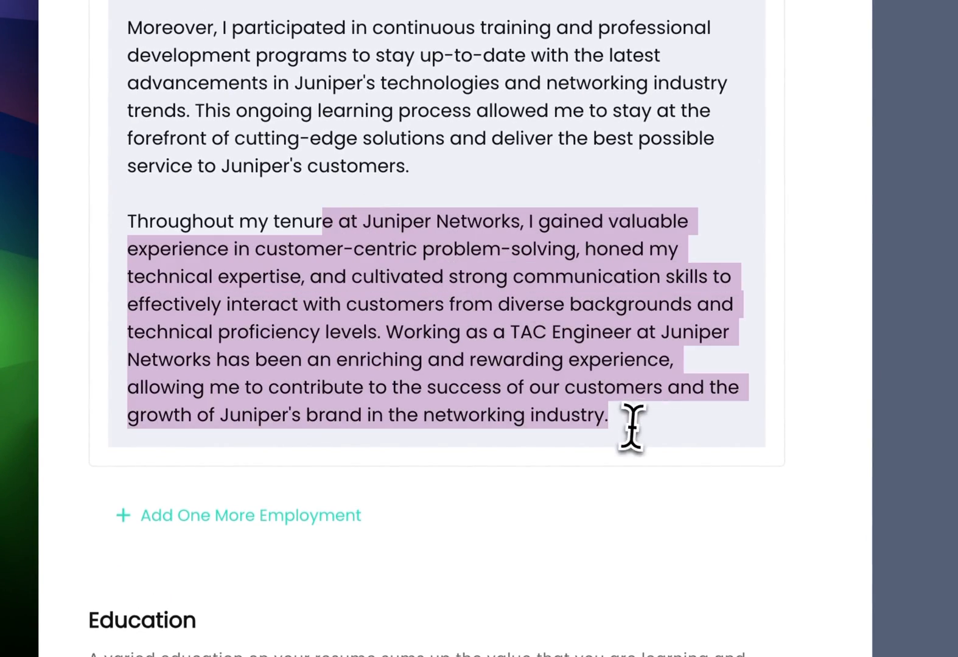
mouse_move(641, 449)
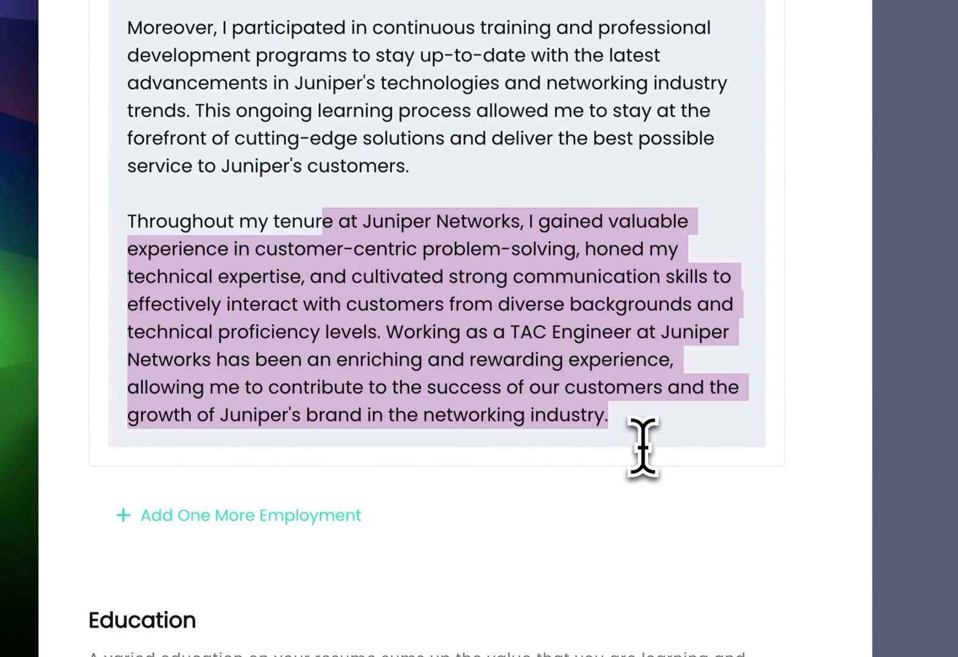
scroll(down, 3)
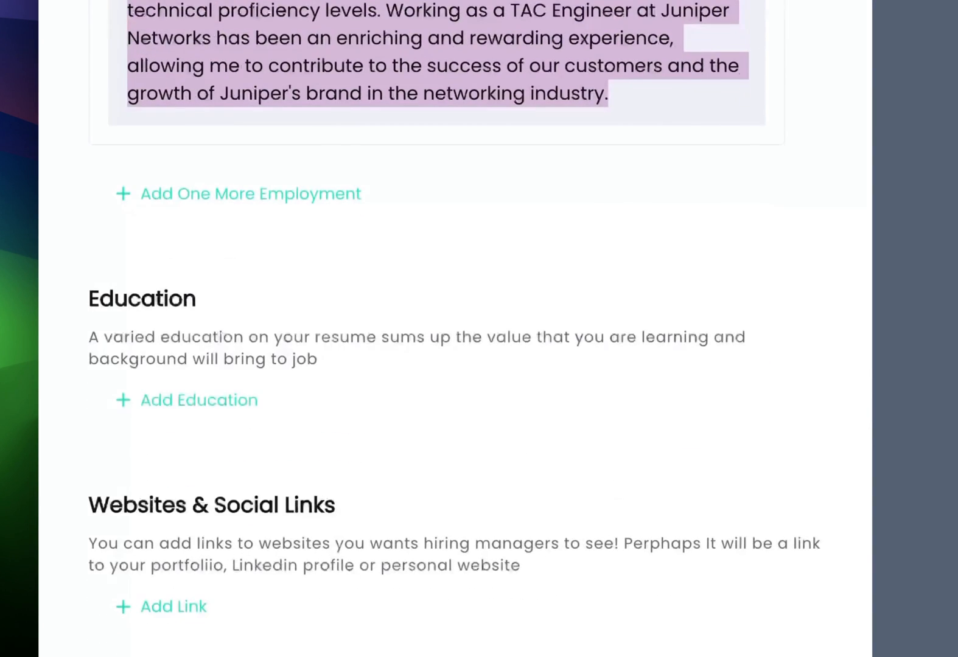
- Add a Bachelor of Engineering education entry at Chitkara University, Rajpura
click(198, 399)
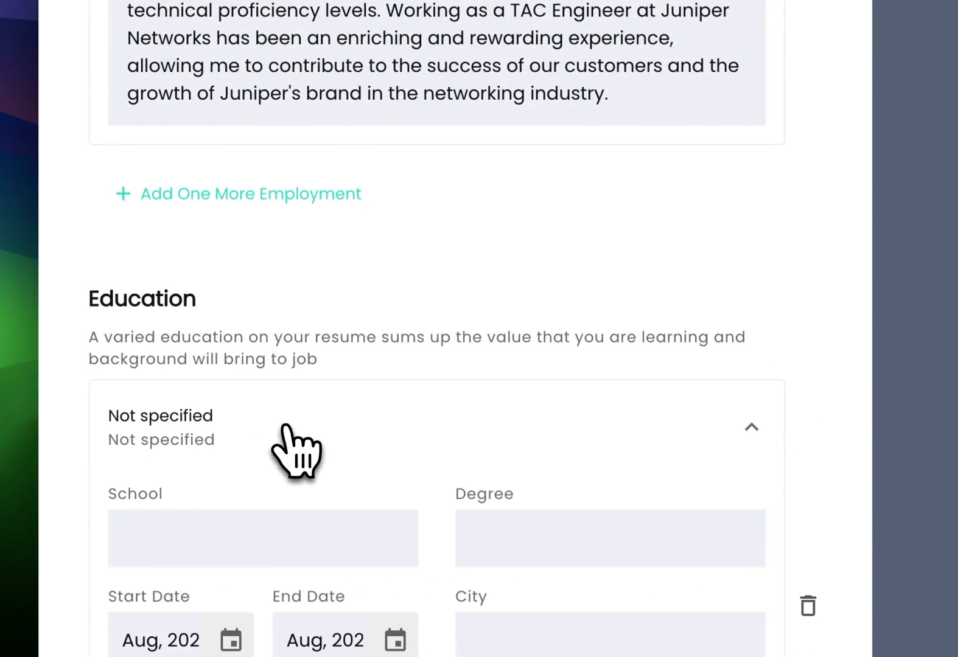
text(Chitkara University)
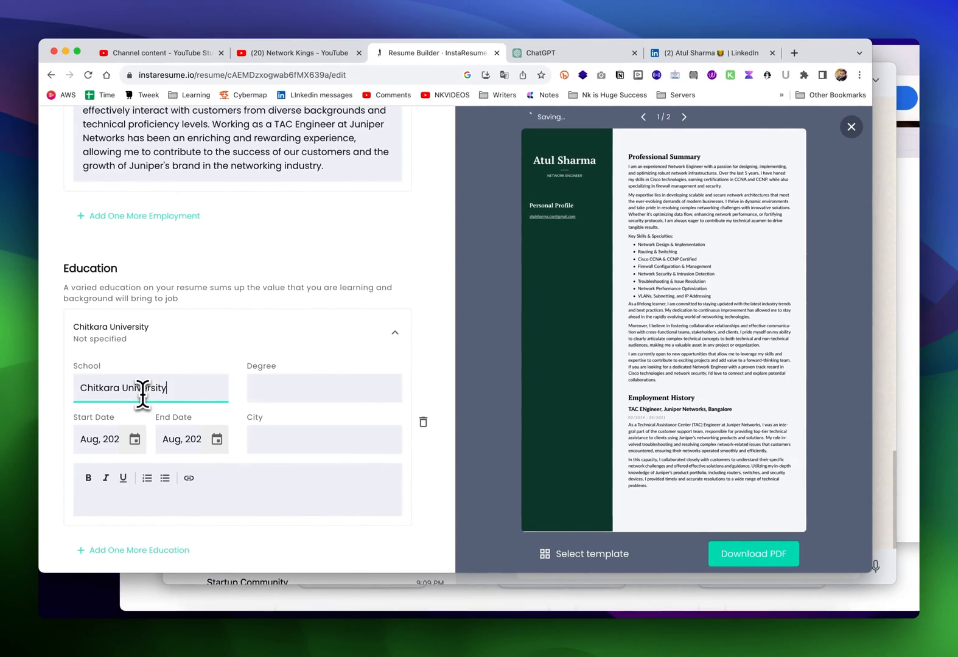
text(Bachedo)
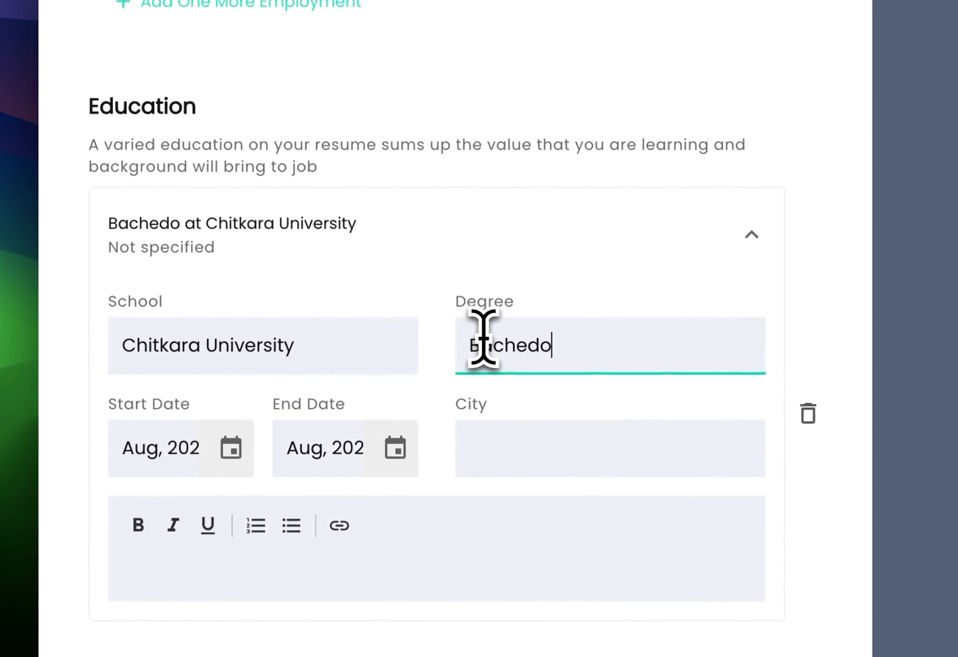
text(Bachelor of)
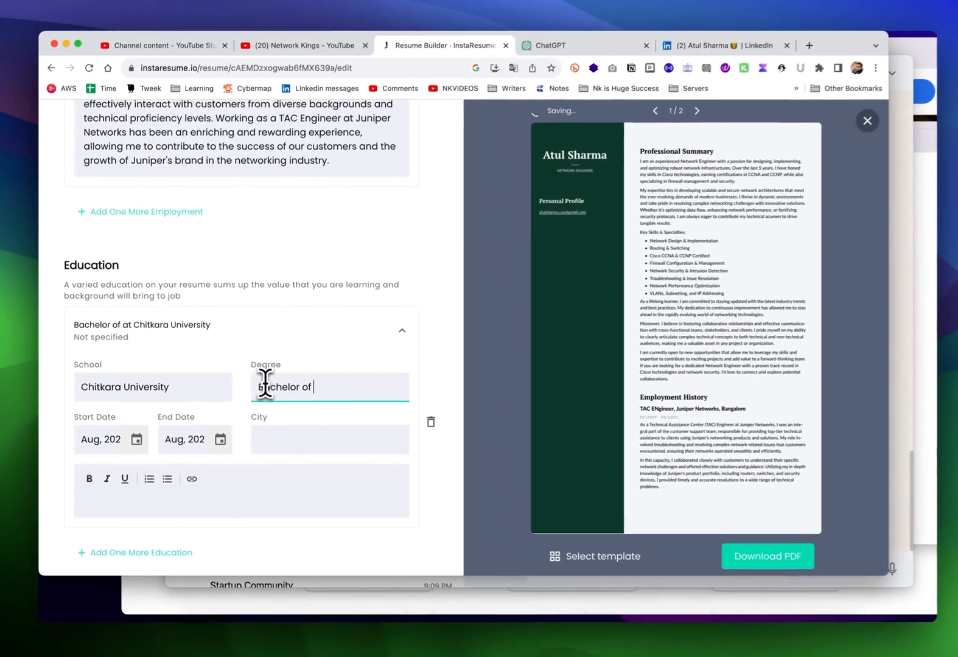
text(Engineering.)
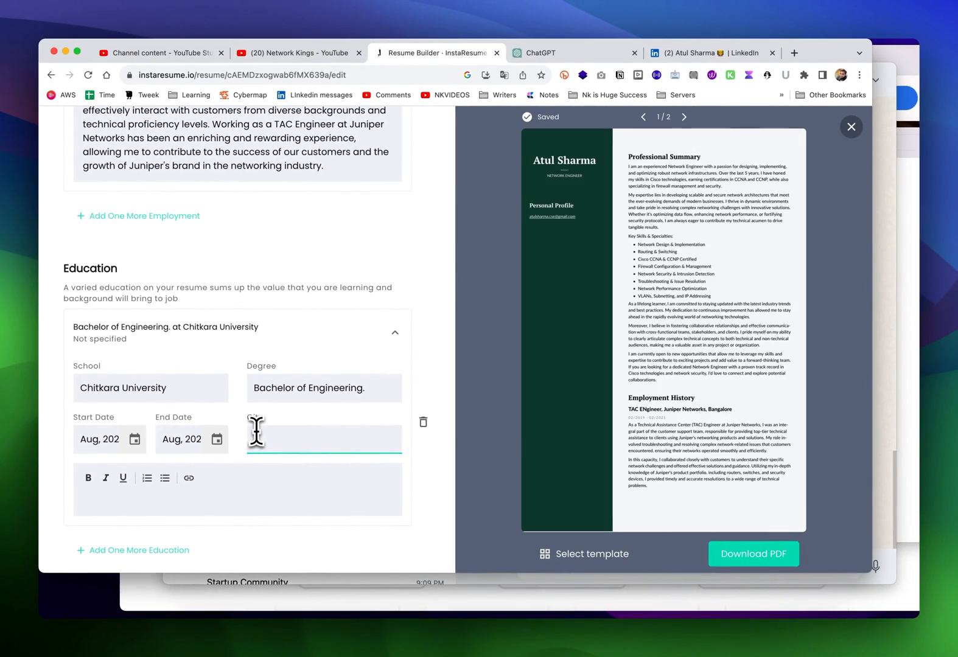
text(Rajpura)
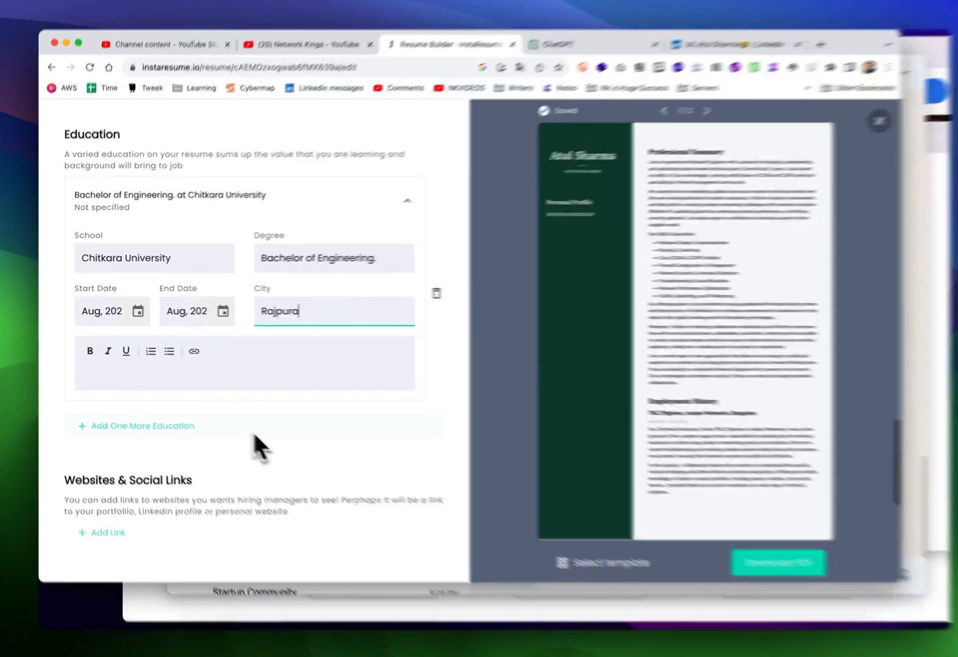
click(668, 59)
text(Write a)
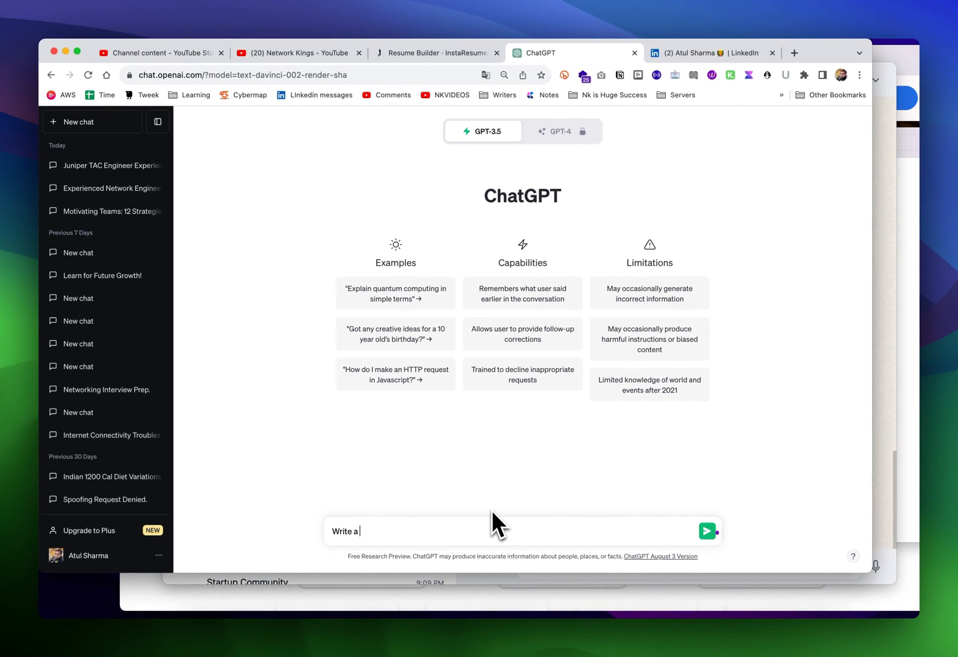
- Ask ChatGPT to describe the computer science degree and IT networking experience at Chitkara
text(b)
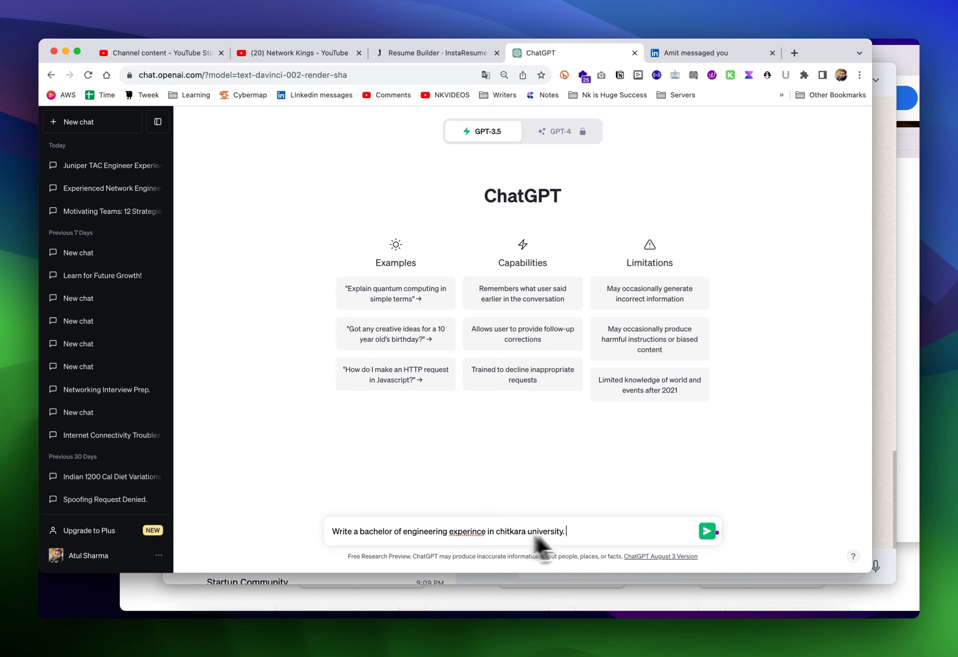
text(I did computer scie)
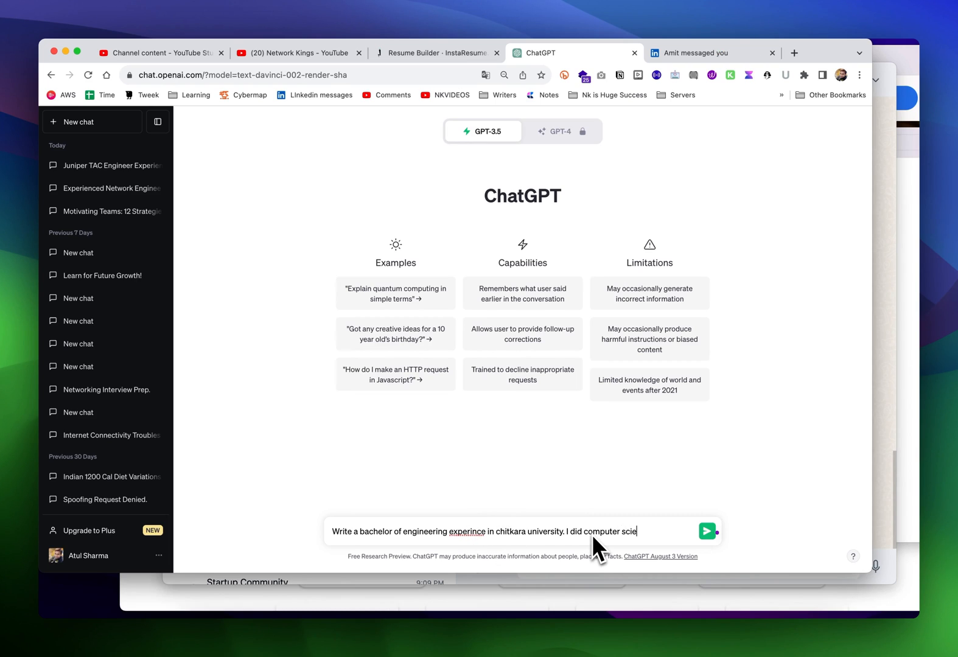
text(nce as I was)
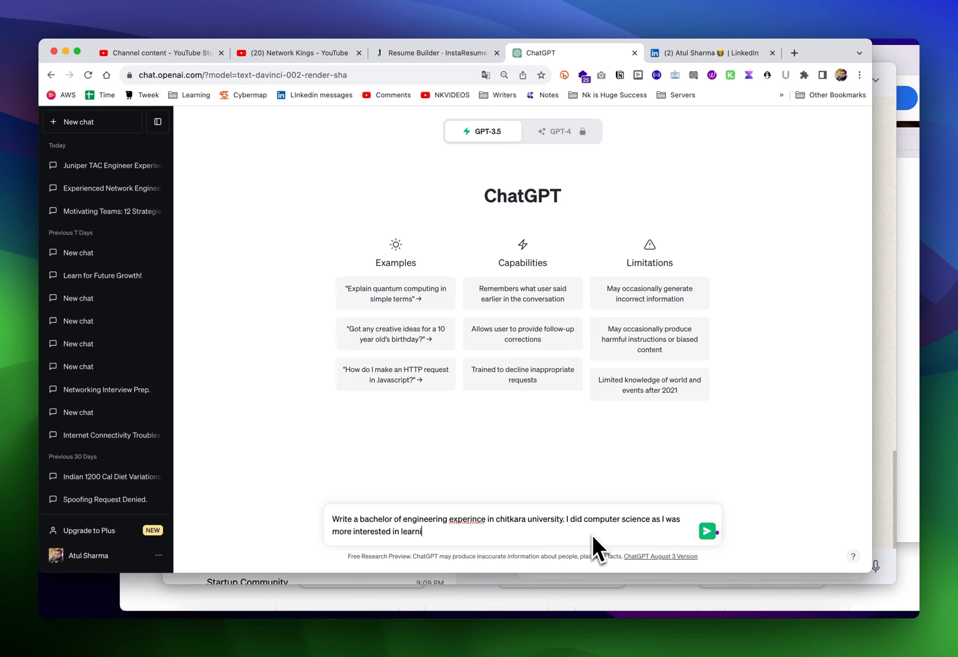
text(ing)
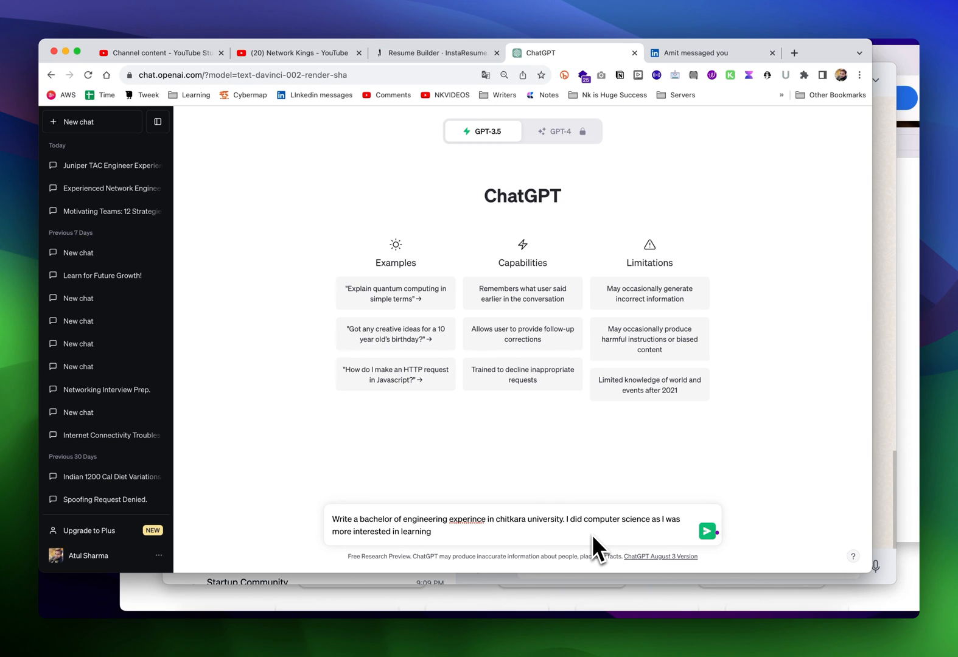
text(IT networking and this college has)
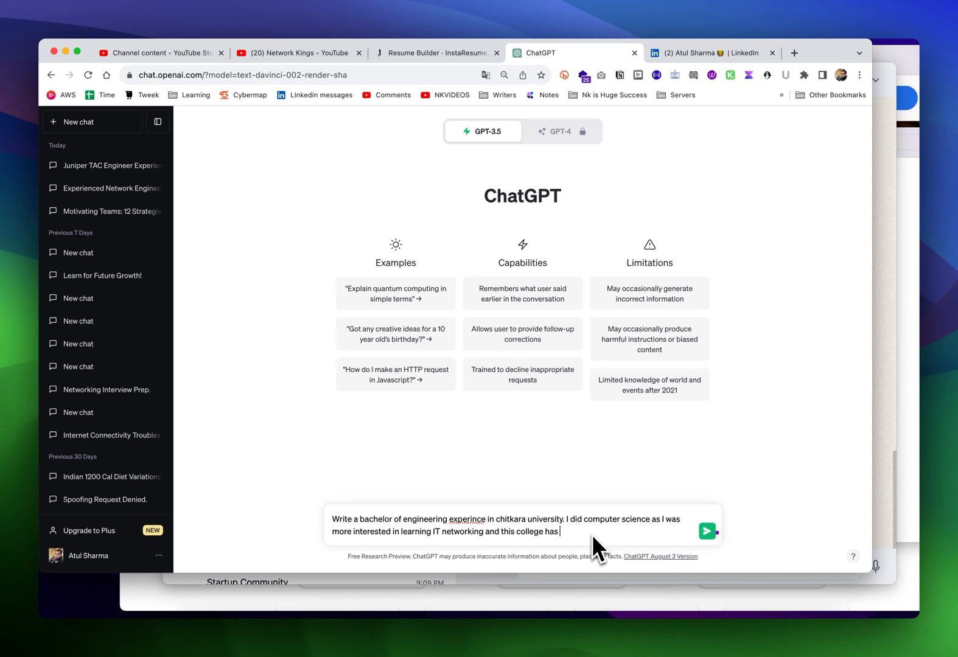
text(given me good e)
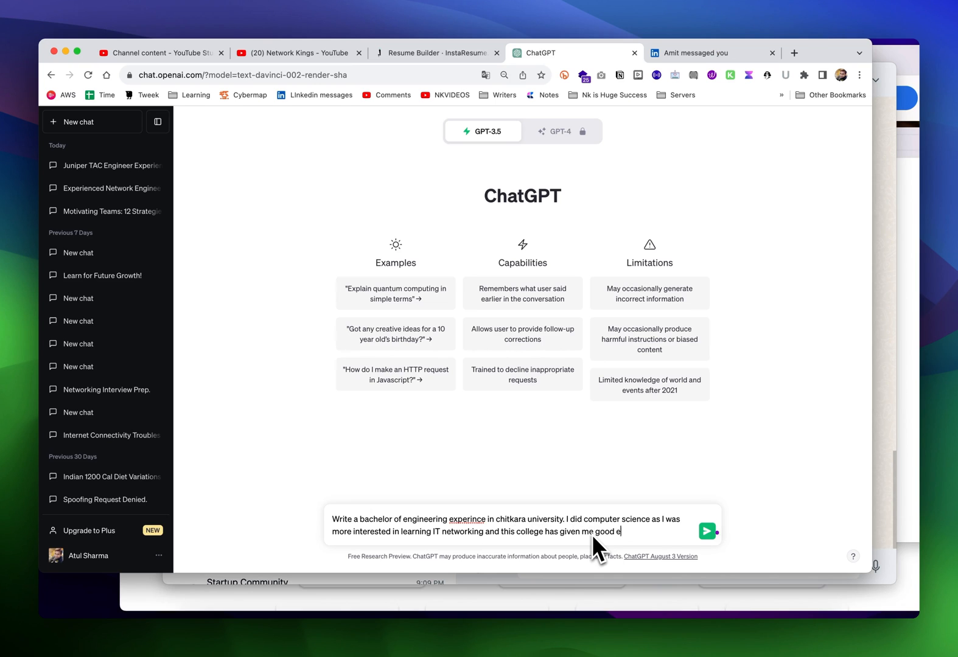
text(xperince in learning)
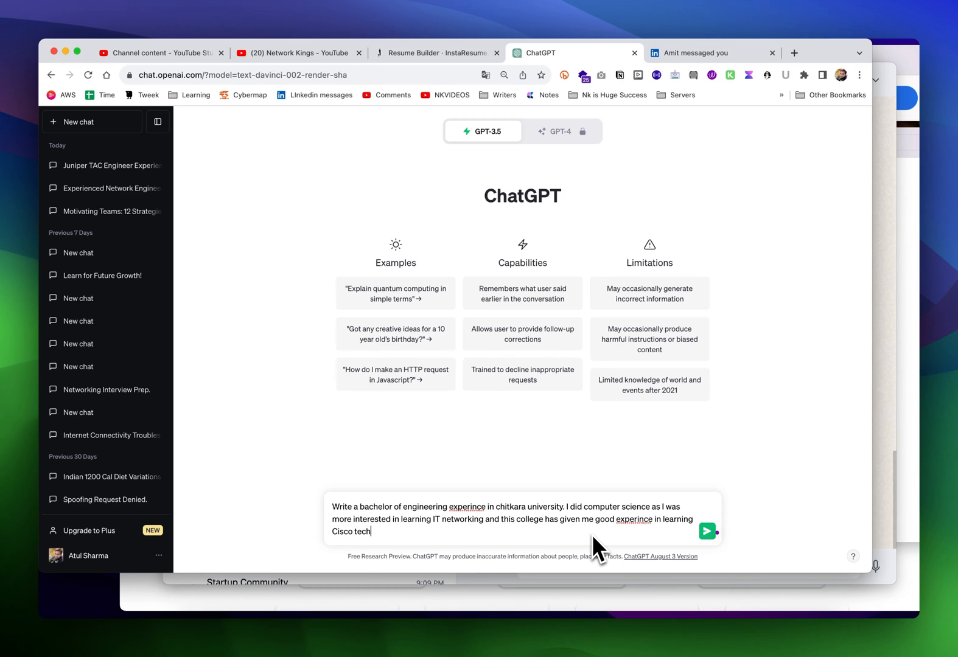
click(706, 530)
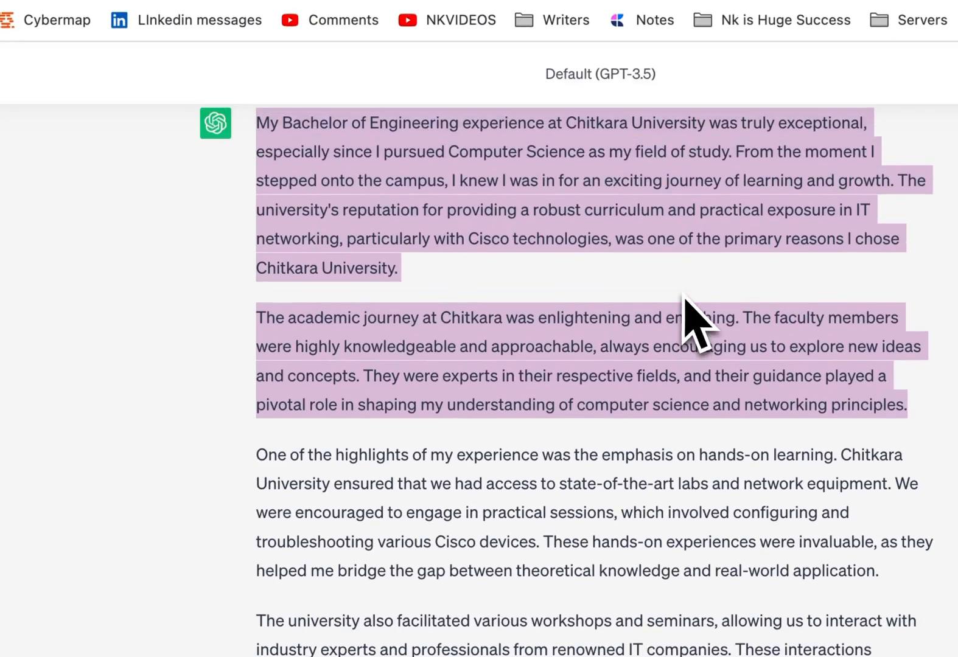
- Request a shorter 100-word version of the education description and copy it
scroll(down, 3)
text(write)
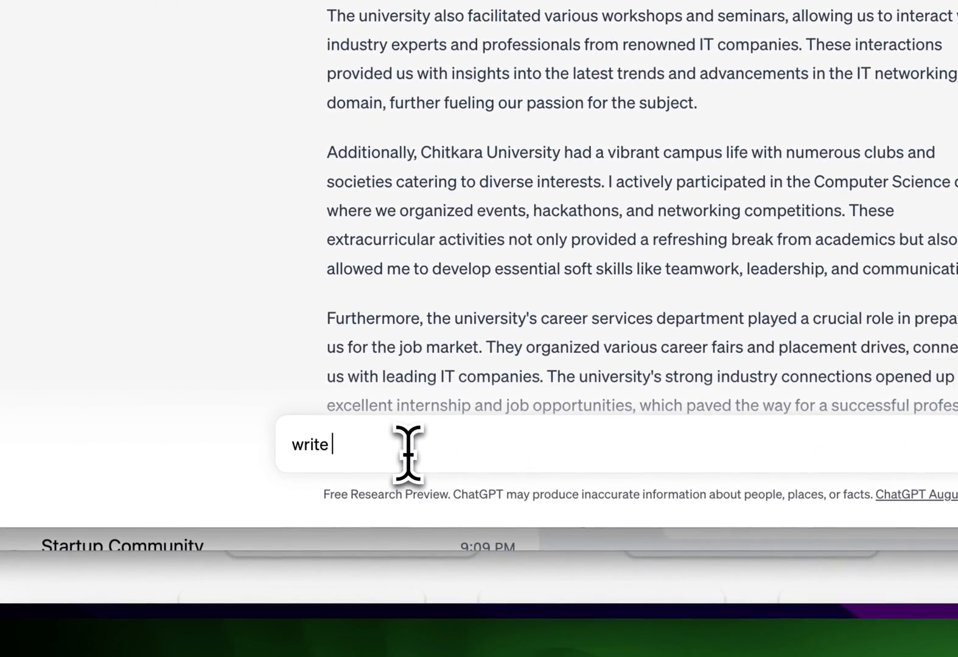
text(50)
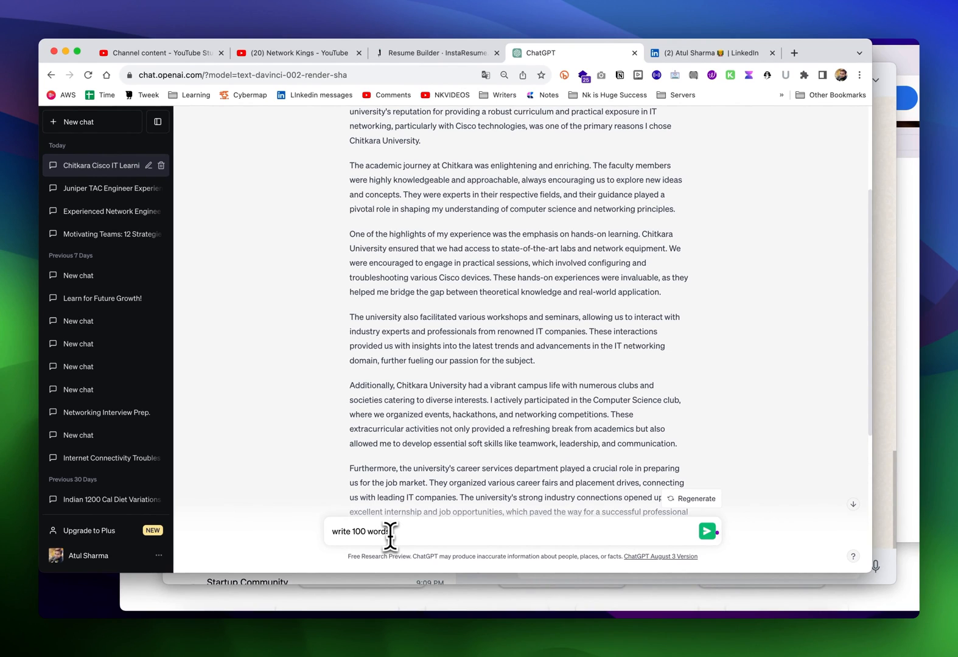
click(705, 531)
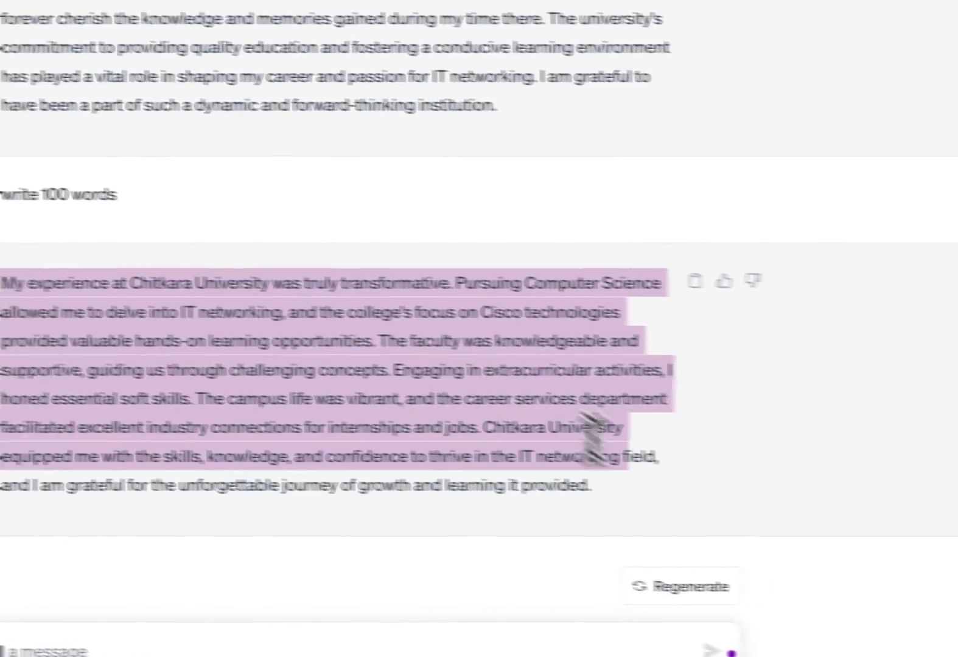
click(454, 45)
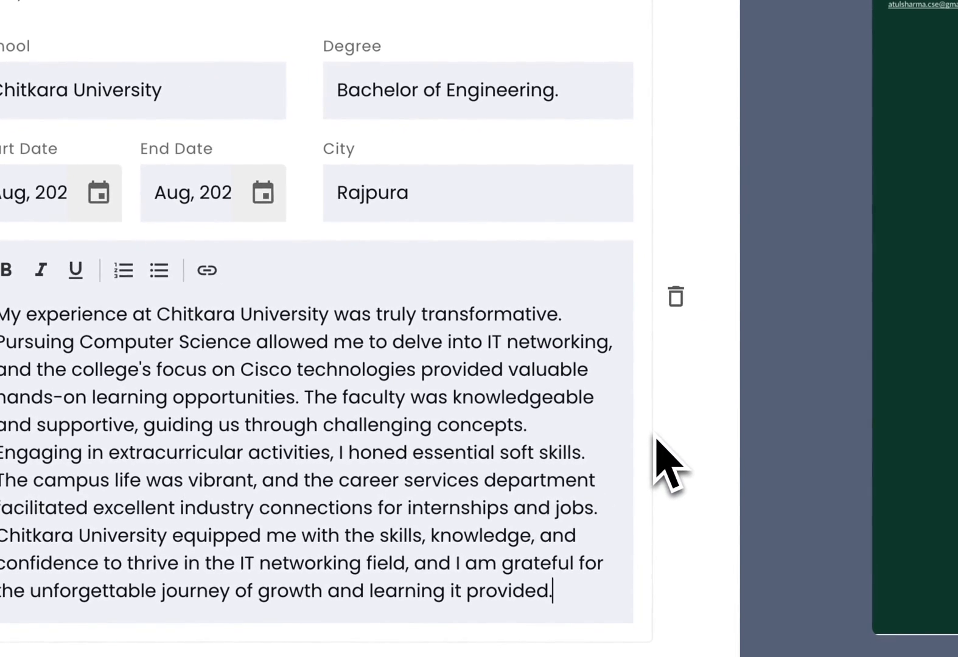
mouse_move(421, 384)
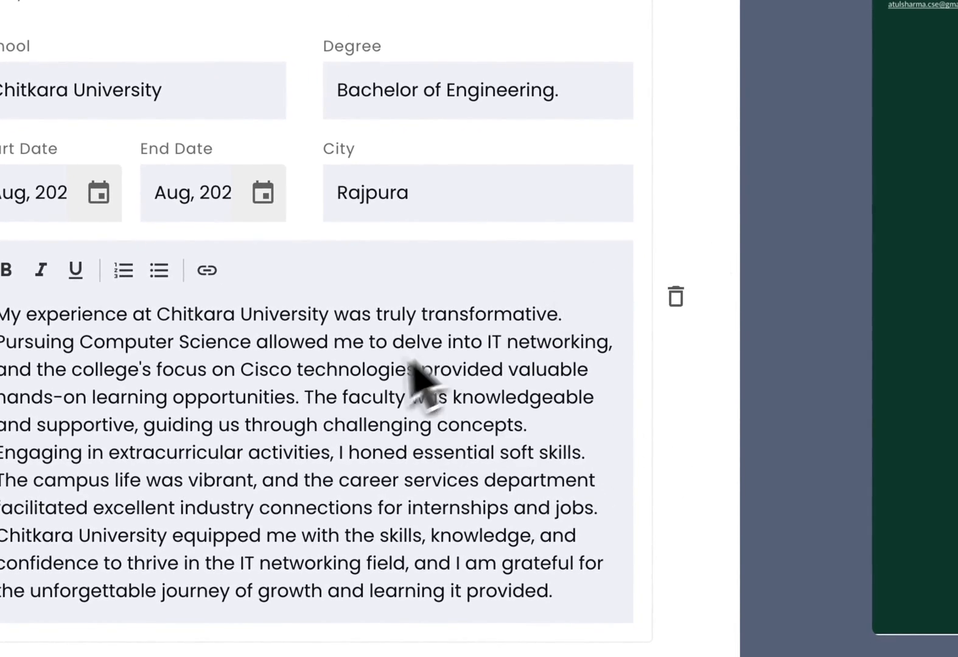
- Scroll down to the Websites & Social Links section with a blank link entry
scroll(down, 3)
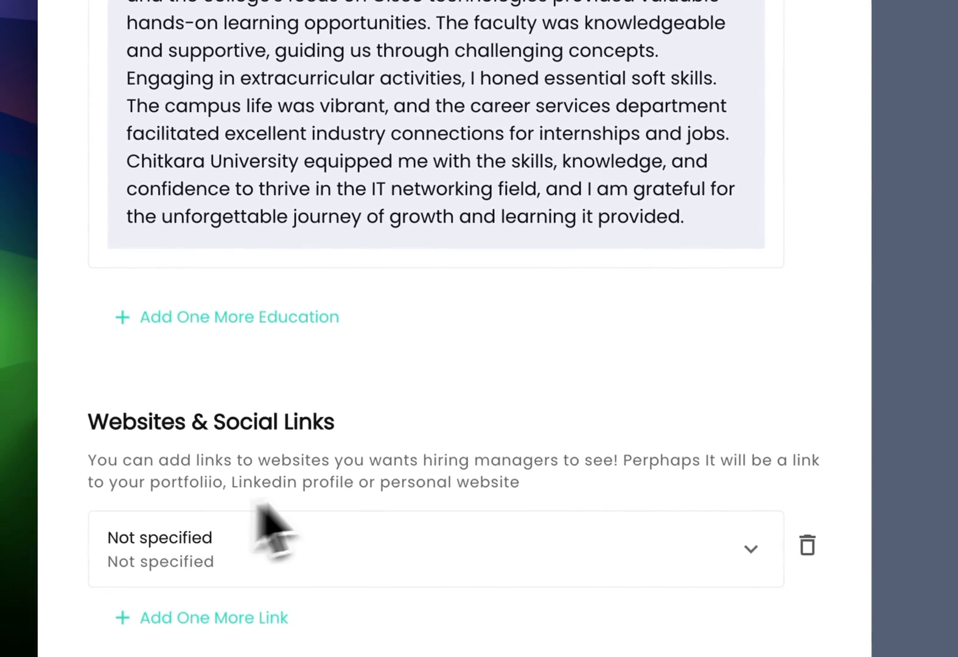
- Set CCNA to the highest skill level and add CCNP as a skill
scroll(down, 3)
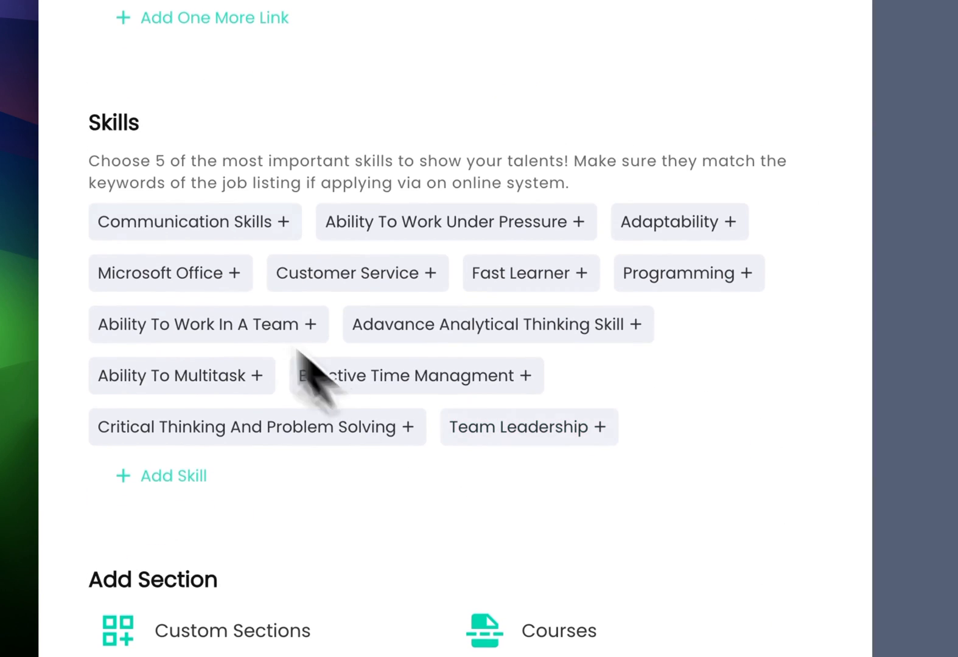
click(173, 475)
text(CCNA)
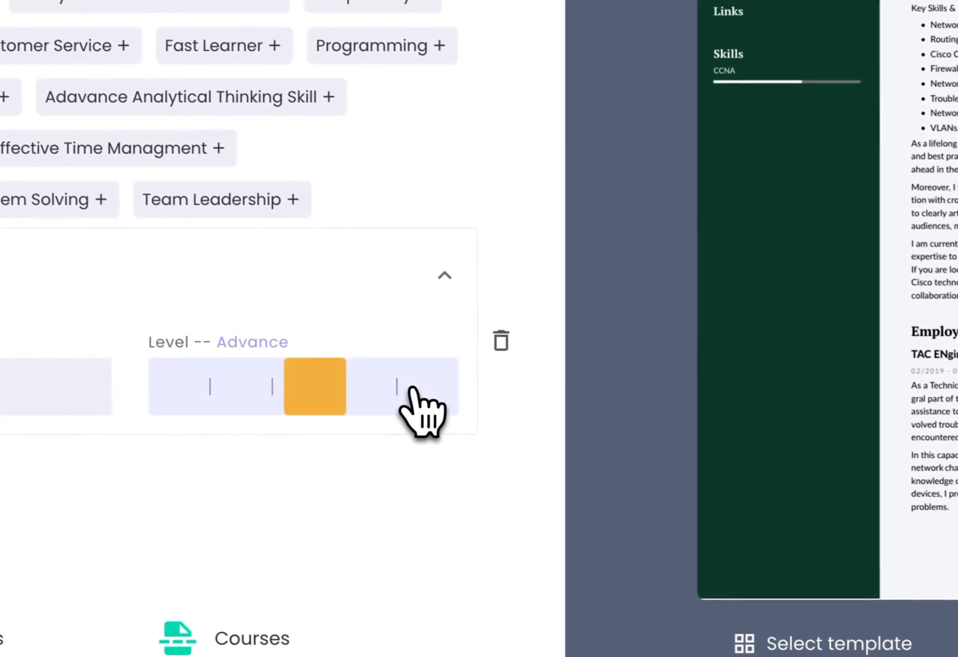
click(418, 385)
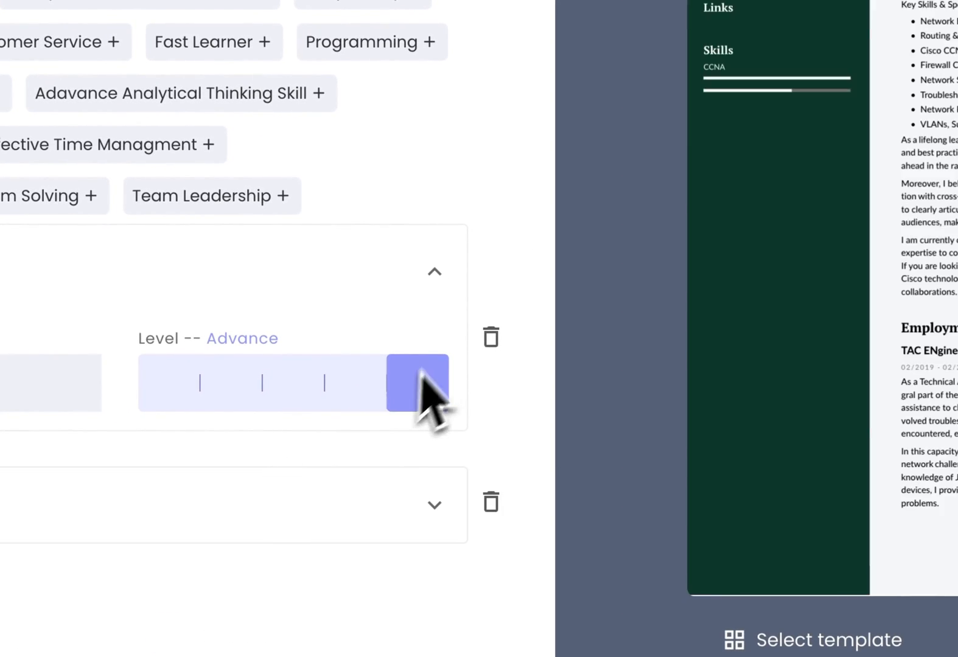
click(664, 166)
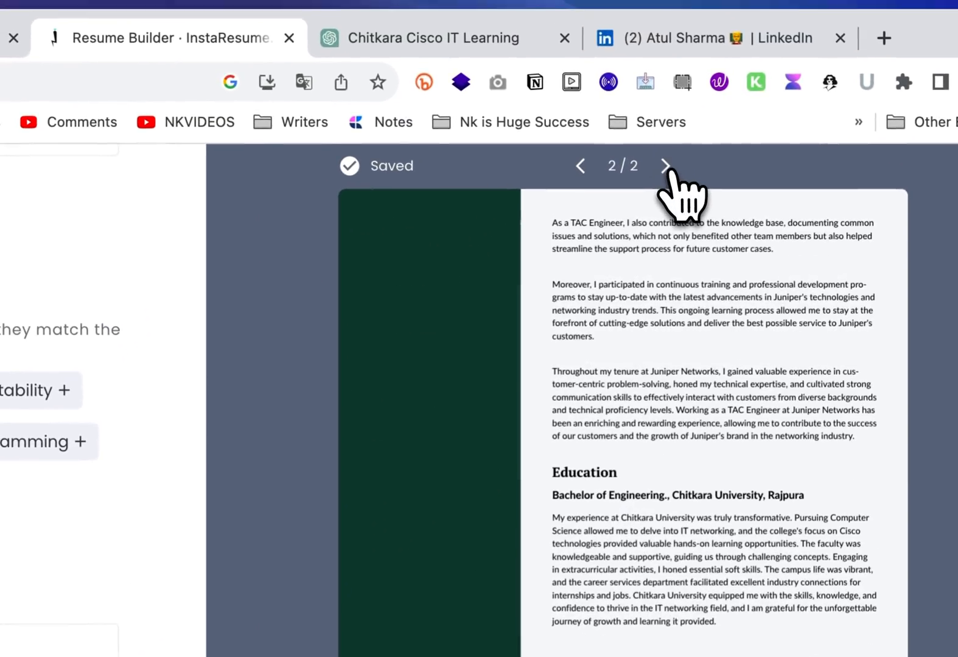
click(581, 165)
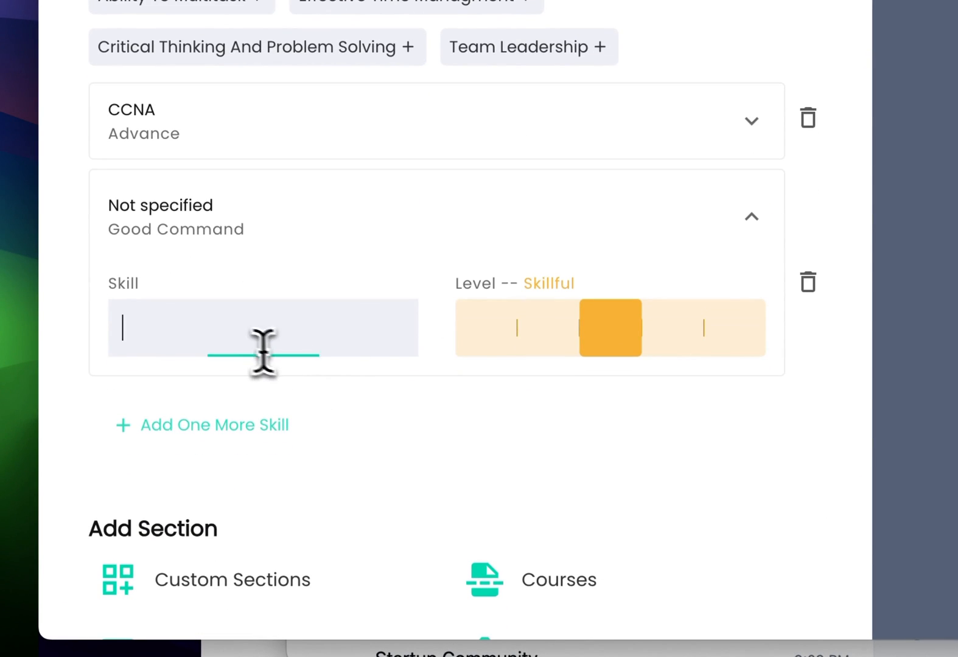
text(CCNP)
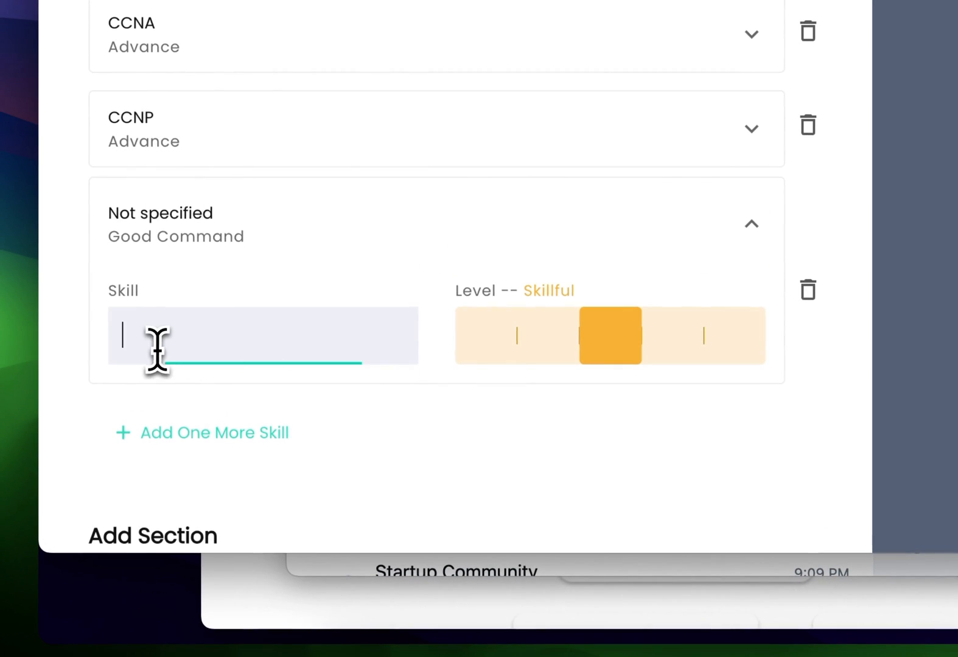
- Add SDWAN at top proficiency, then add Firewall as a skill
text(SDWAN)
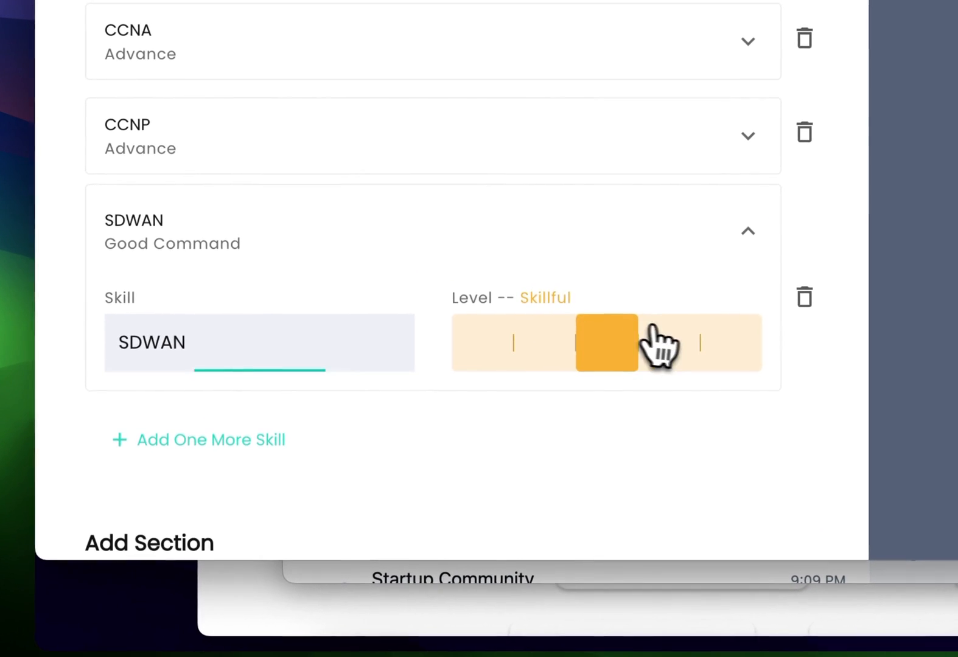
click(667, 343)
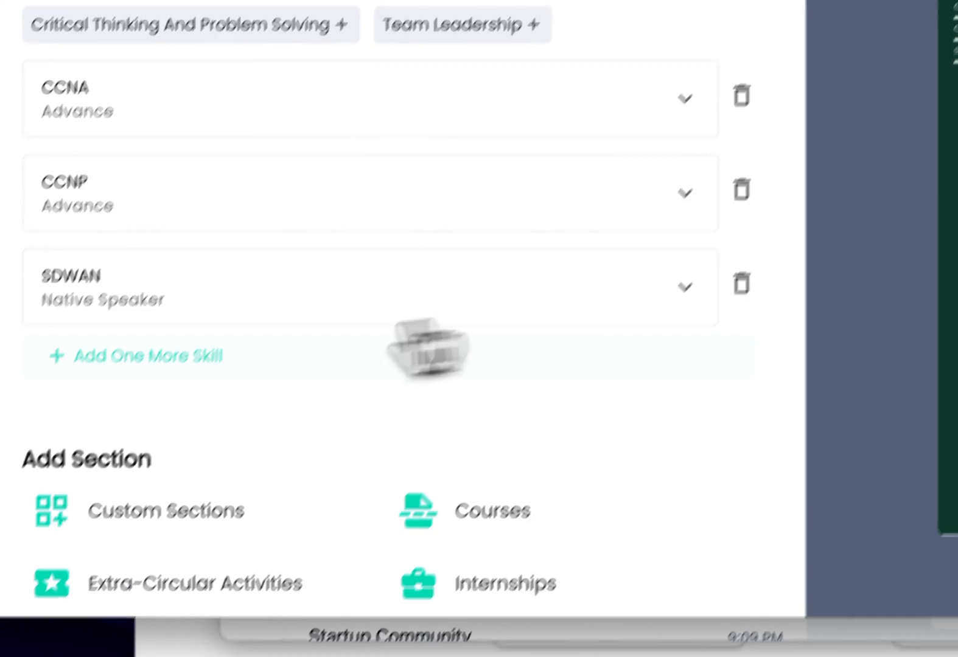
text(Fu)
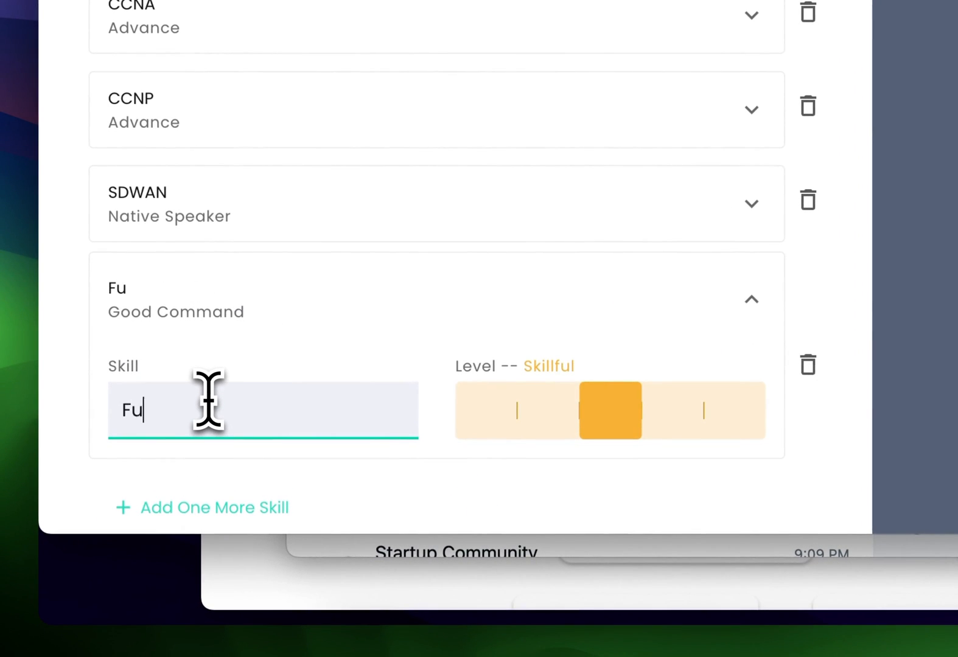
key(Backspace)
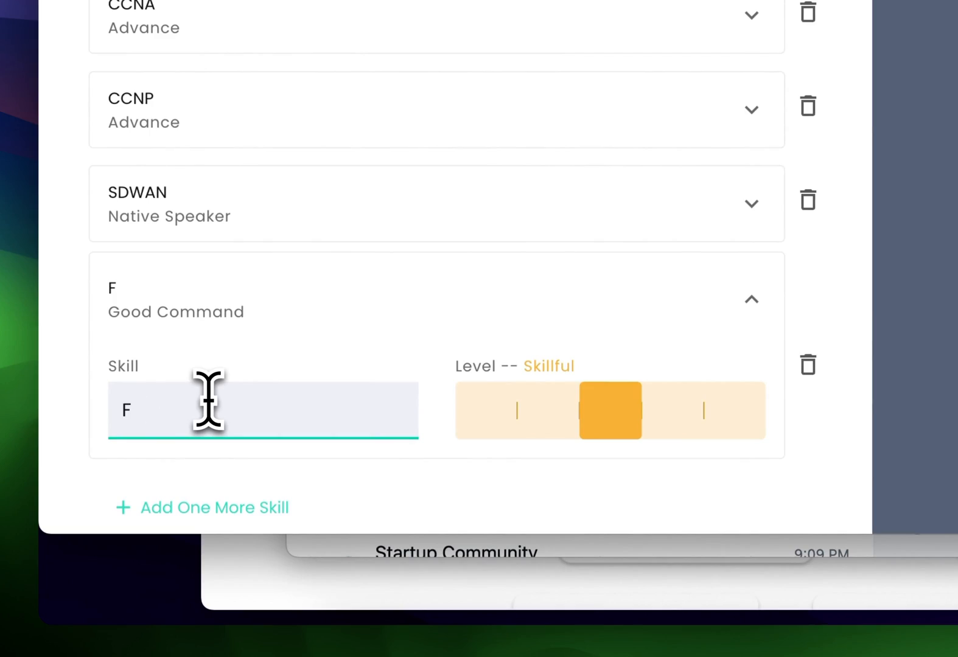
text(irewall)
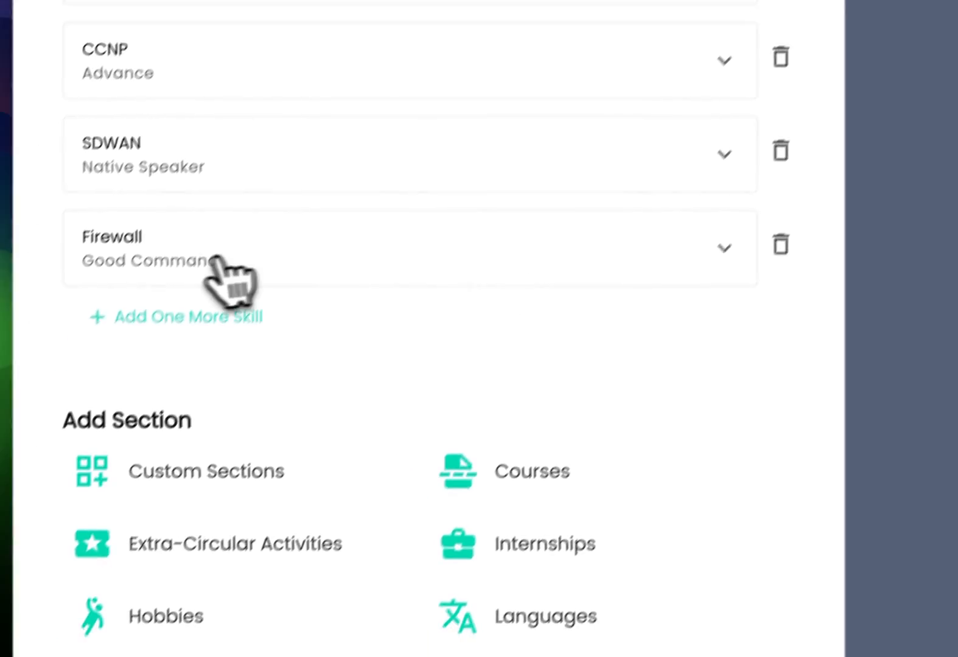
- Add an OSPF skill entry and start another entry for BGP
click(189, 316)
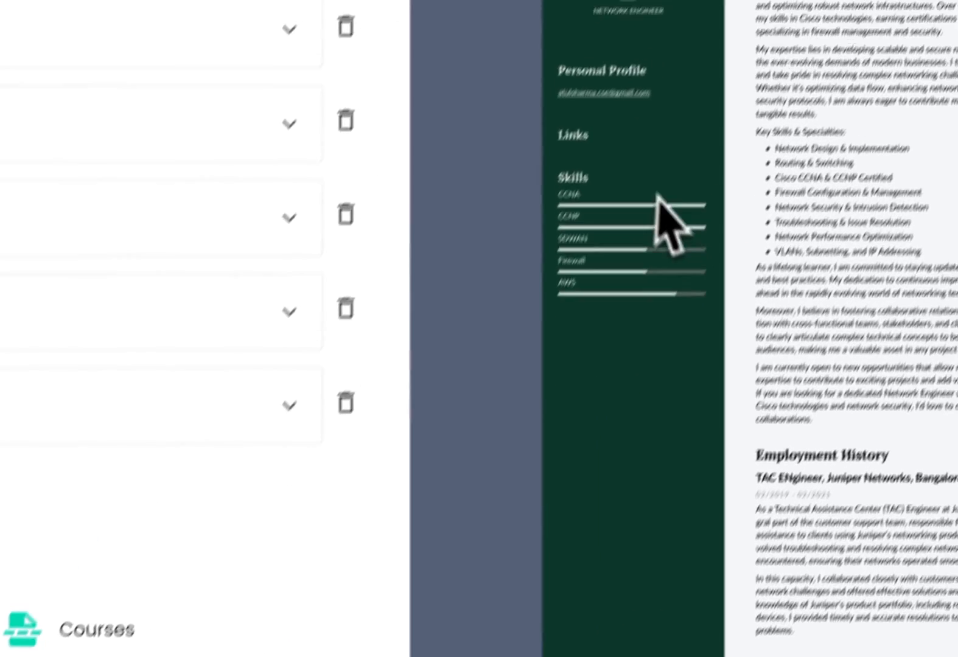
scroll(down, 3)
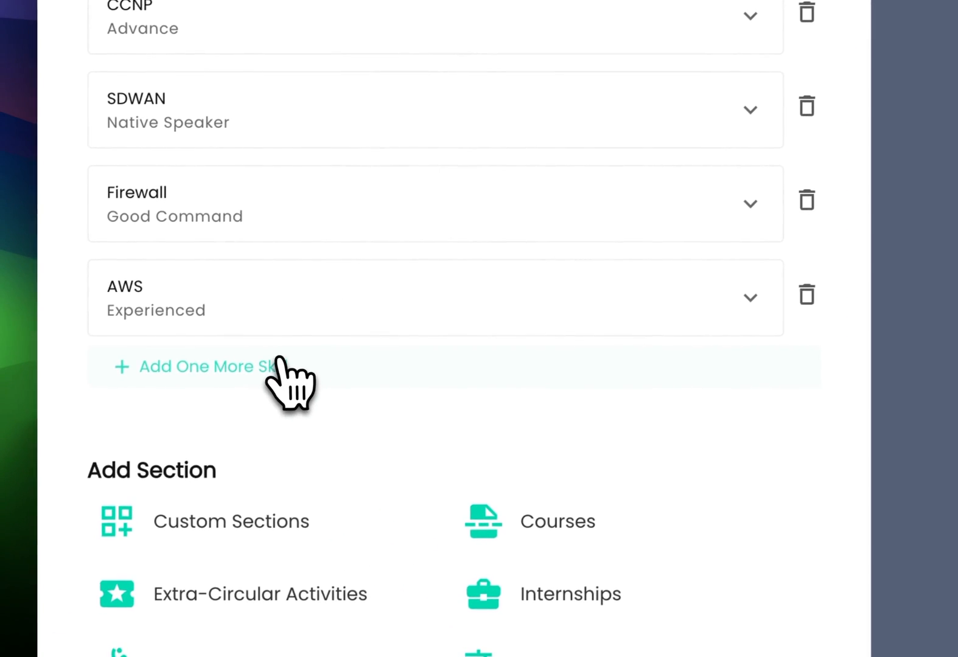
click(208, 367)
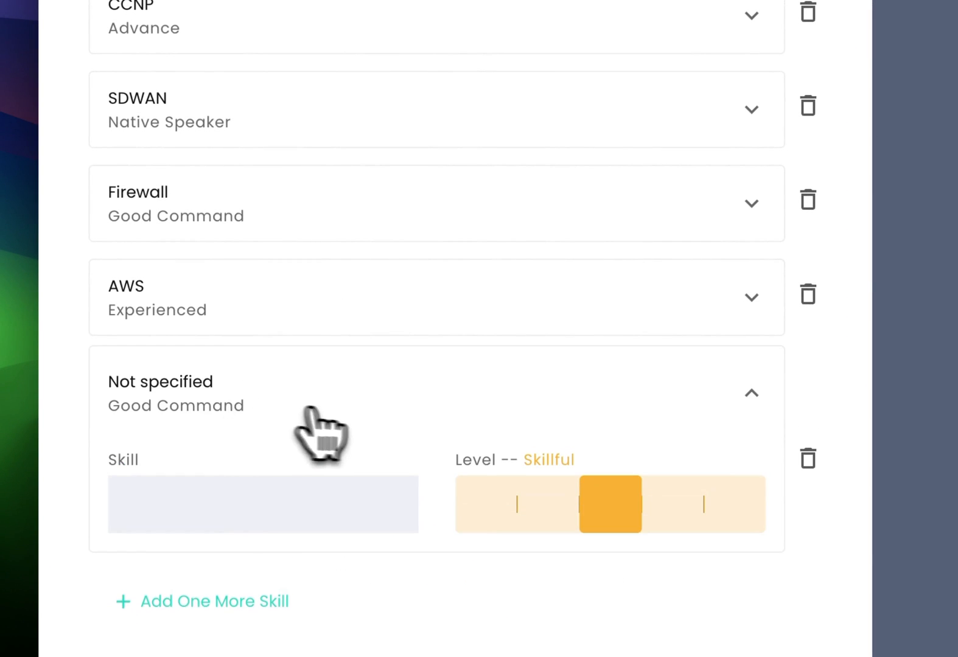
text(OS)
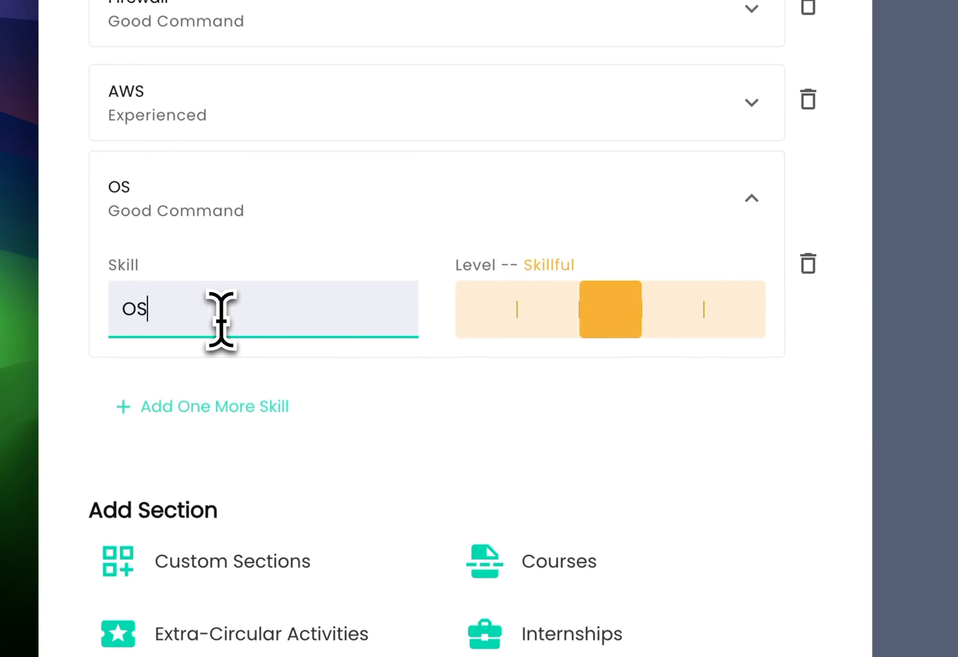
text(PD)
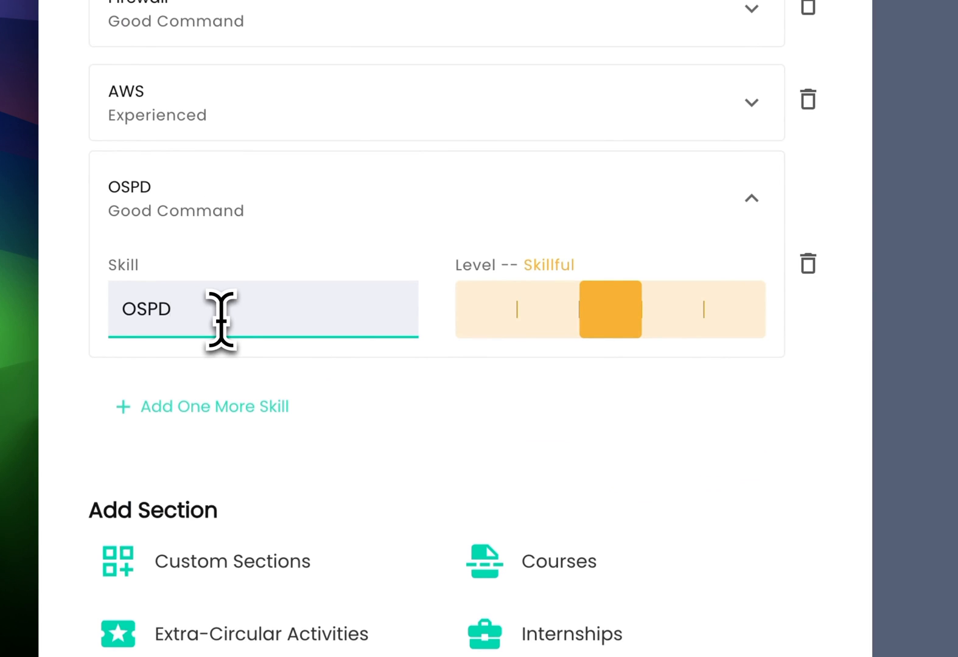
click(711, 308)
text(F)
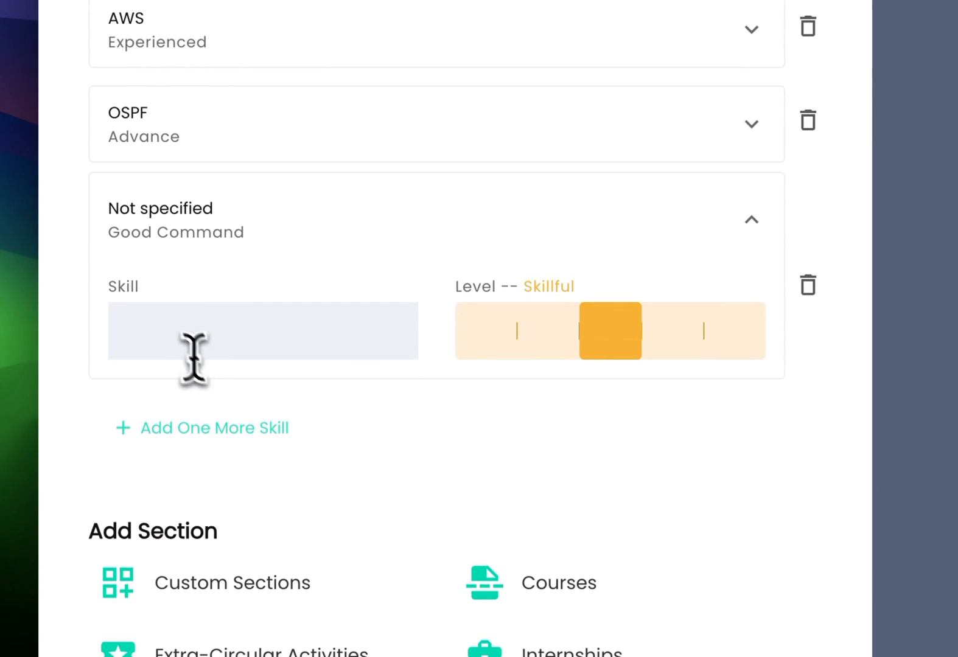
click(610, 331)
text(BGP)
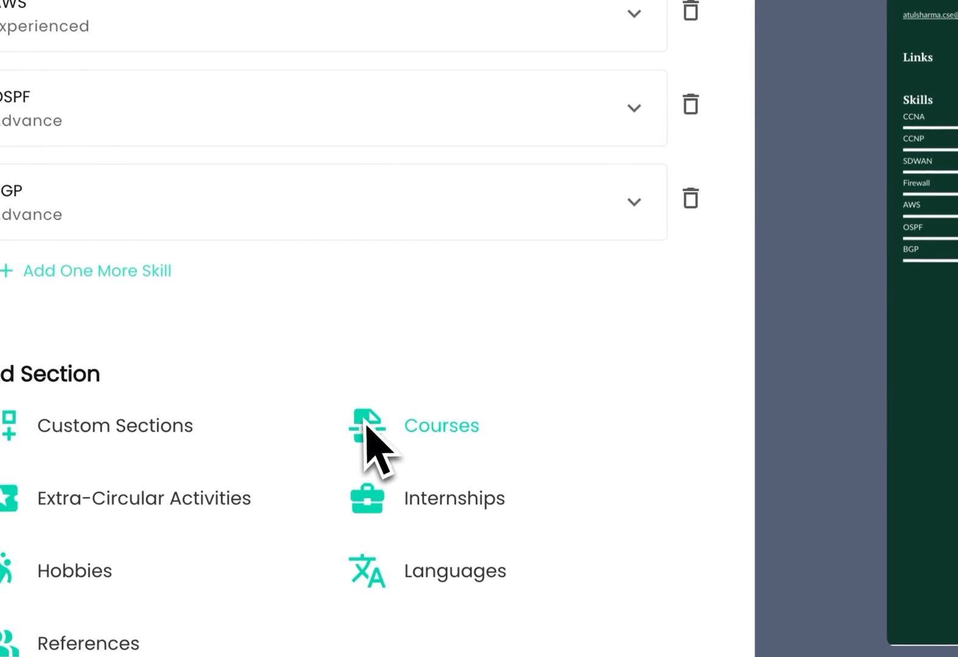
- Add a Courses entry for CCNP at Network Kings, starting August 2018
click(441, 426)
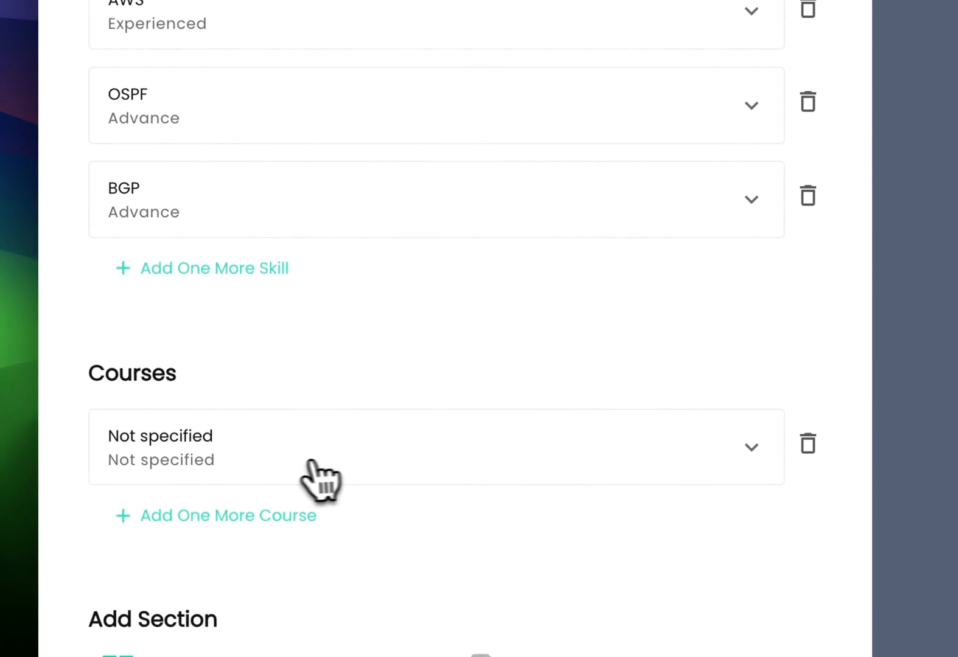
text(C)
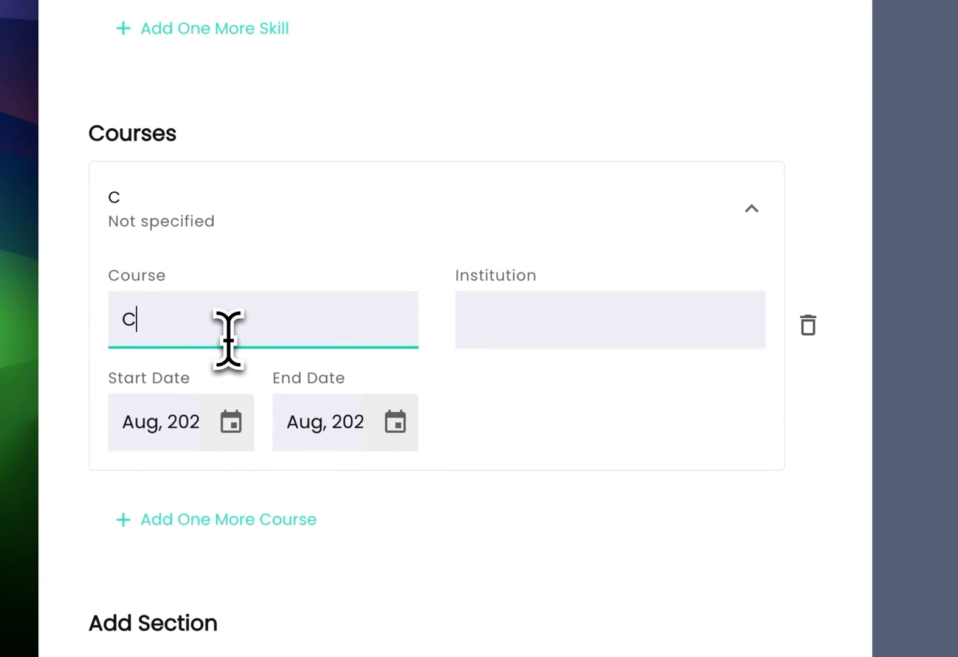
text(CN)
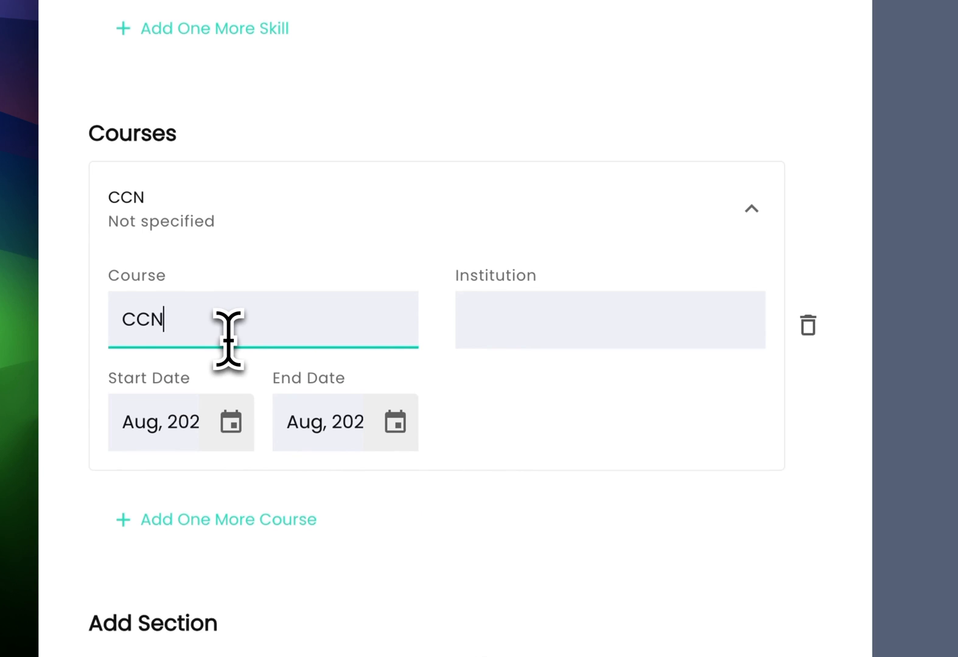
click(609, 320)
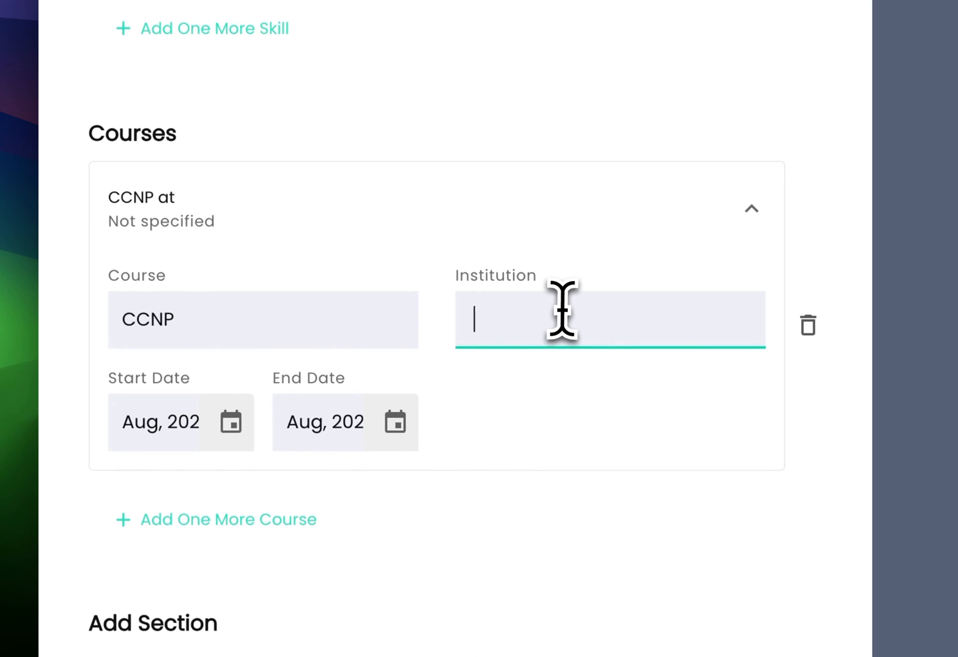
text(Network K)
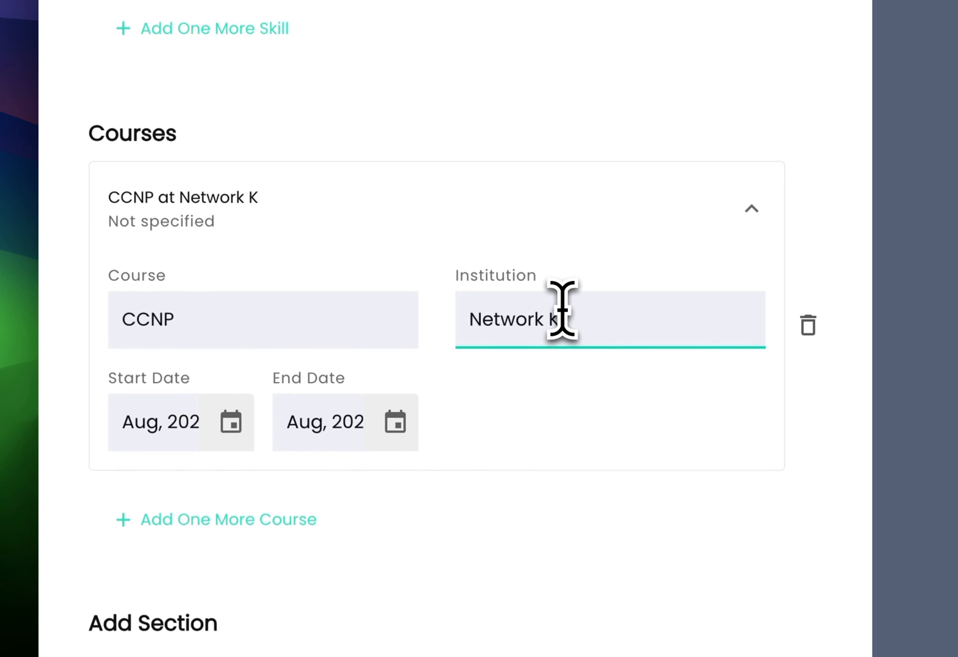
click(394, 422)
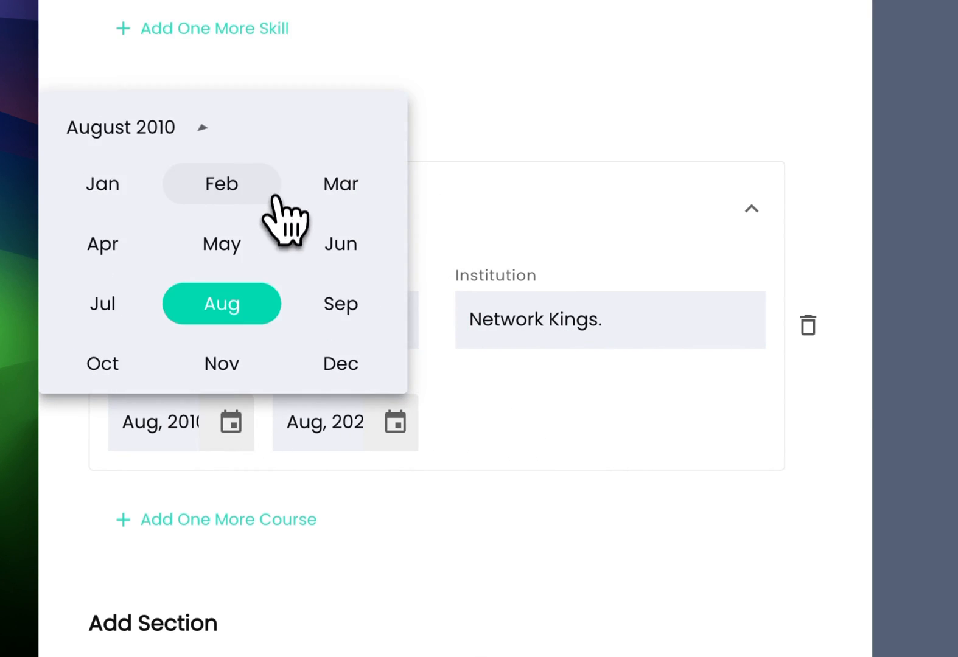
click(121, 127)
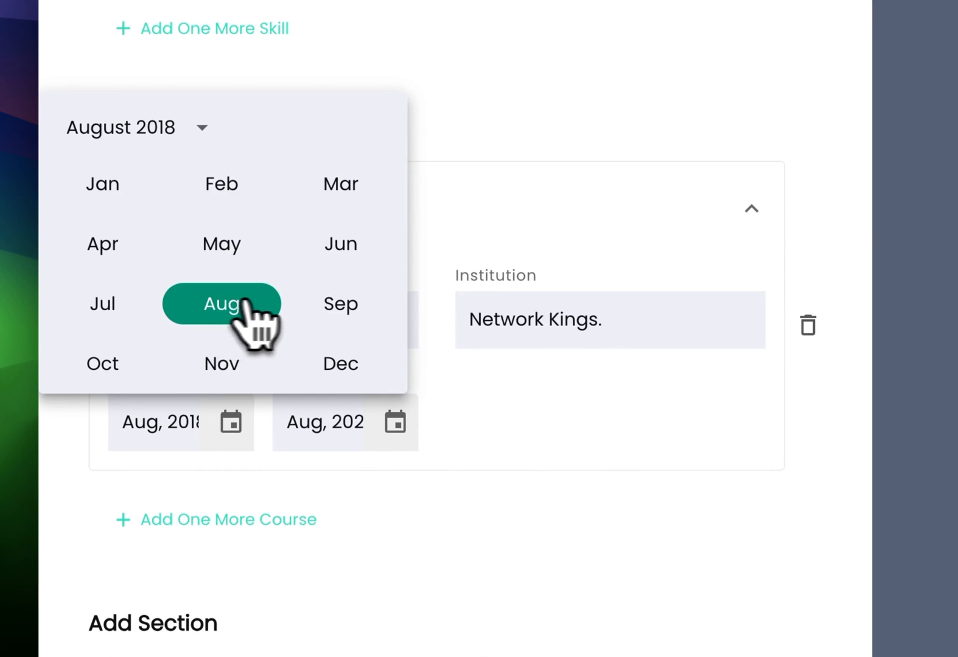
click(221, 304)
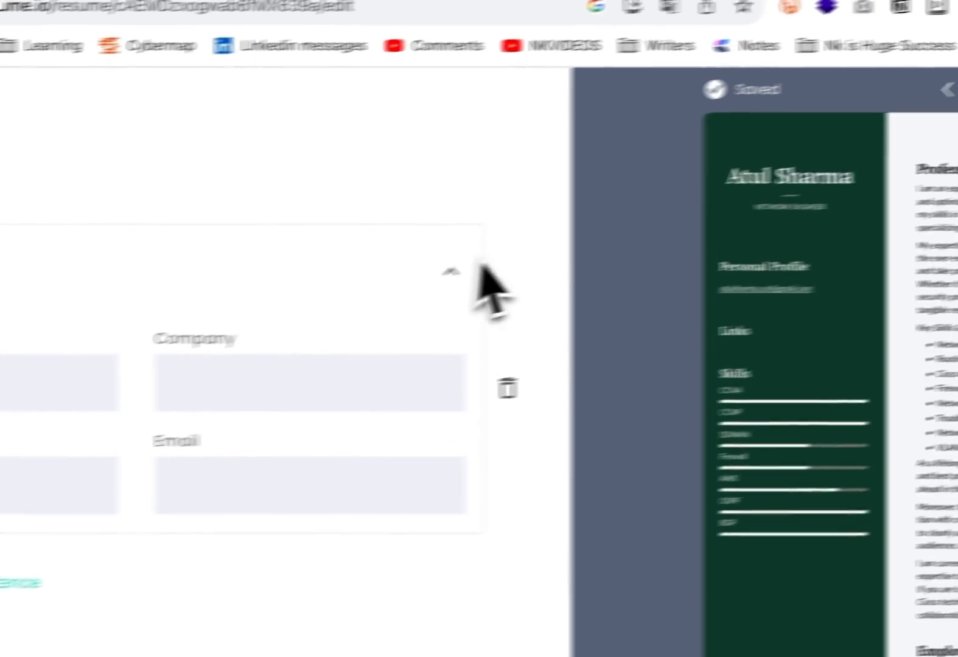
- Delete the blank entry with empty Company and Email fields and confirm the deletion
click(507, 389)
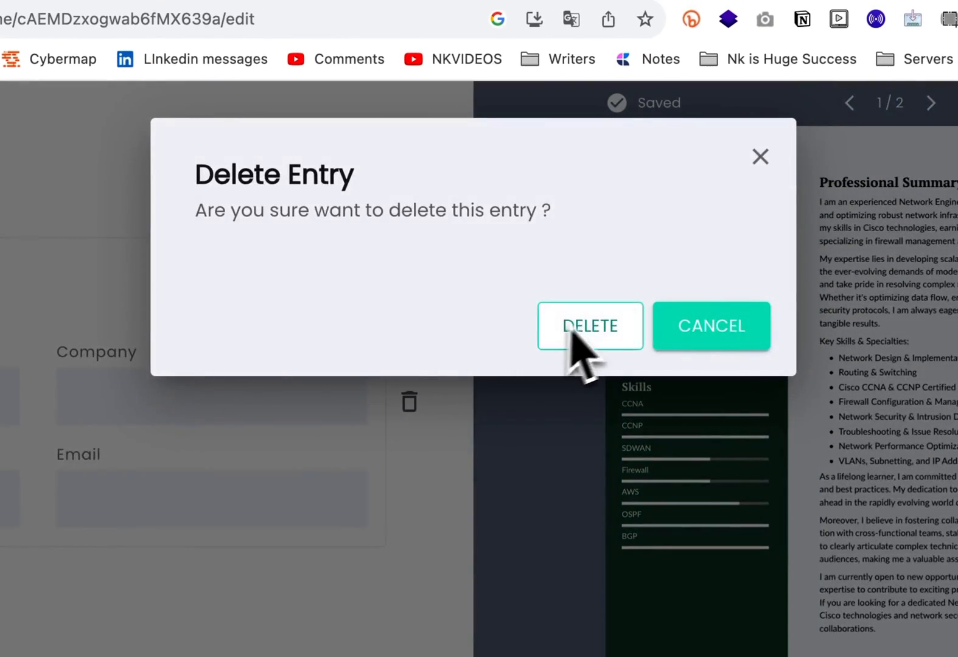
click(589, 325)
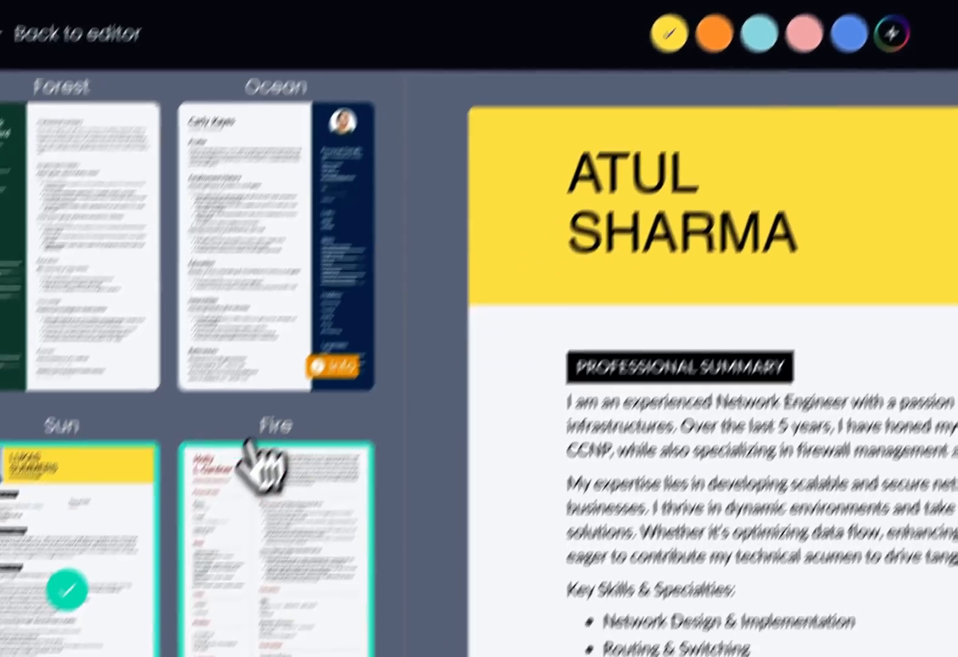
- Try templates in the gallery, settle on the Day design, and go back to the editor
scroll(down, 3)
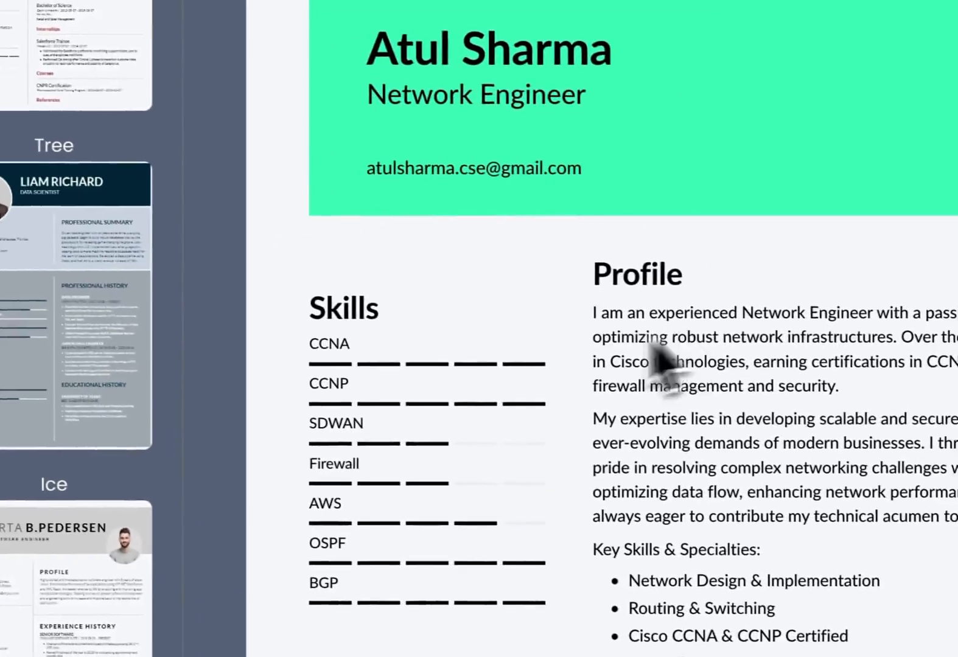
scroll(down, 3)
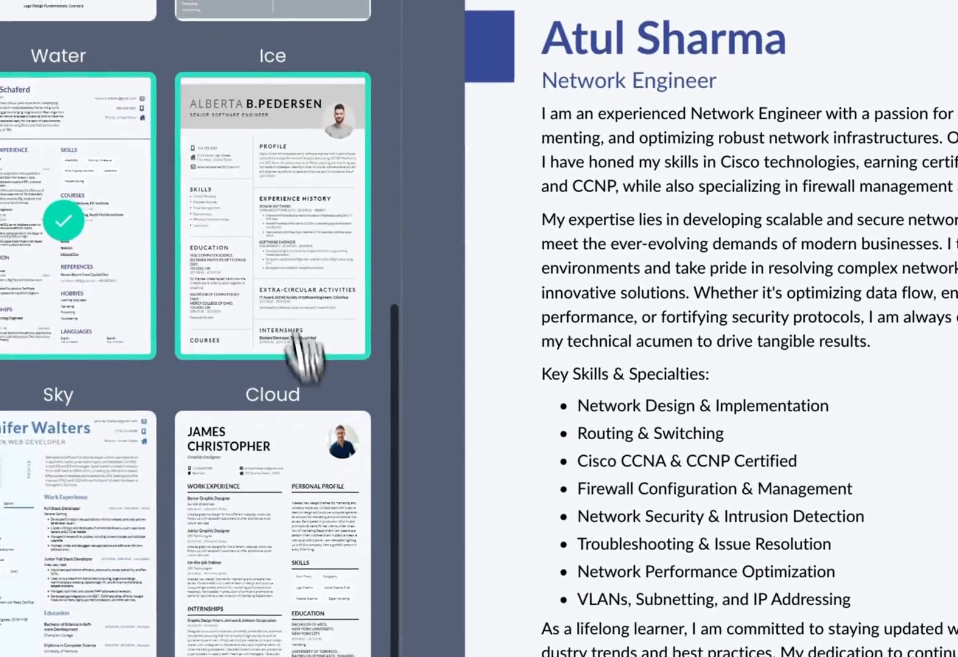
scroll(down, 3)
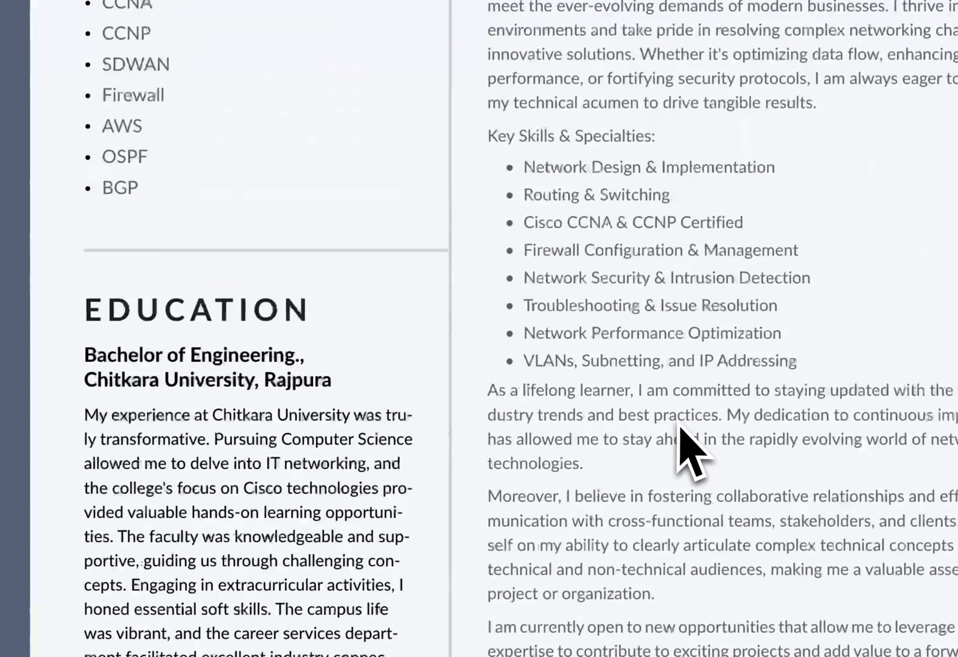
click(318, 146)
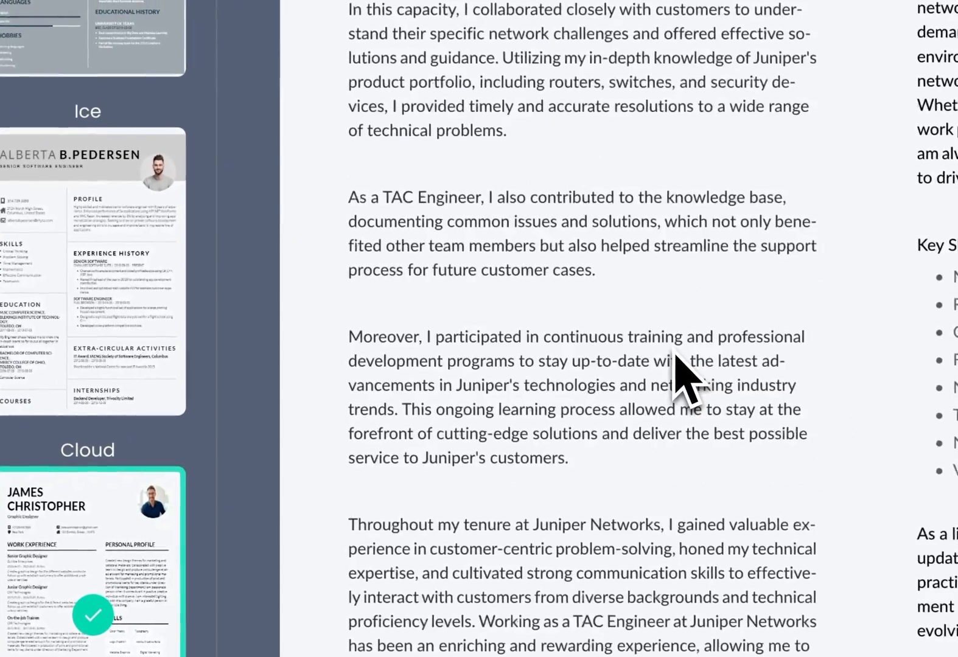
scroll(up, 3)
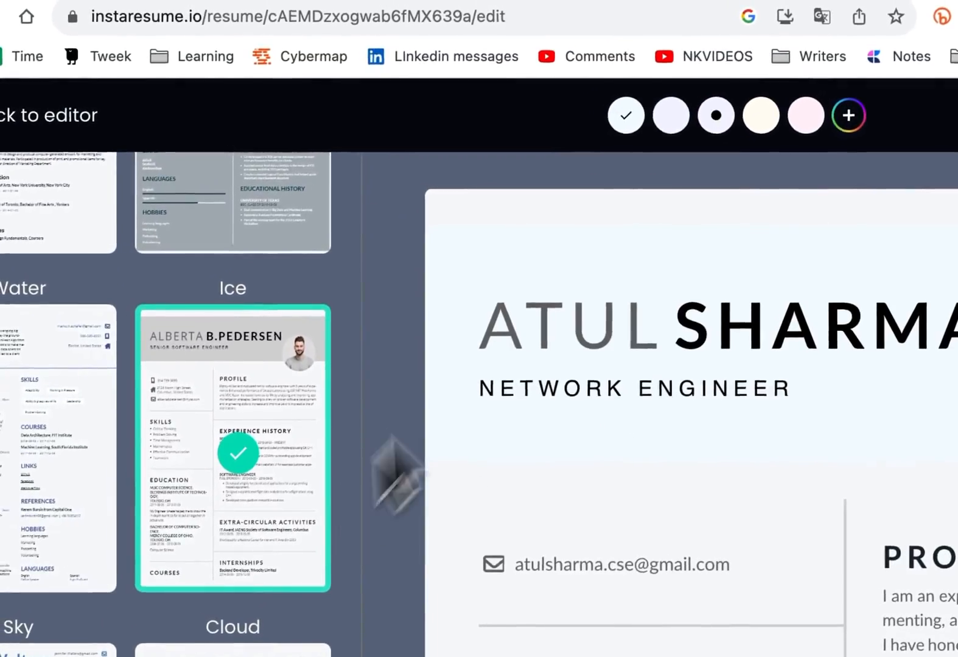
scroll(down, 3)
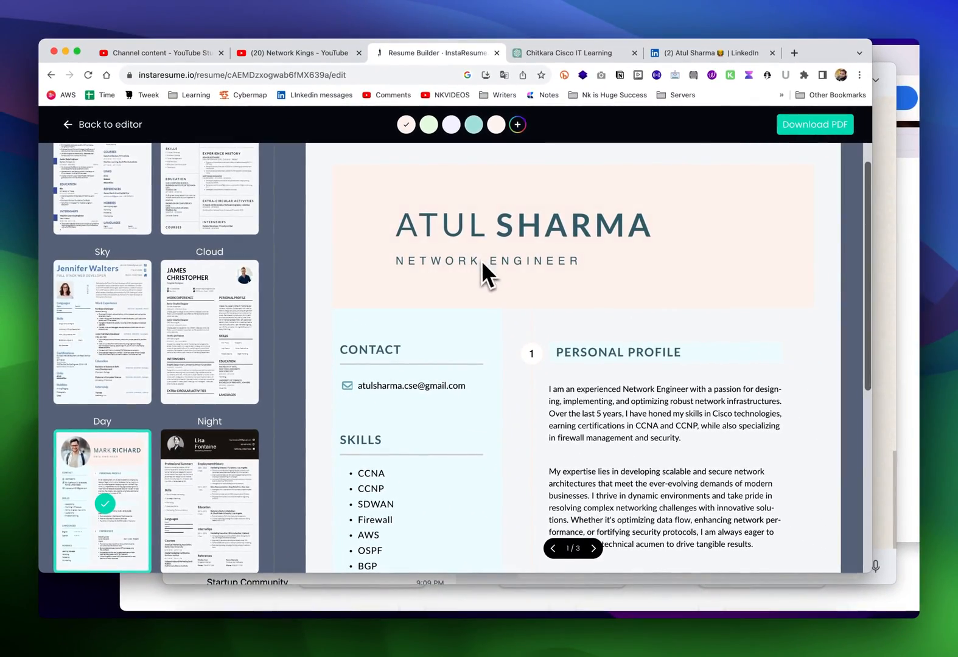
click(208, 329)
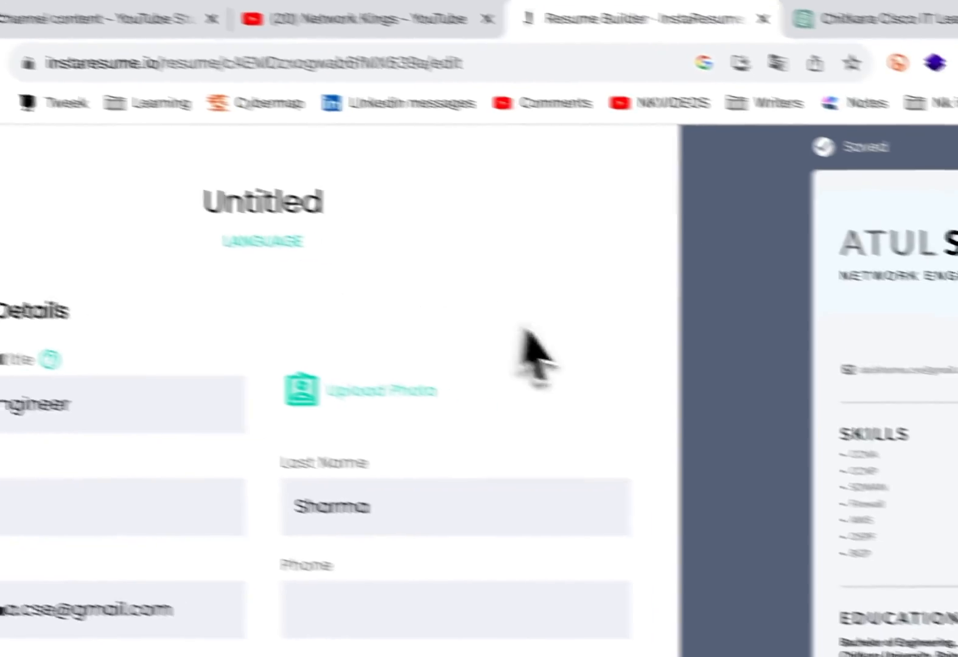
click(843, 67)
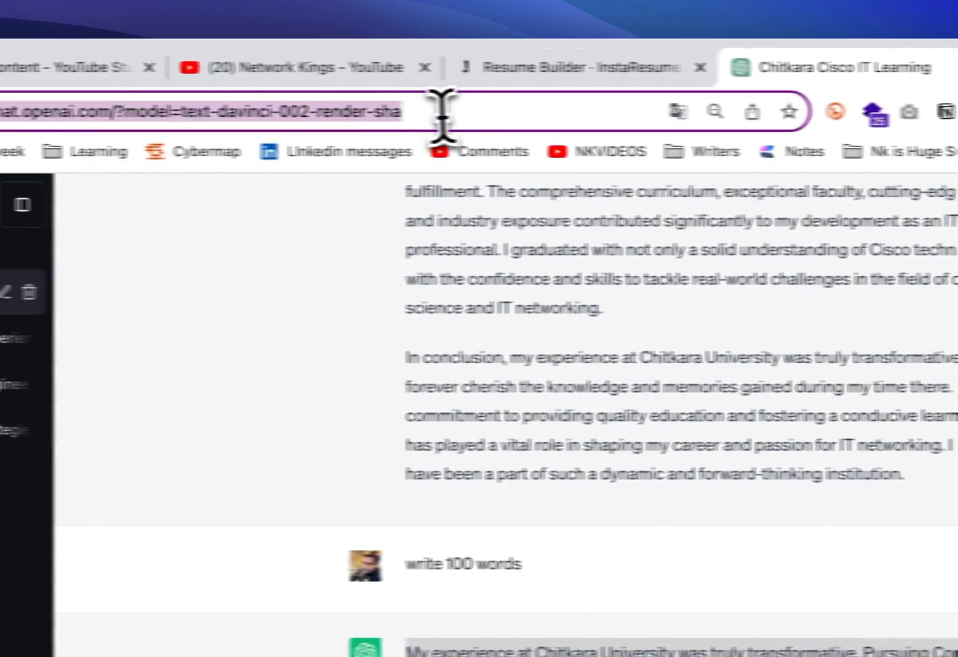
text(atul sharma cisco)
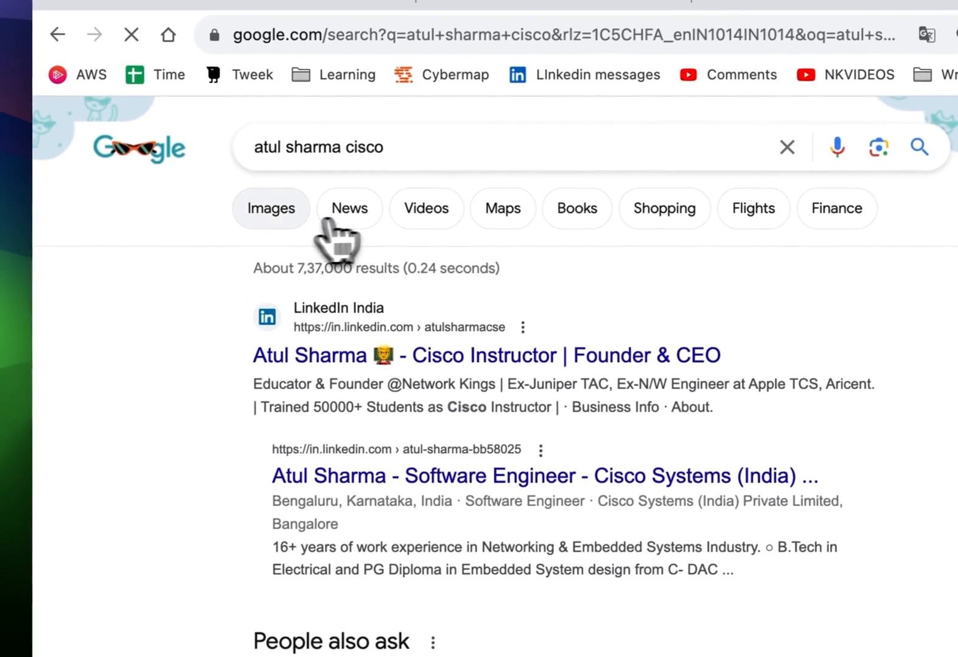
click(270, 207)
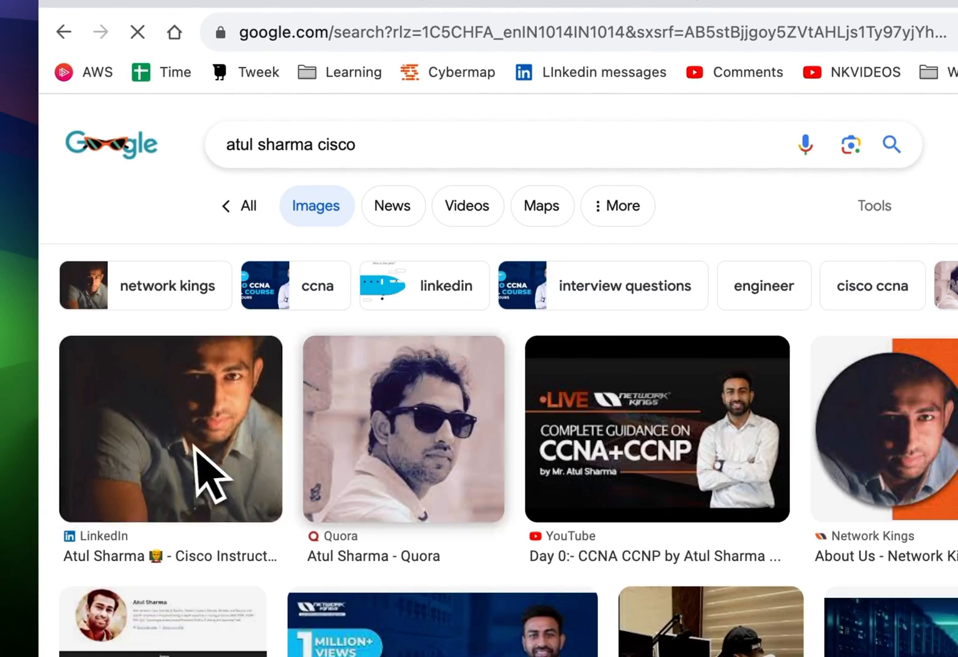
scroll(down, 3)
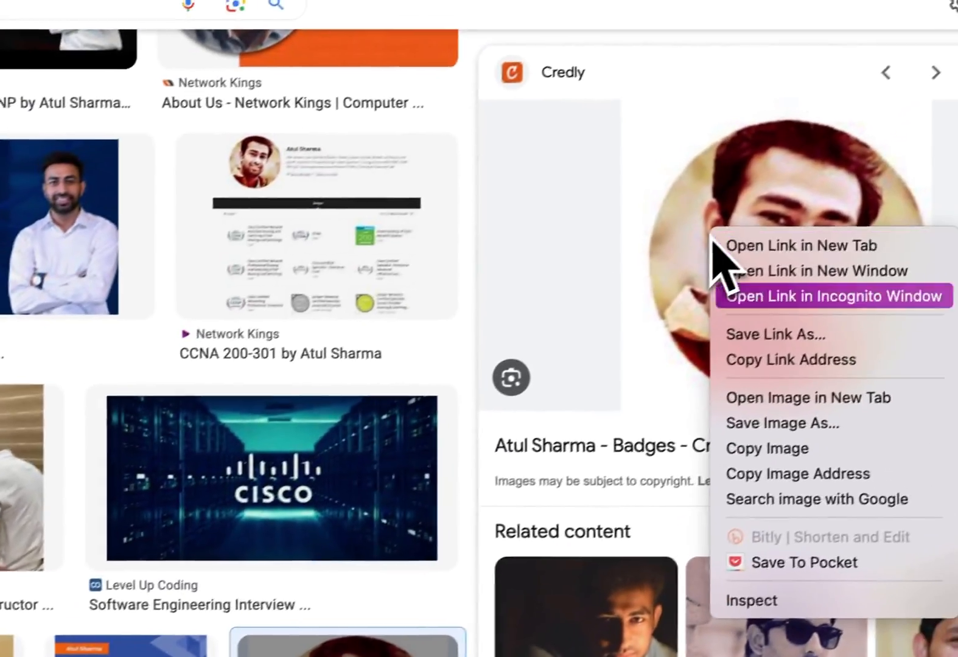
click(781, 423)
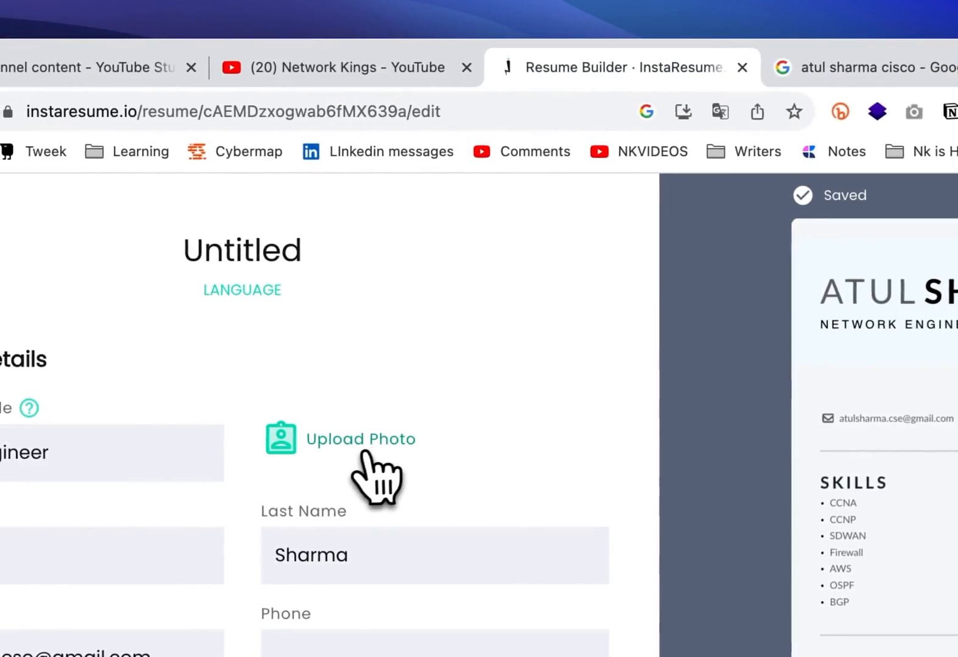
- Upload the saved profile photo, download the resume as PDF, and close the share popup
click(359, 439)
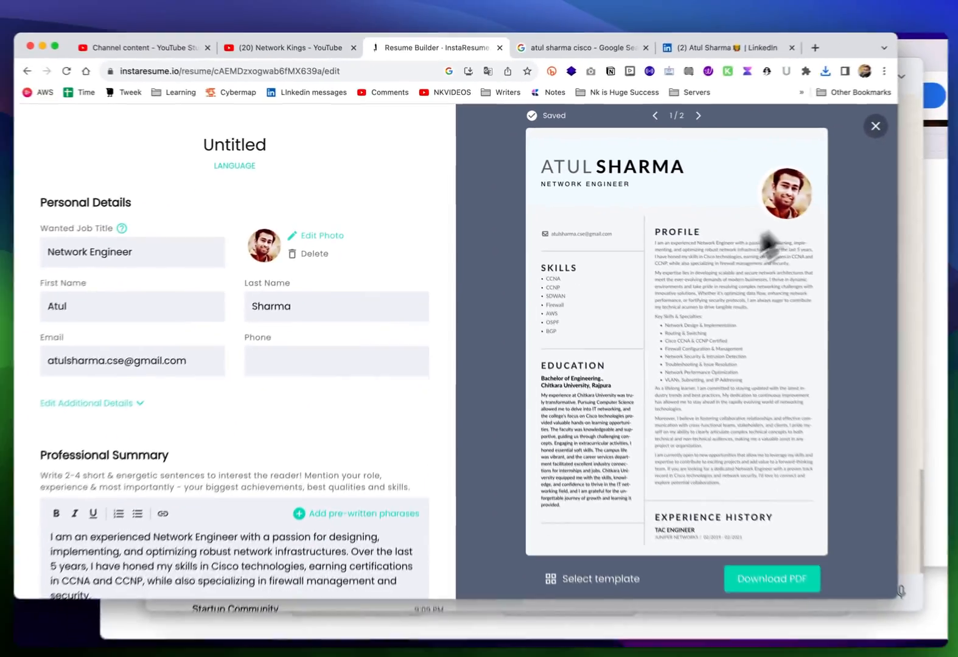
scroll(down, 3)
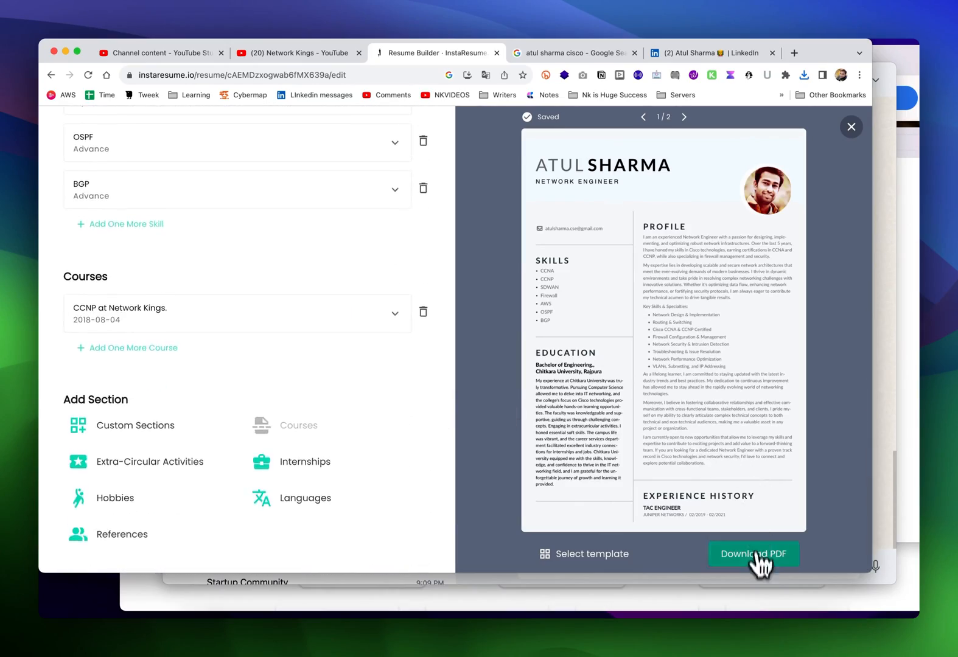
click(752, 553)
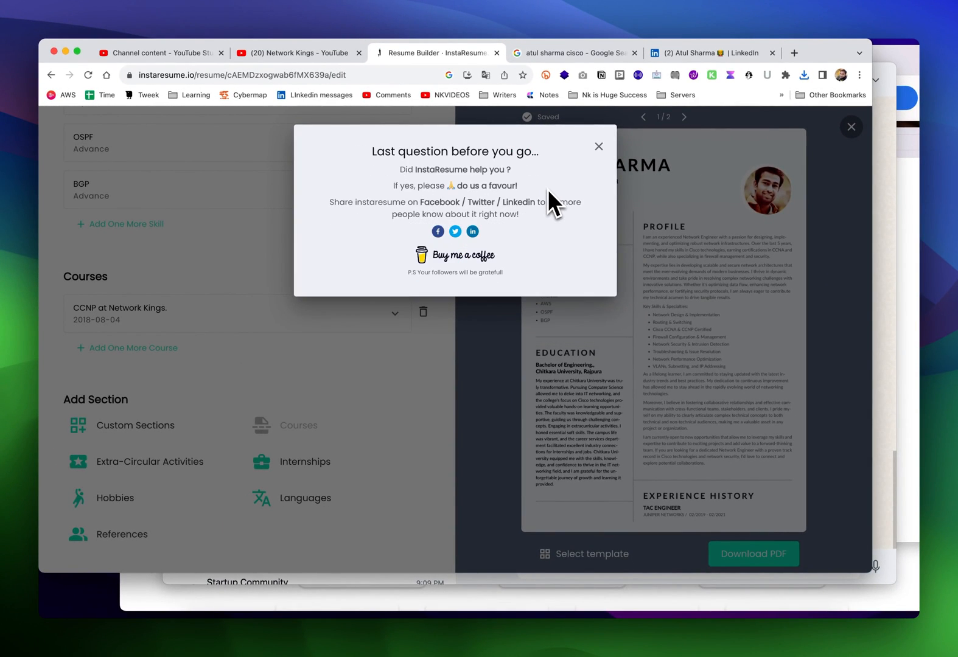
click(804, 74)
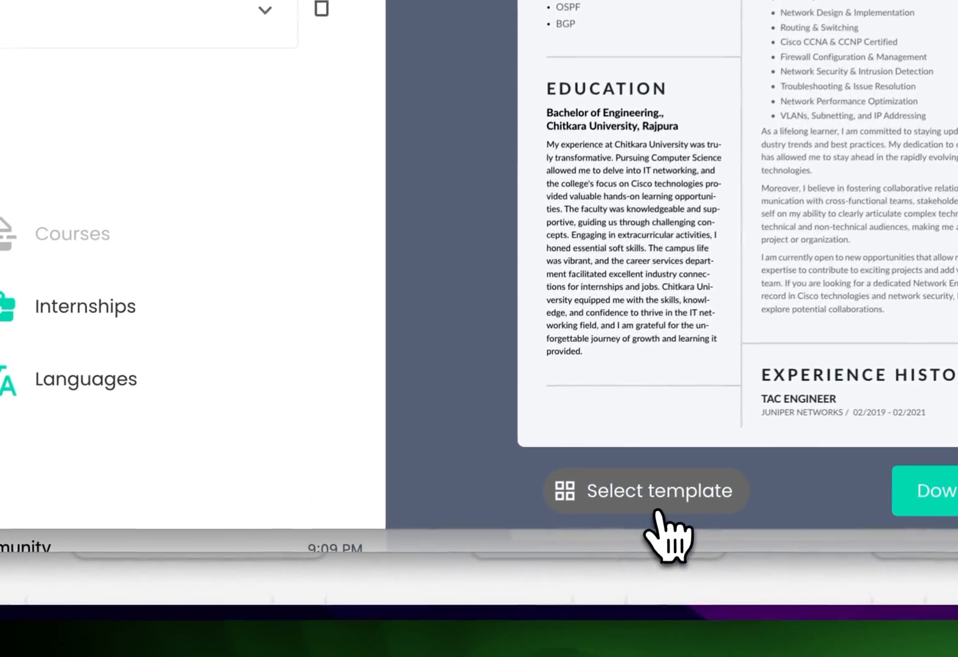
- Try the Fire and Ocean templates to get a photo-in-header layout
click(645, 490)
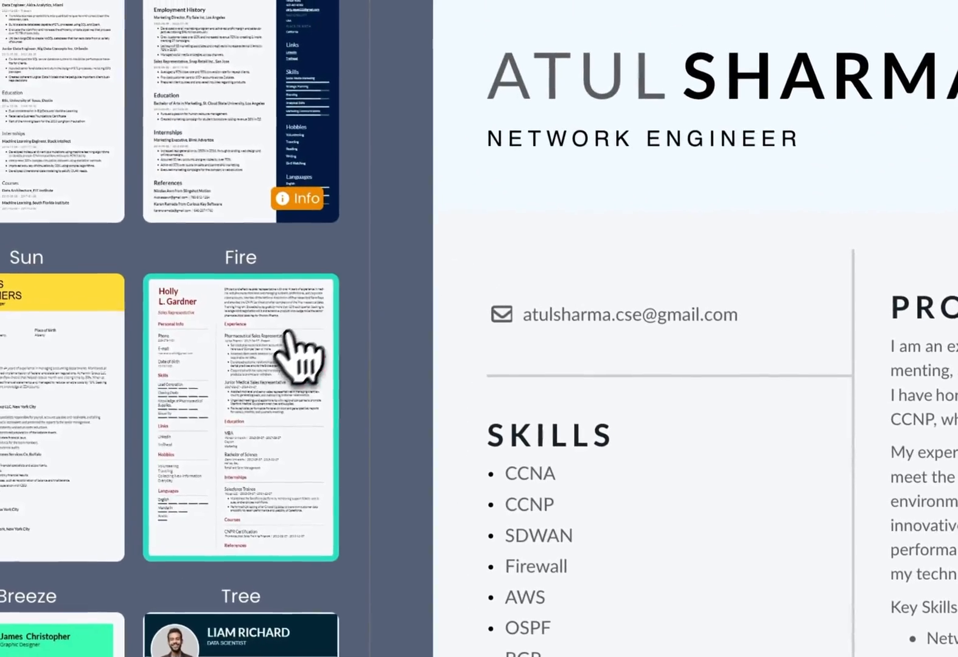
click(240, 419)
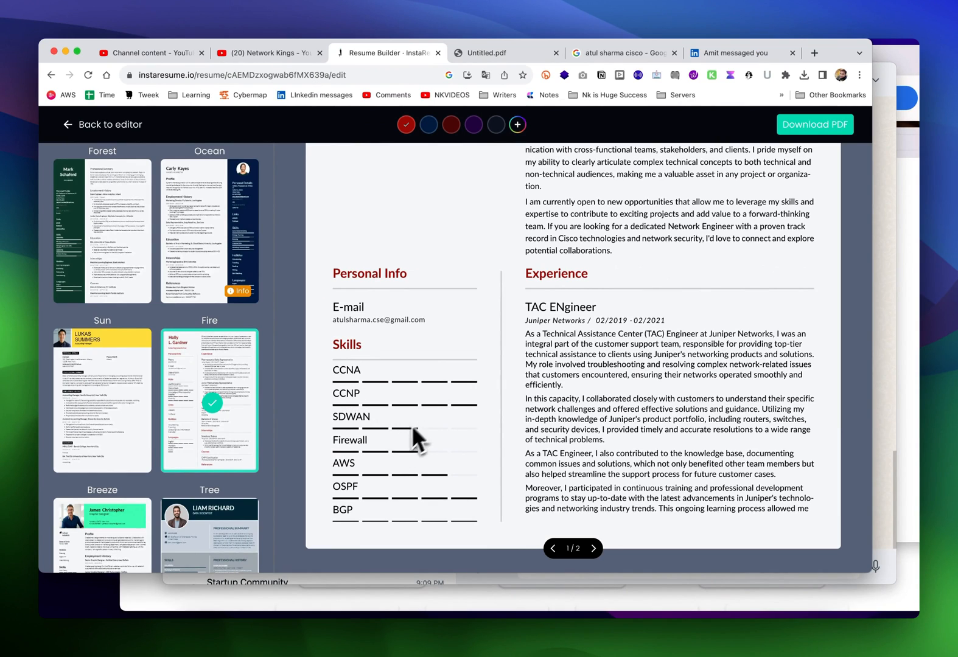
mouse_move(188, 473)
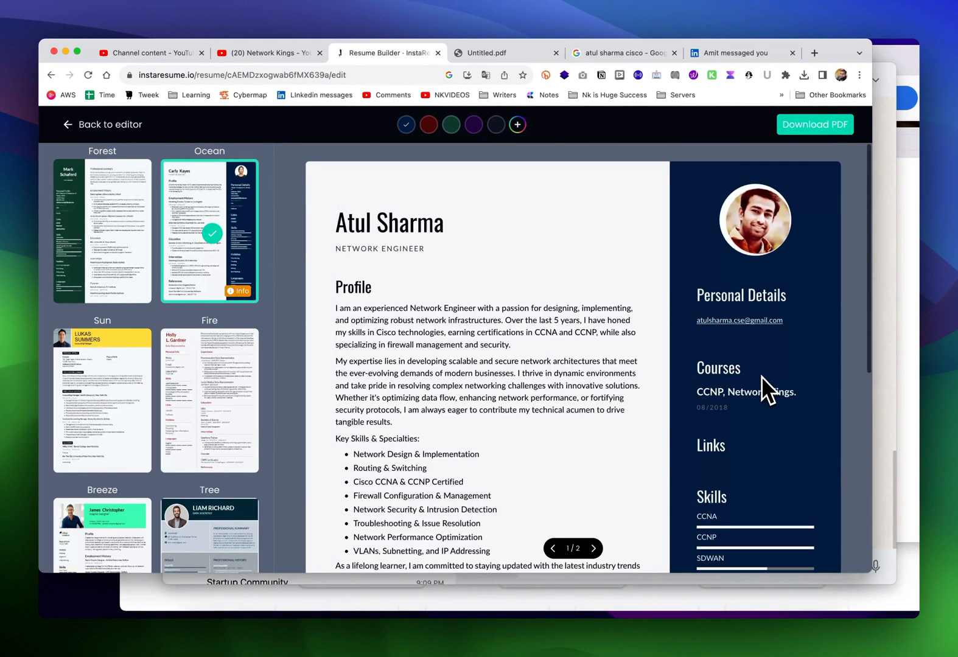
click(102, 400)
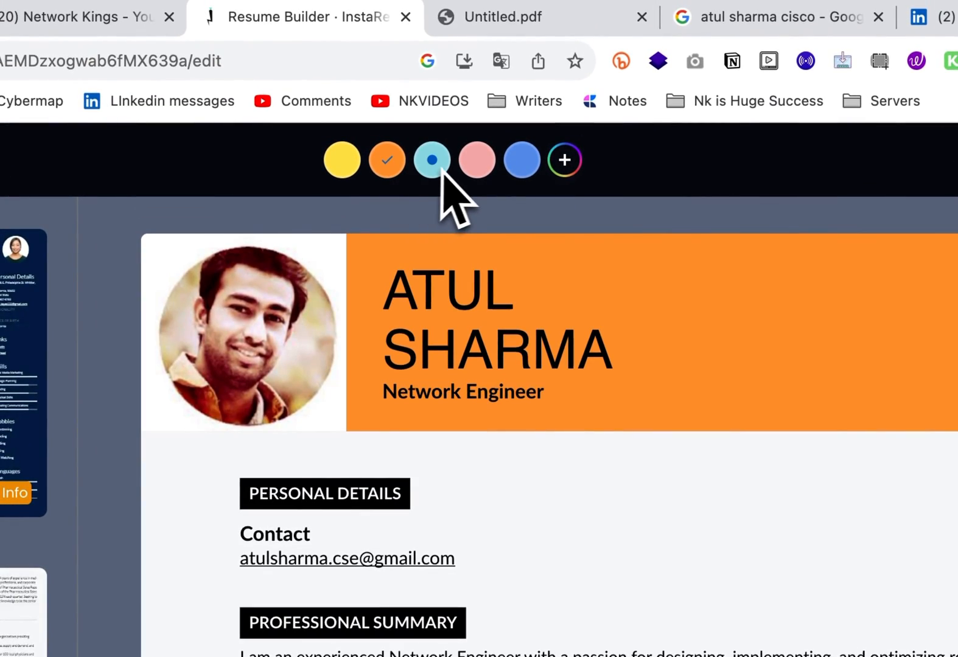
- Cycle the header accent swatches, set gray, and download the PDF again
click(476, 160)
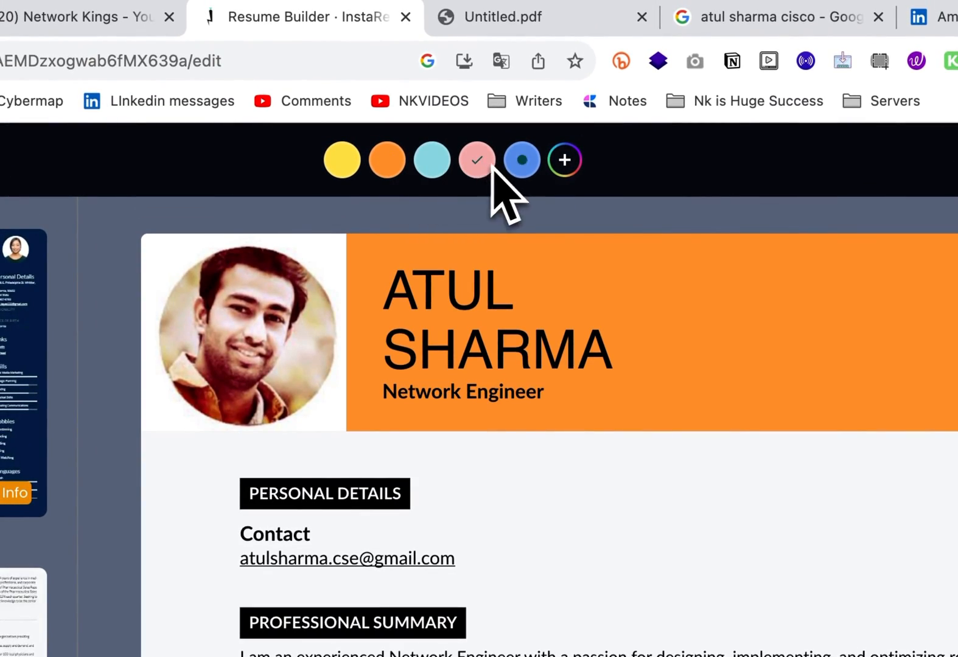
click(475, 160)
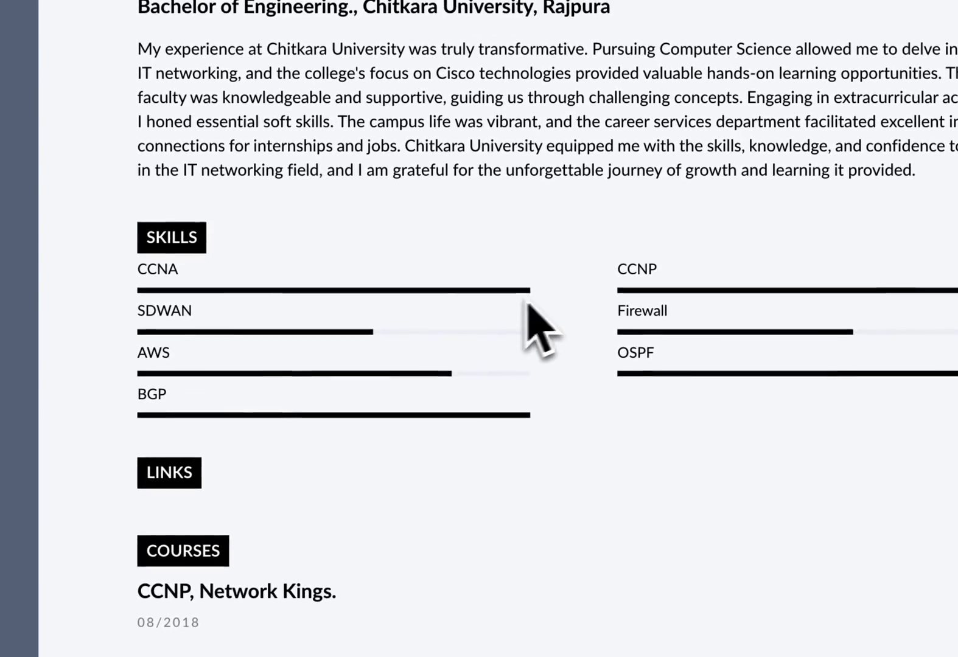
scroll(down, 3)
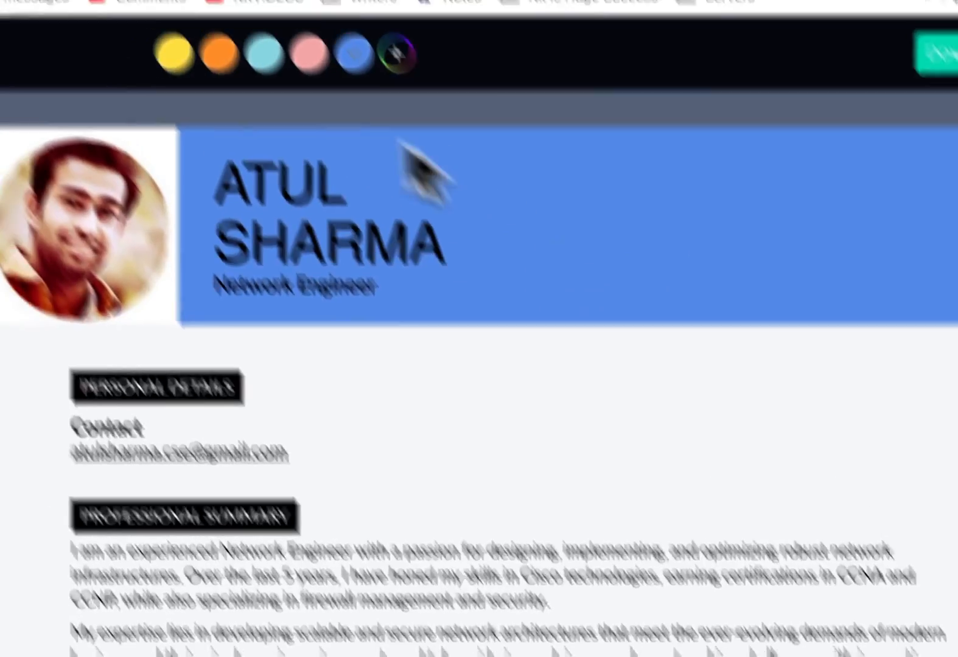
click(363, 182)
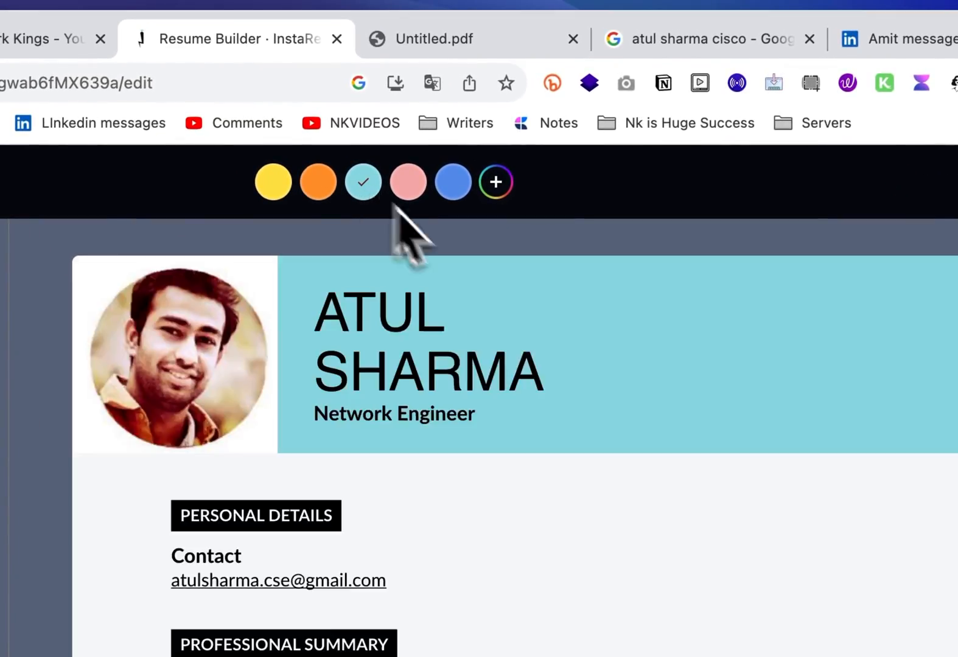
click(495, 181)
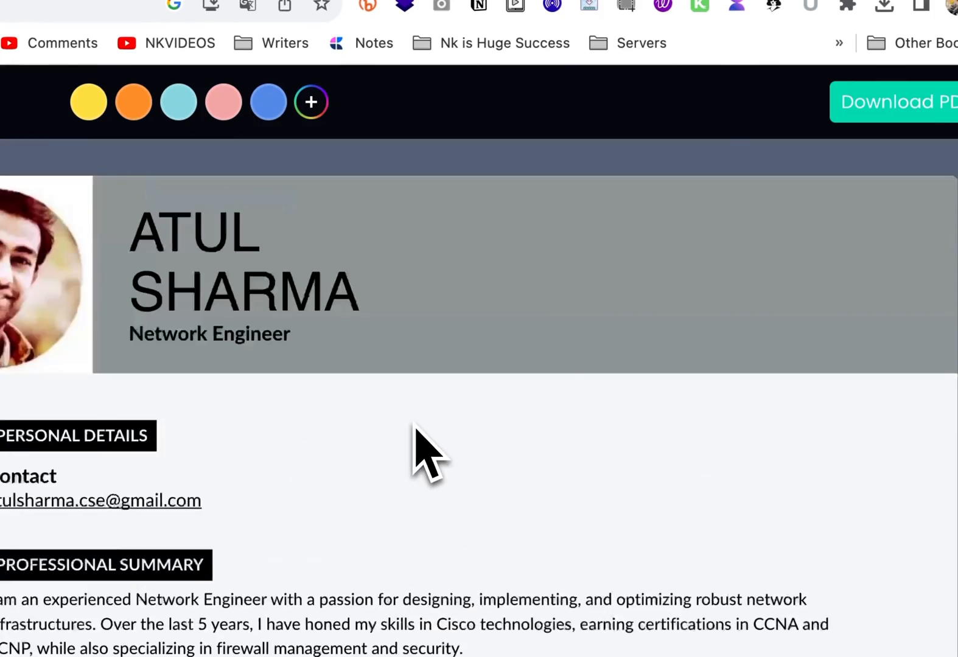
click(892, 101)
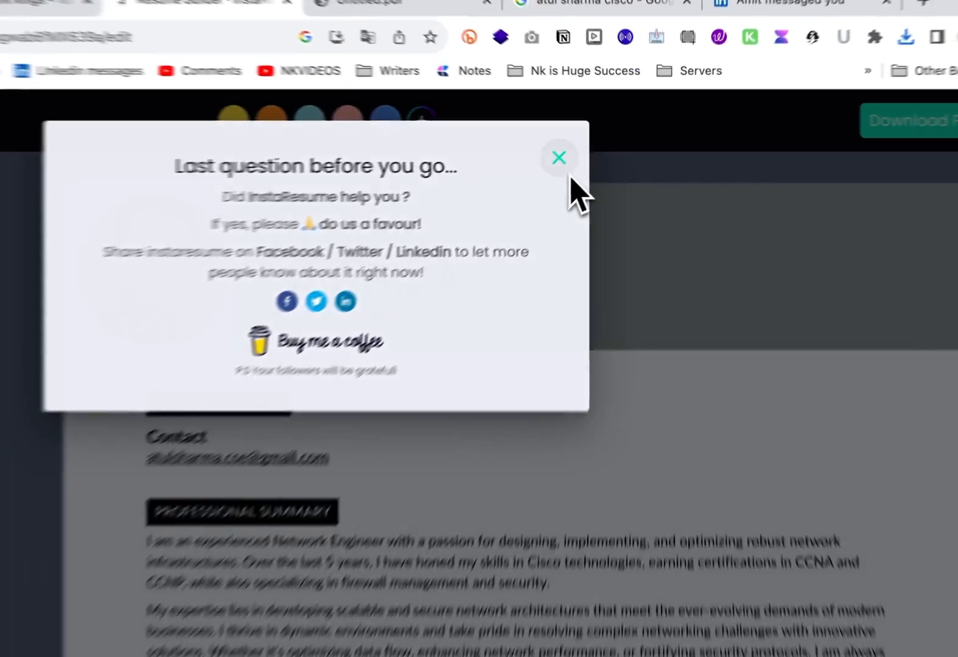
- Close the 'Last question before you go' popup and switch to the NWFLIX tab
click(556, 157)
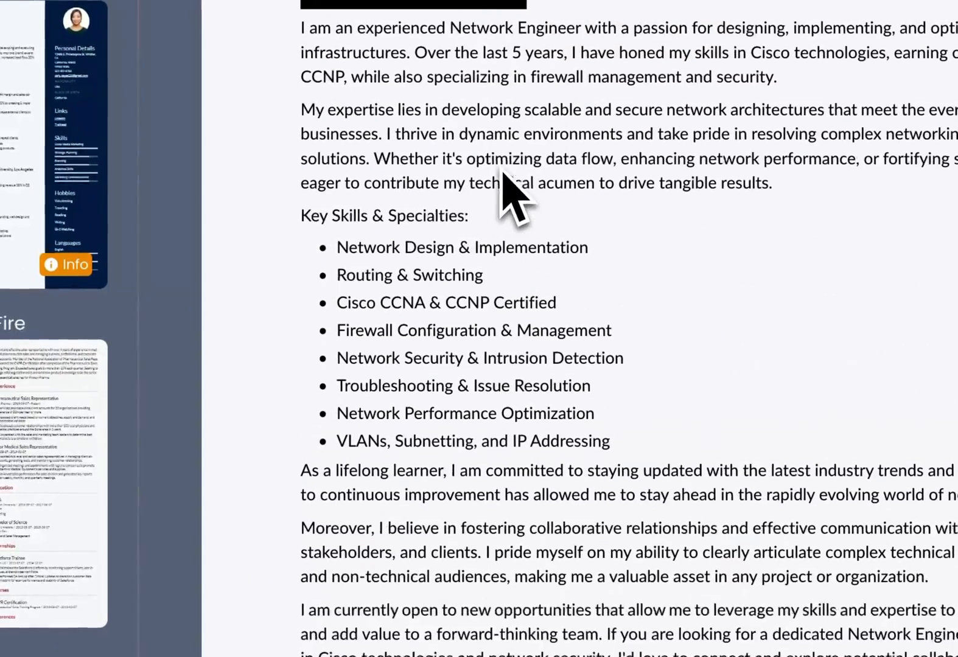
scroll(down, 3)
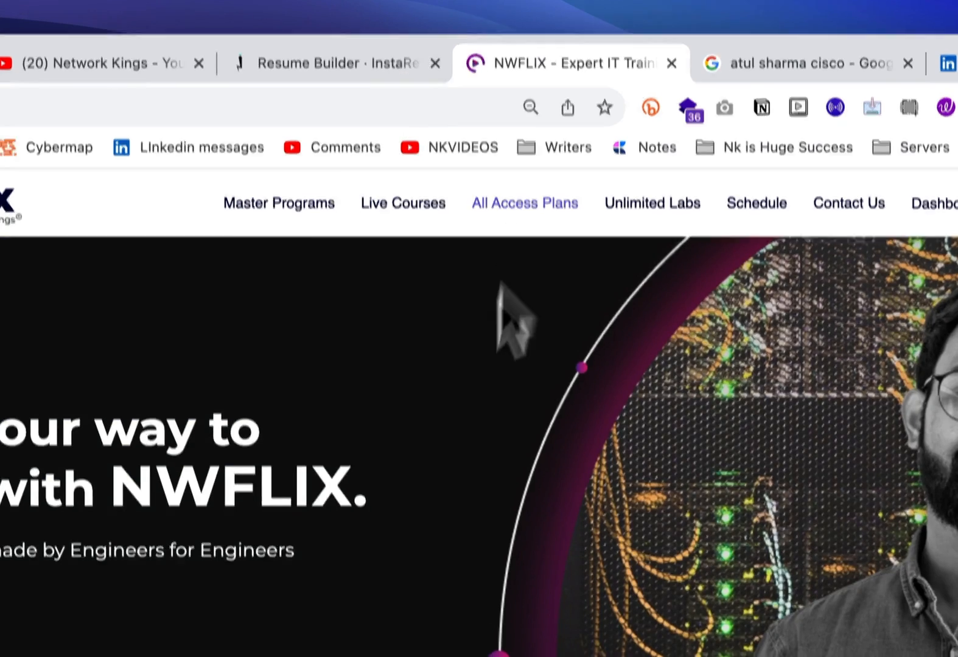
- Browse the All Access Plans and the All Access Pass English course page
scroll(down, 3)
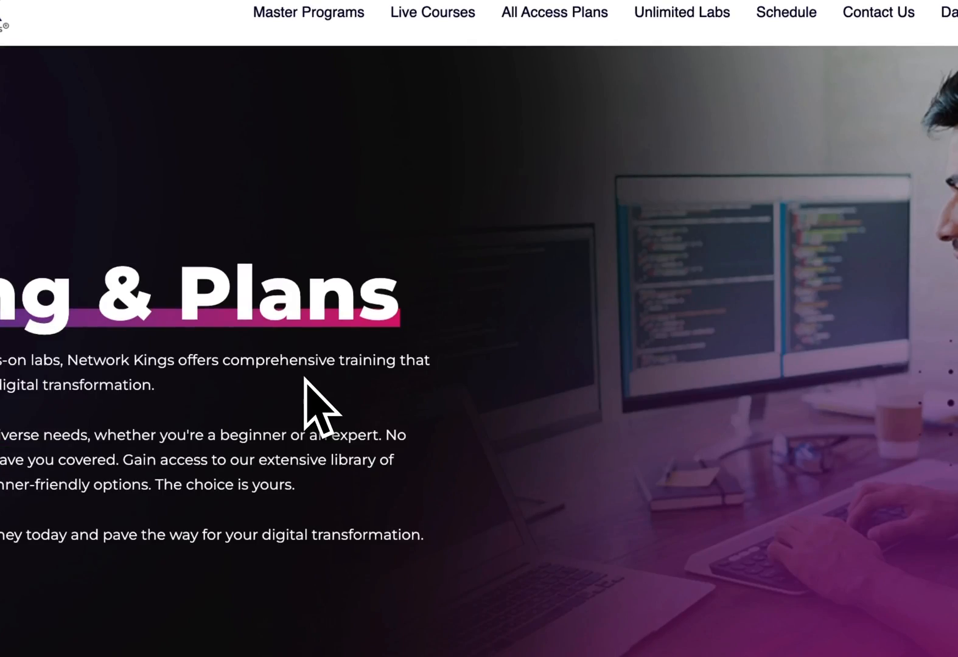
scroll(down, 3)
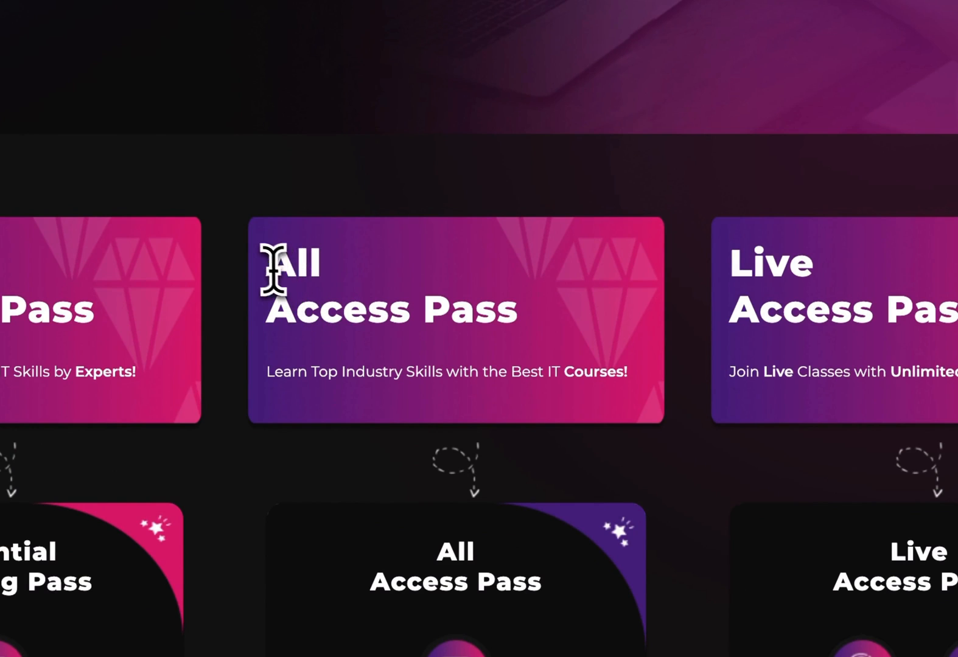
scroll(down, 3)
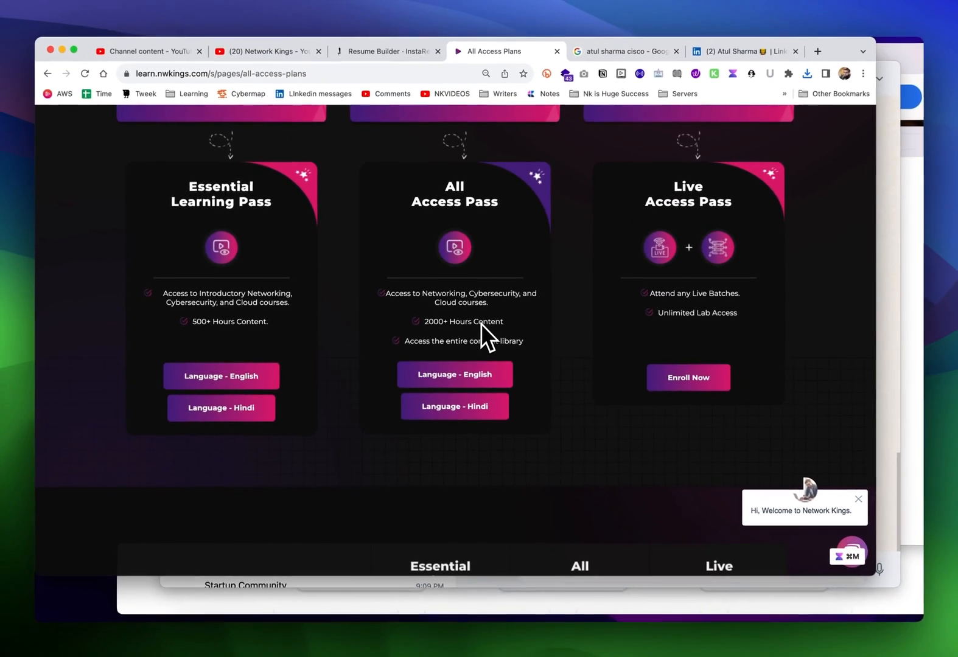
scroll(down, 3)
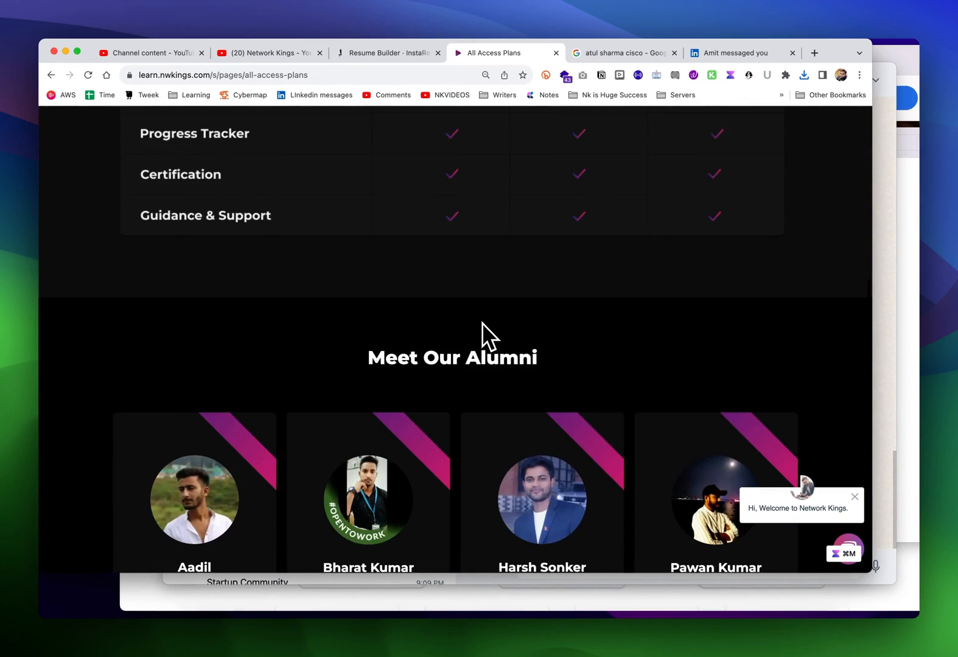
scroll(up, 3)
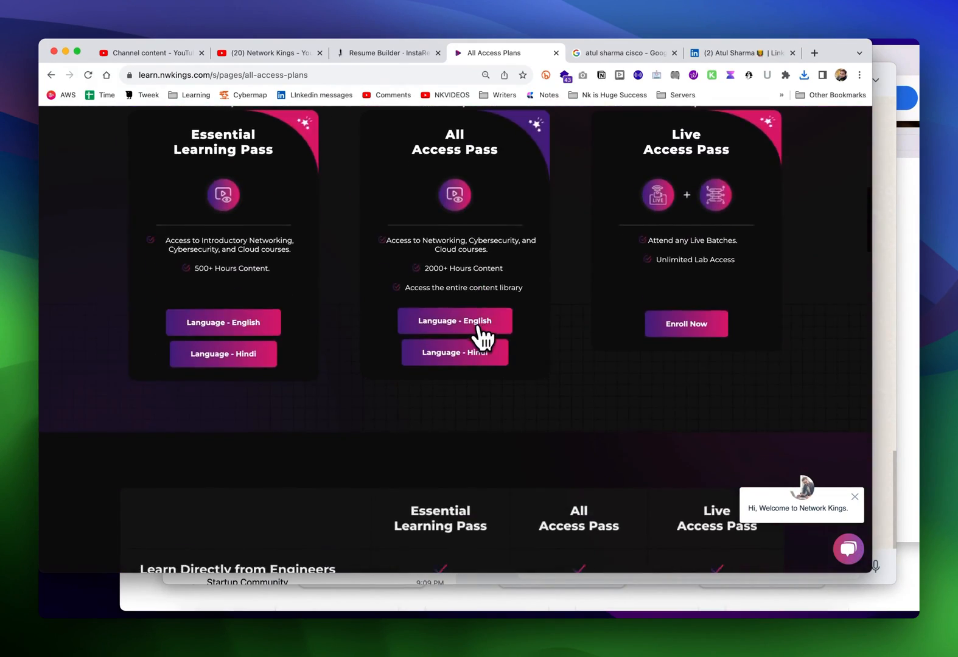
click(454, 321)
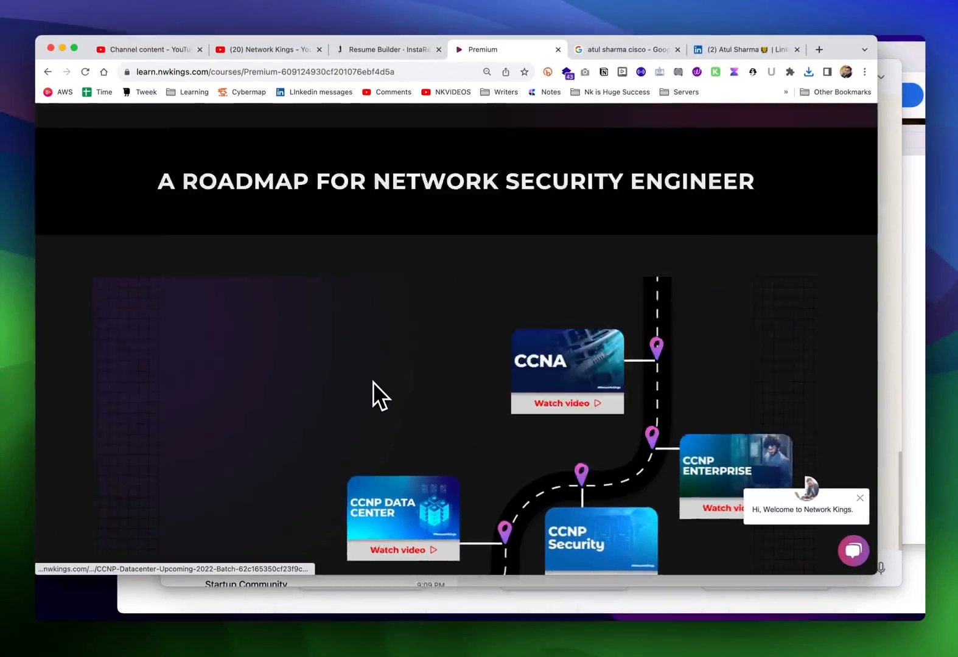
scroll(down, 3)
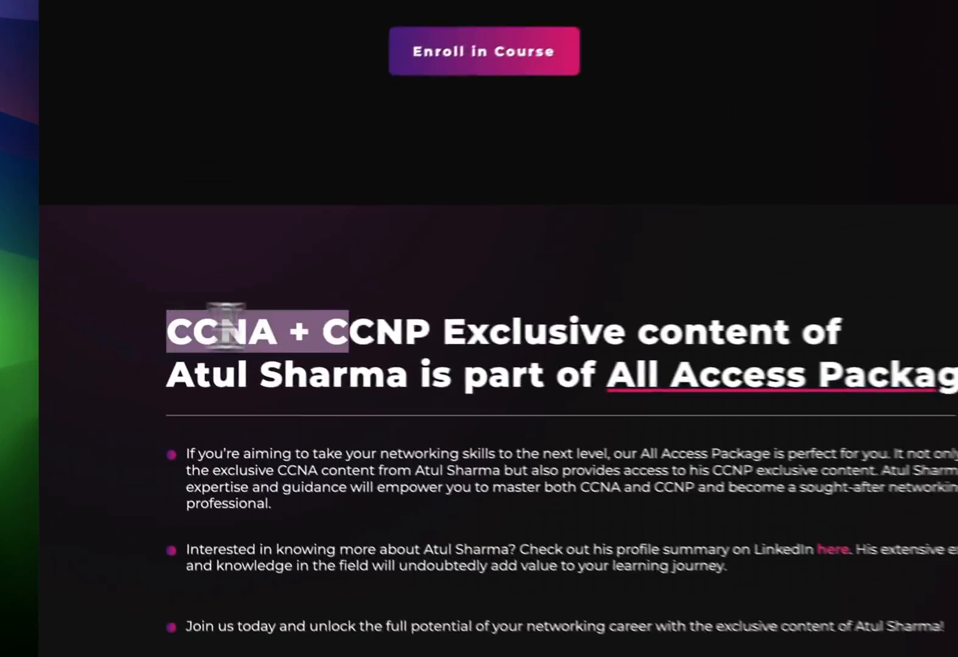
click(63, 112)
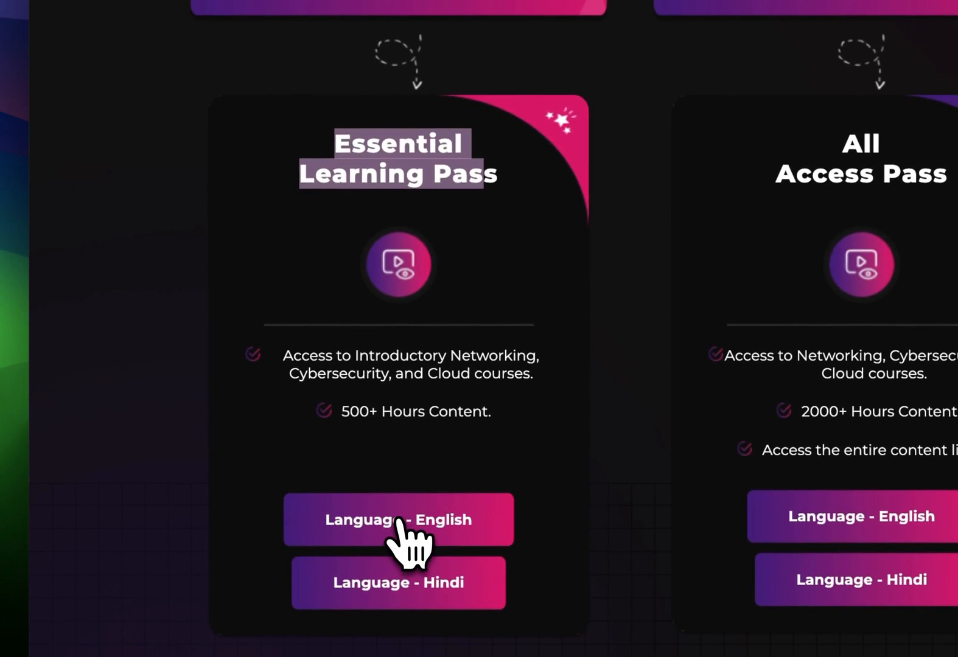
- View the Essential Learning Pass English page, then return to InstaResume
click(397, 519)
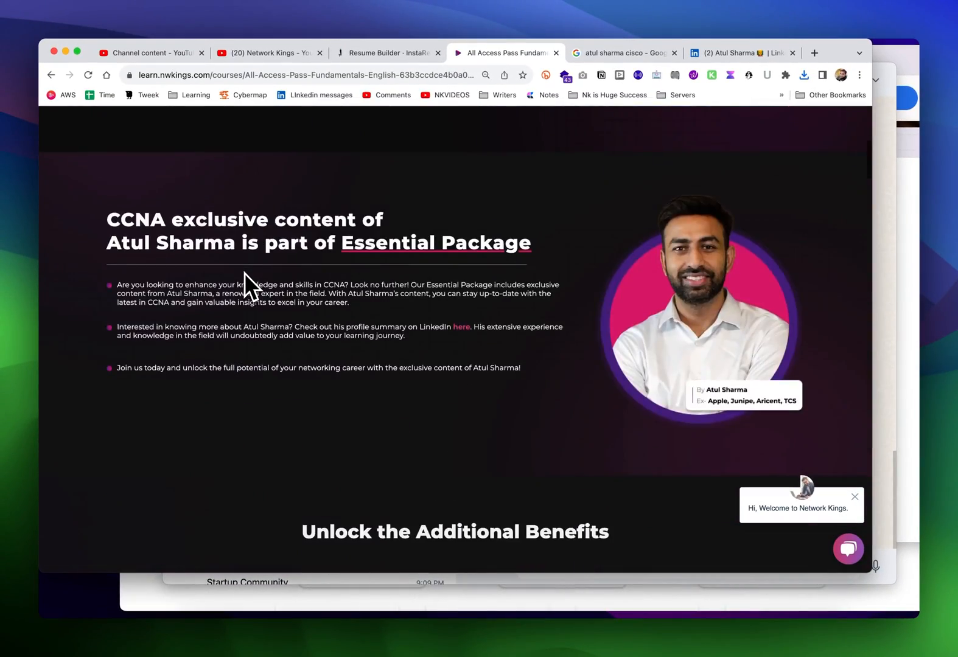
scroll(down, 3)
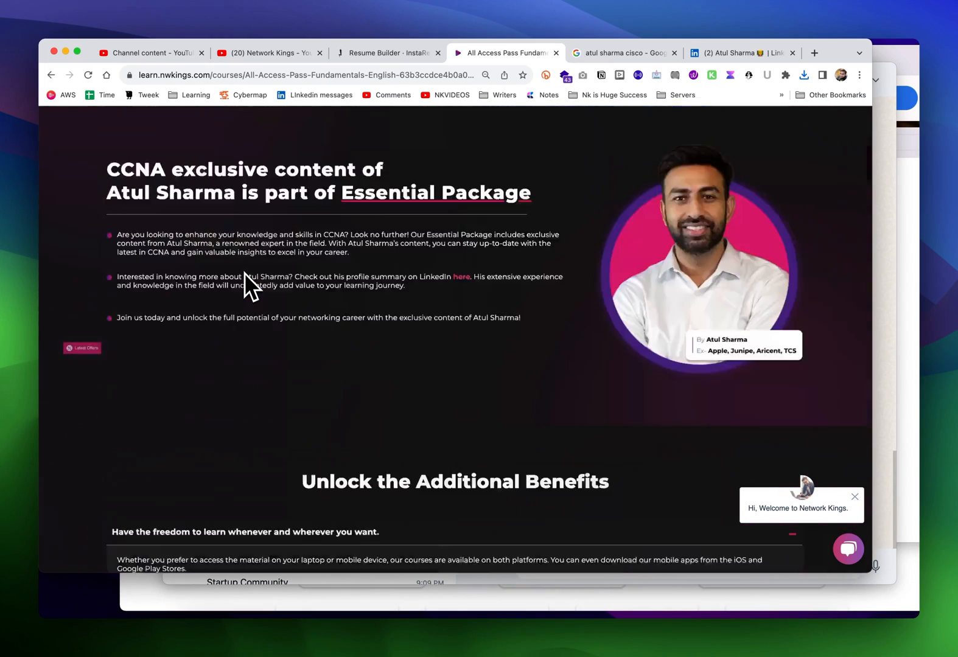
scroll(up, 3)
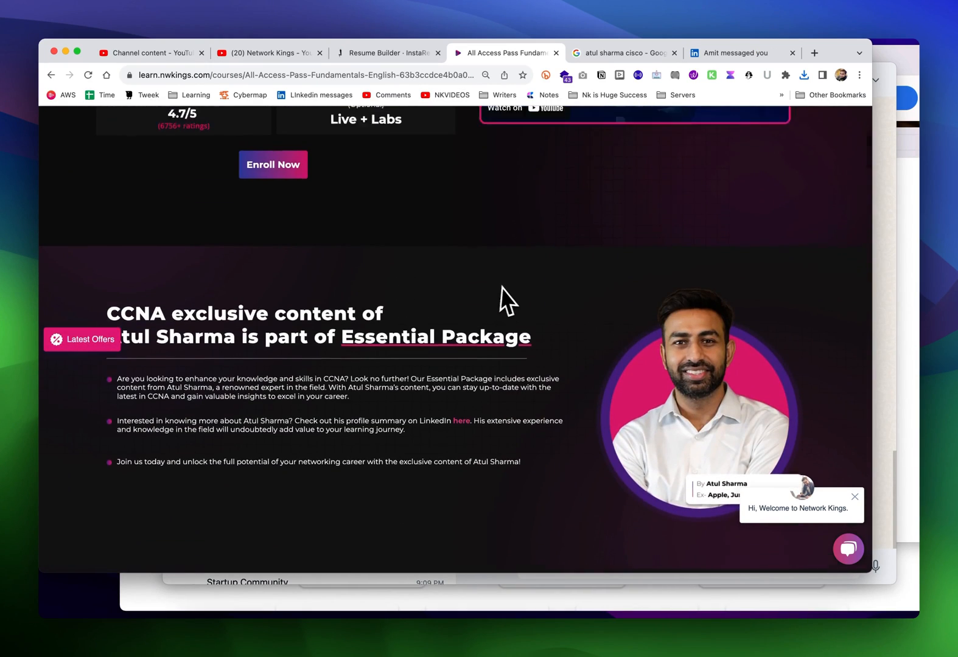
scroll(up, 3)
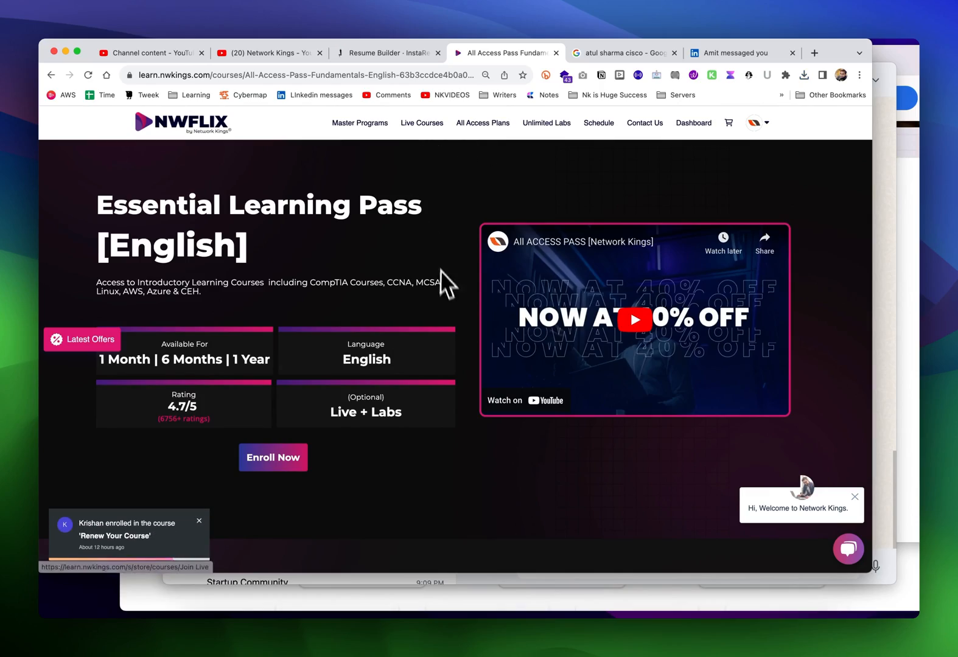
click(385, 52)
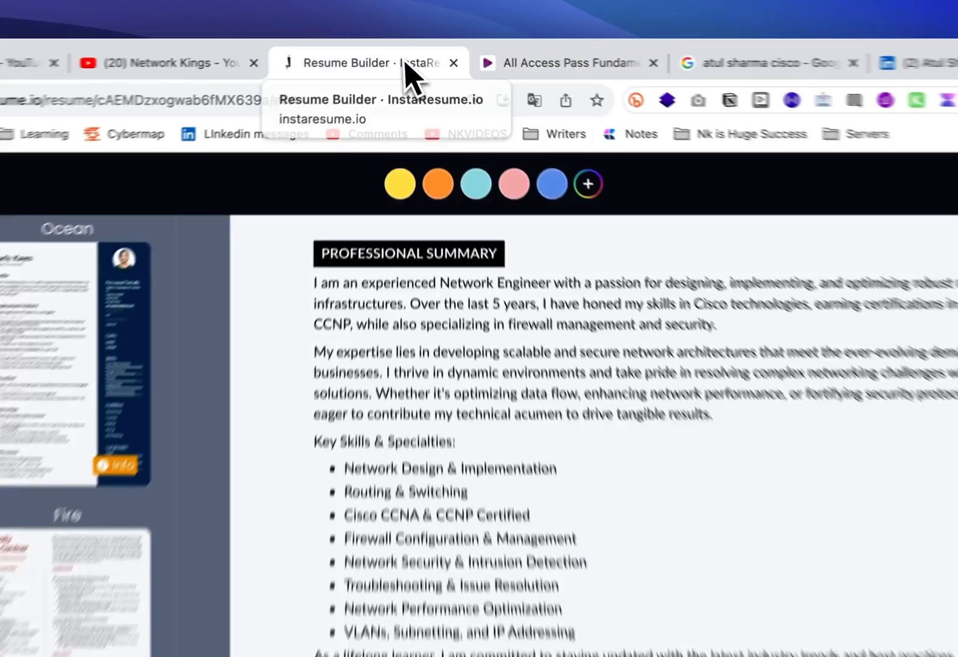